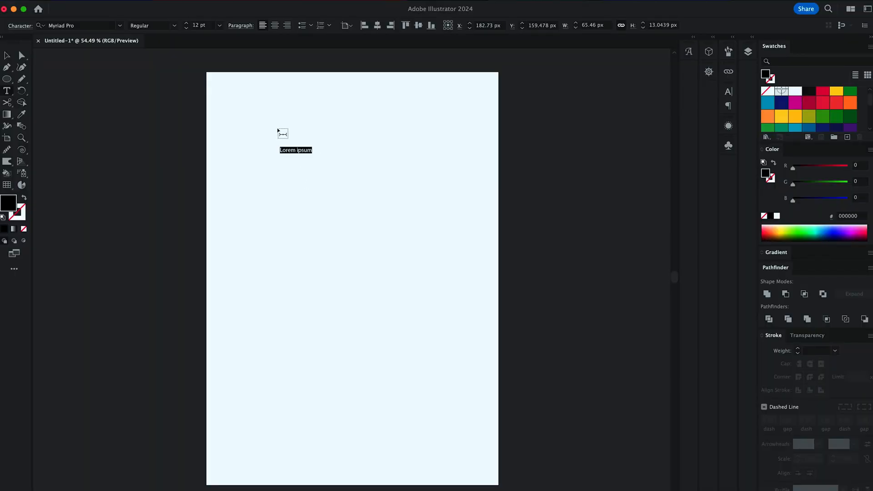
# Step: Set BAD BUNNY in TT Commons Bold and enlarge it to span the page width
pyautogui.write('Bad bunny')
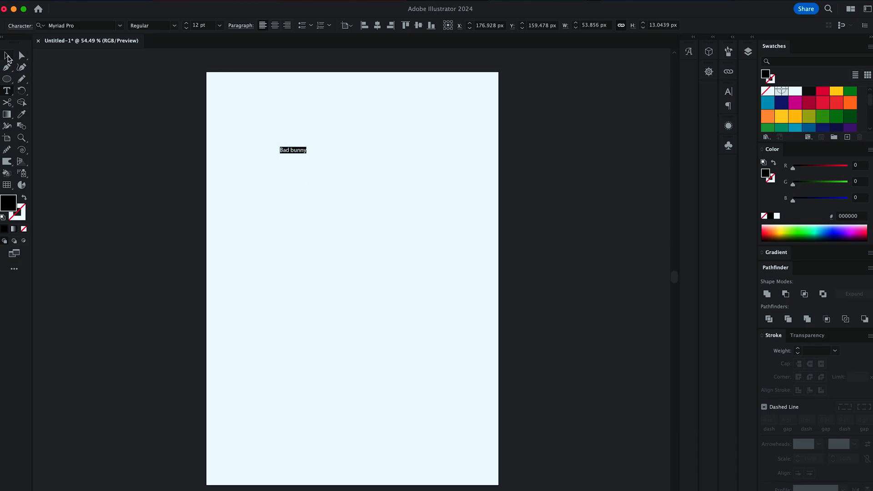
pyautogui.write('tt comm')
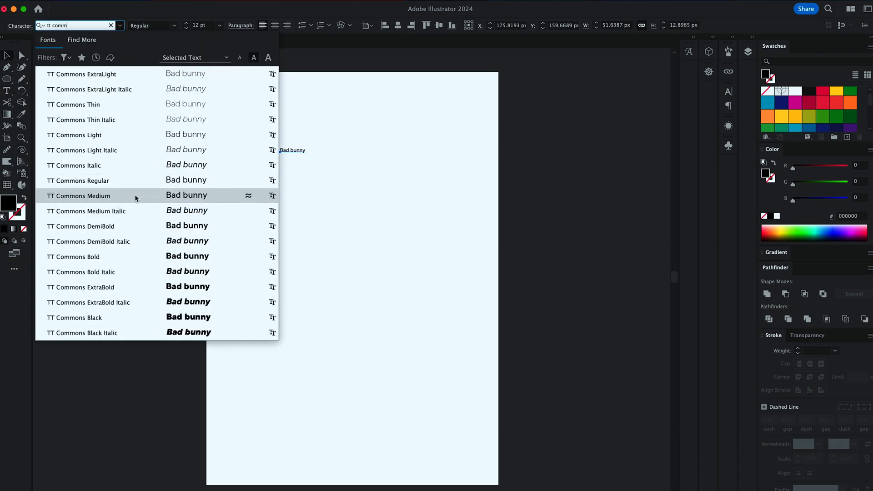
pyautogui.click(73, 257)
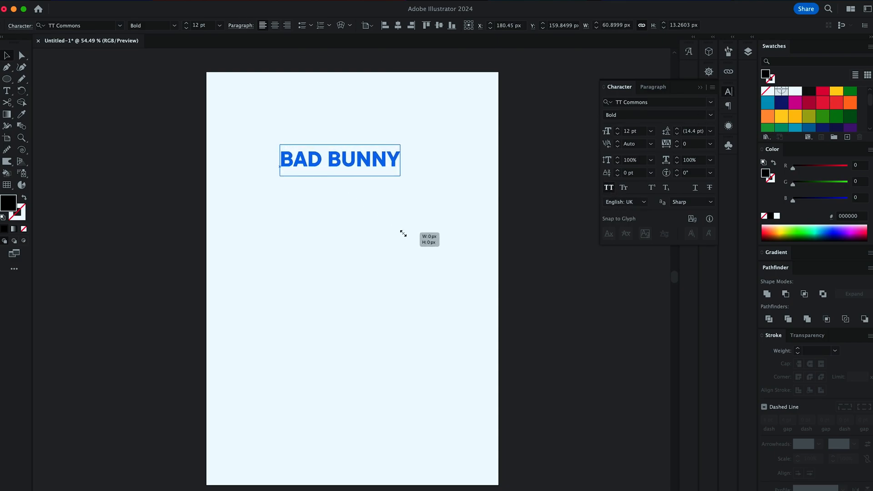
pyautogui.moveTo(400, 234); pyautogui.dragTo(338, 142)
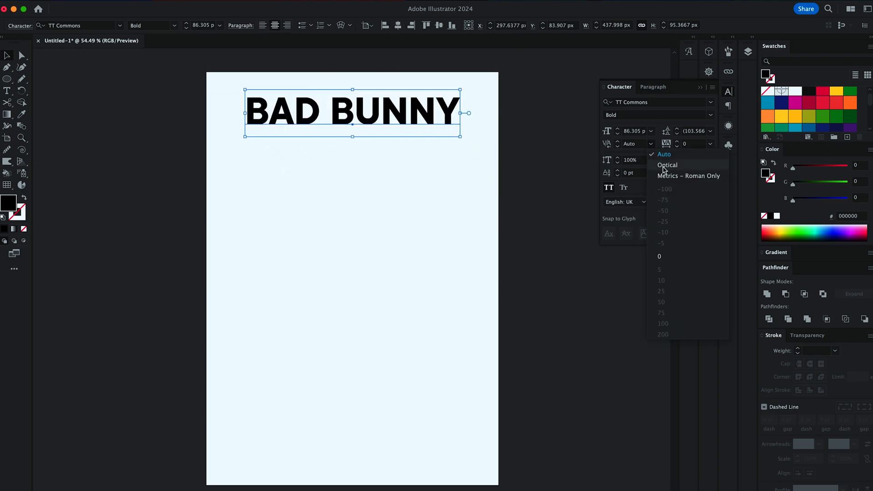
# Step: Add the remaining lineup names: BLACKPINK, FRANK OCEAN, BJÖRK, PUSHA and the rest
pyautogui.write('BLACKPINK')
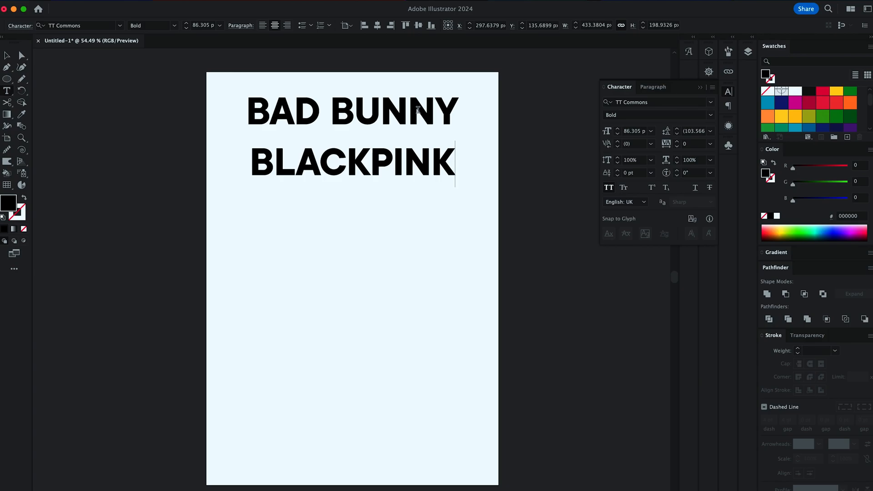
pyautogui.write('FRANK OCEAN')
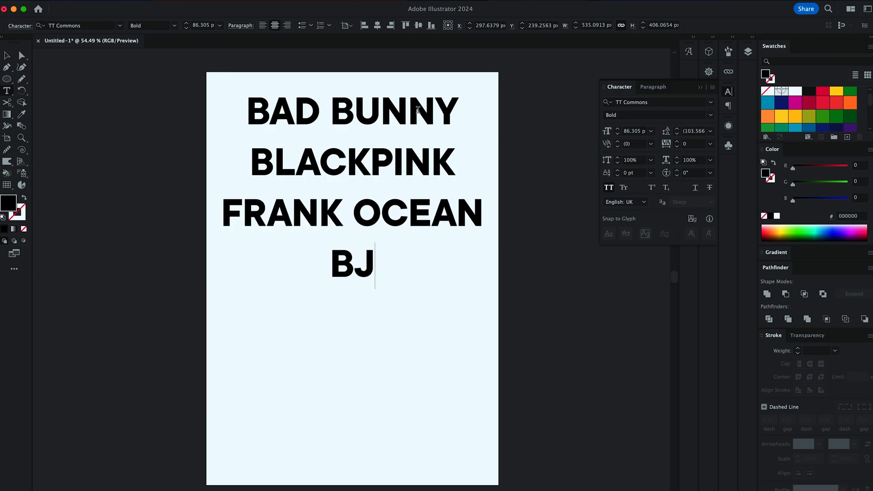
pyautogui.write('O')
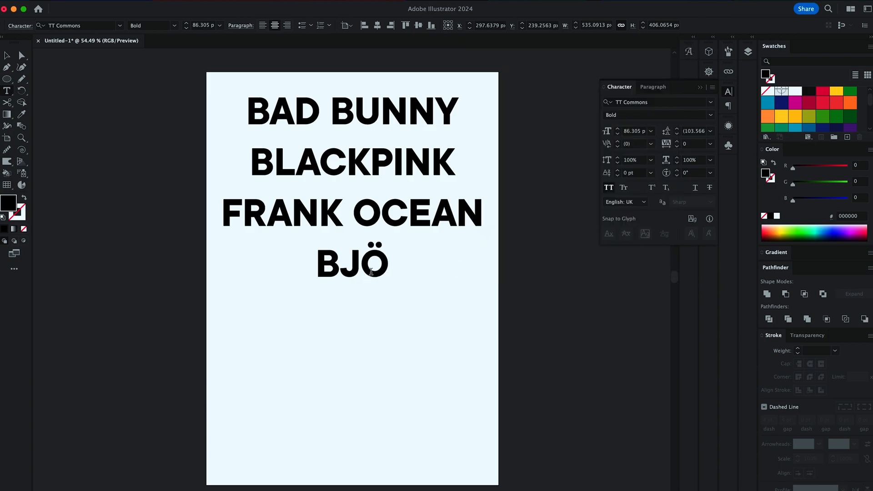
pyautogui.write('RK')
pyautogui.click(693, 130)
pyautogui.write('77')
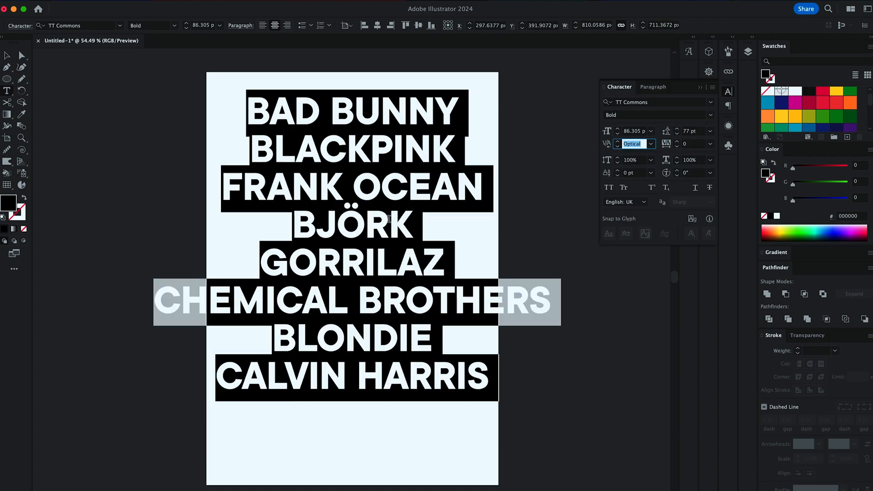
pyautogui.write('PUSHA T')
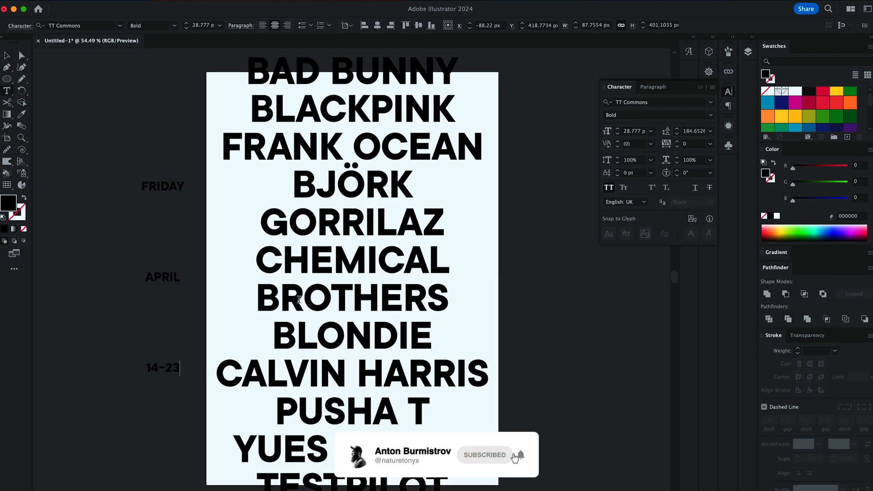
# Step: Add the small 22 pt caption blocks, ending with the '& ARTS FESTIVAL' line
pyautogui.click(162, 277)
pyautogui.write('MUSIC')
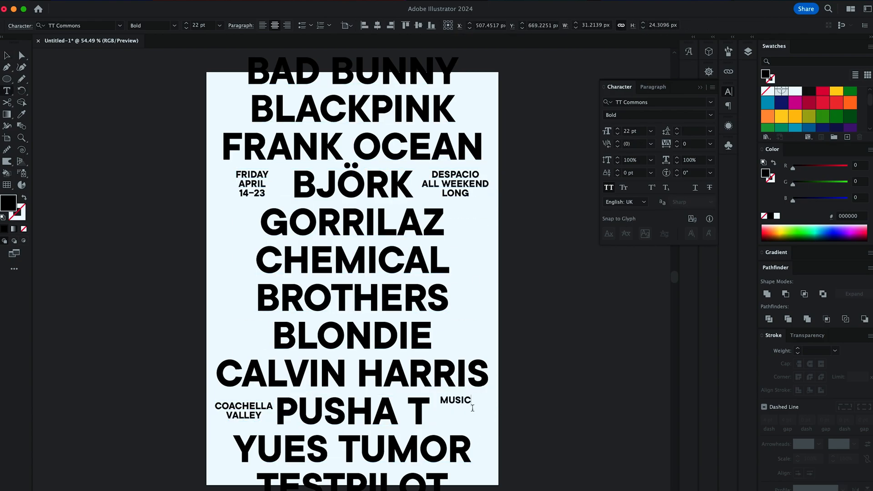
pyautogui.write('& ARTS FESTIVA')
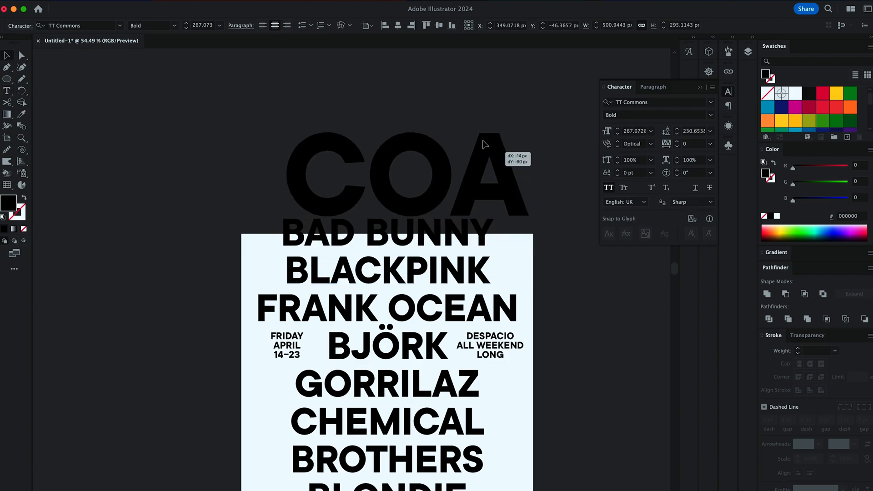
# Step: Set COACHELLA in Comba Test Bold Ultra Wide and tighten its tracking to about -80
pyautogui.write('com')
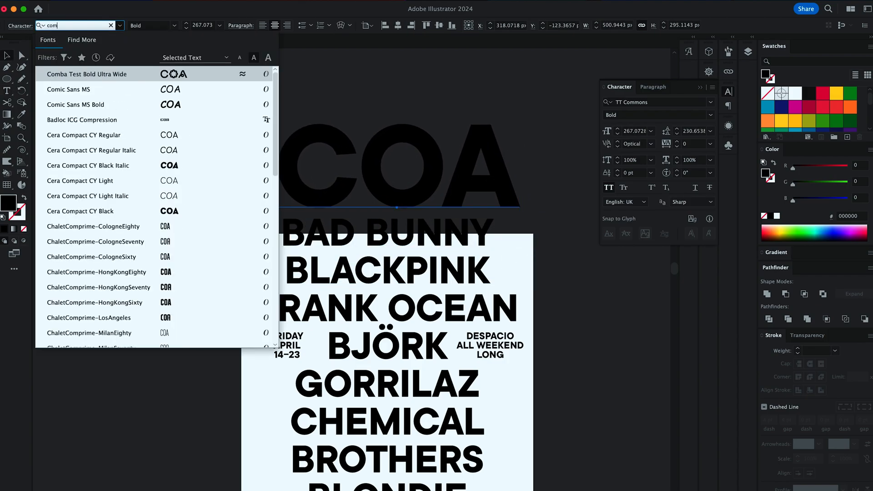
pyautogui.click(88, 74)
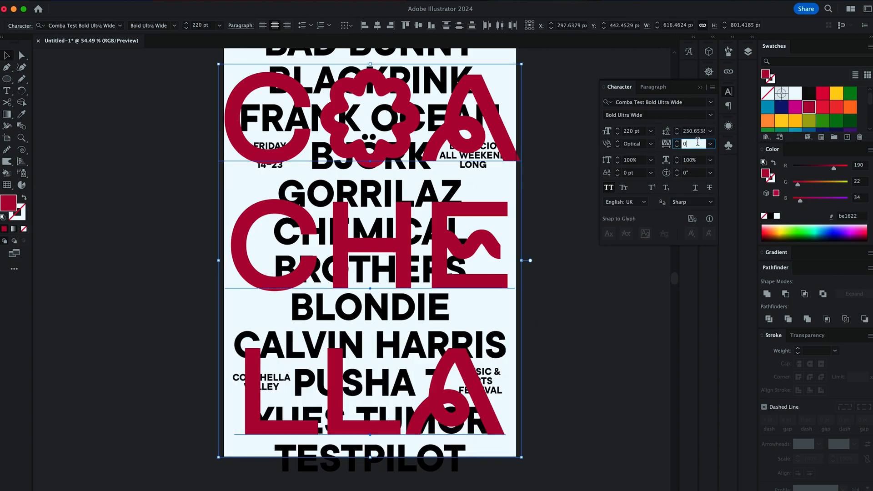
pyautogui.write('-40')
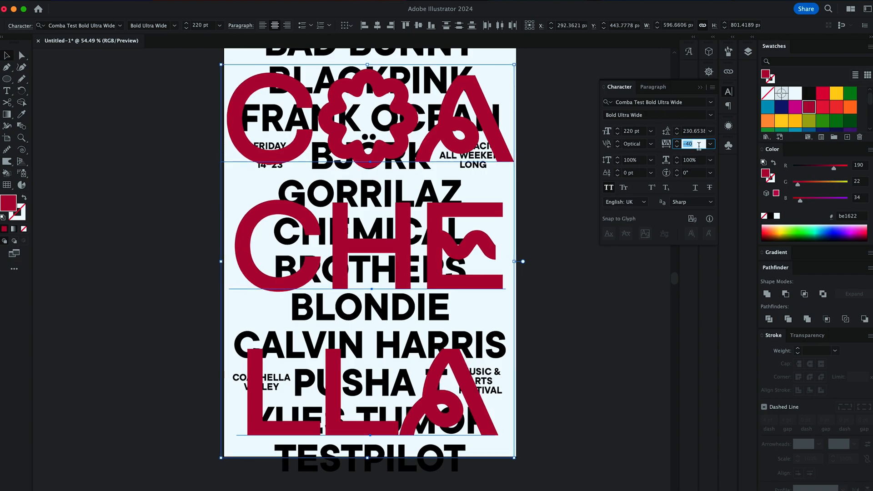
pyautogui.write('-80')
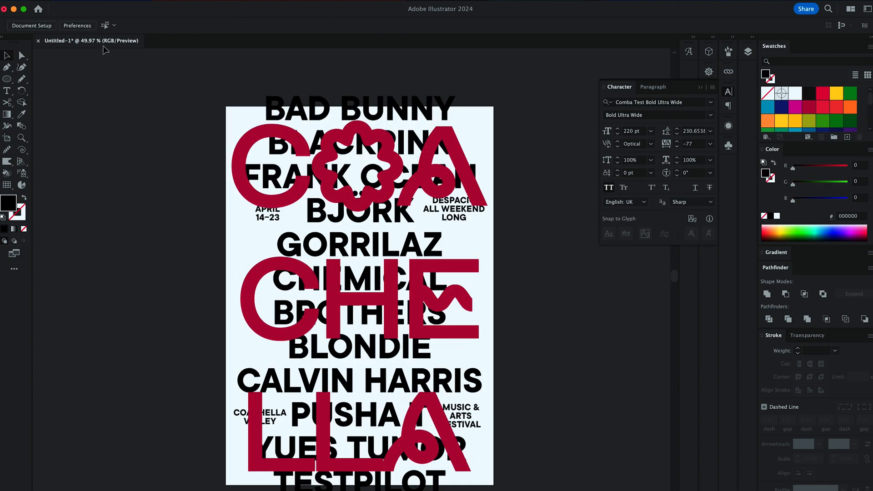
# Step: Save the Illustrator layout, then create a new Photoshop document sized in millimetres
pyautogui.press('cmd+s')
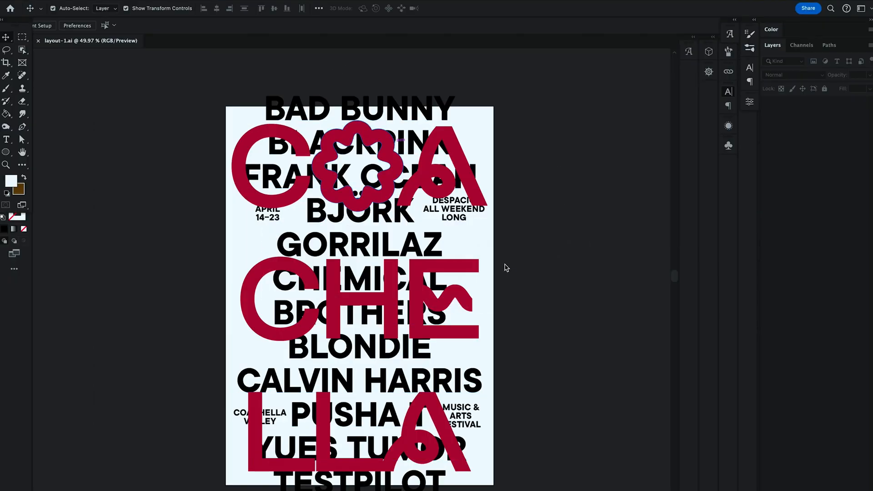
pyautogui.click(500, 154)
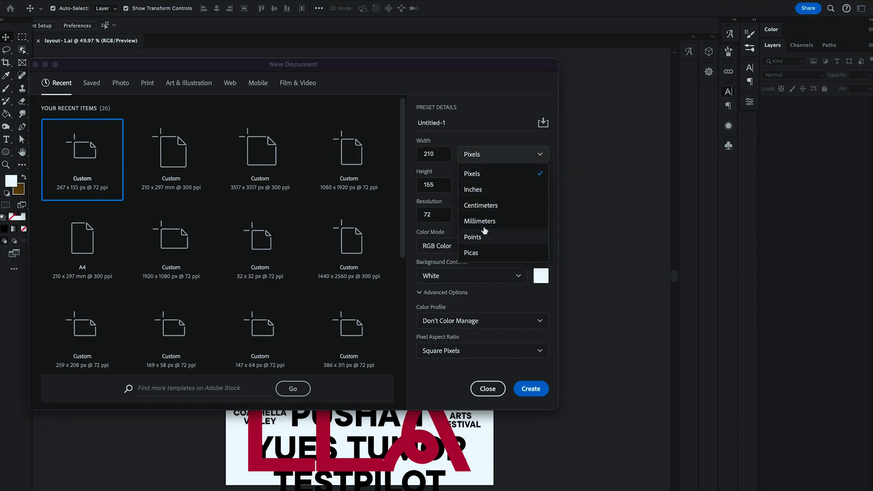
pyautogui.click(480, 221)
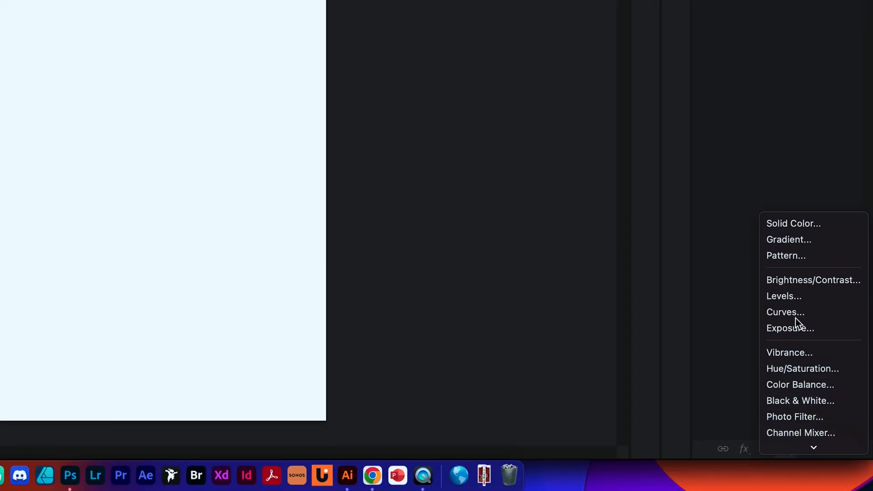
# Step: Fill the canvas with a solid colour layer in vivid blue #3600ff
pyautogui.click(793, 224)
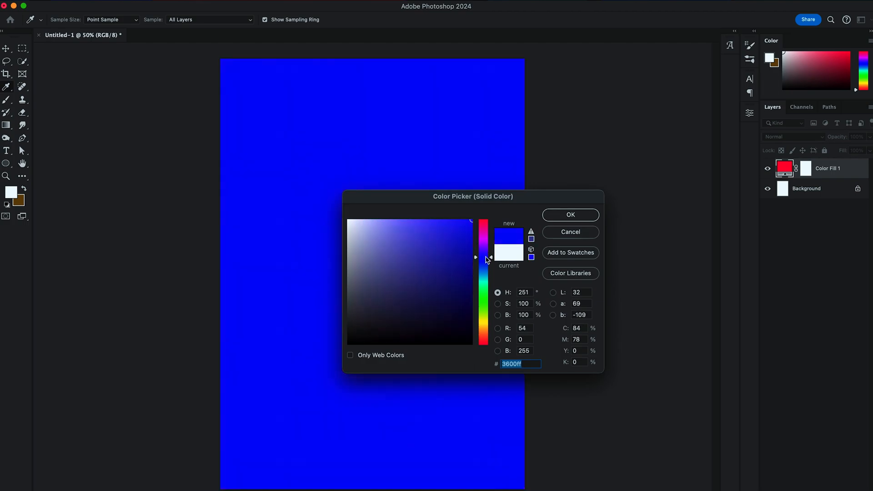
pyautogui.click(569, 214)
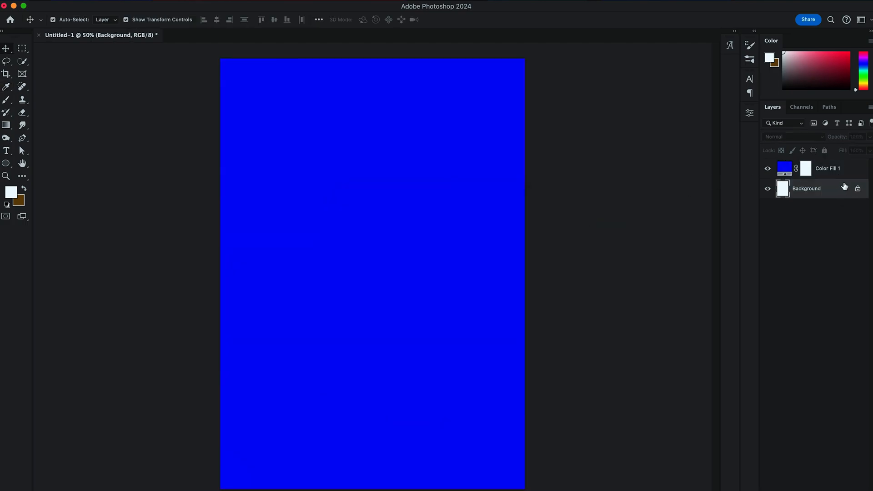
# Step: Copy the lineup artwork from Illustrator and paste it into Photoshop as a smart object
pyautogui.press('cmd+tab')
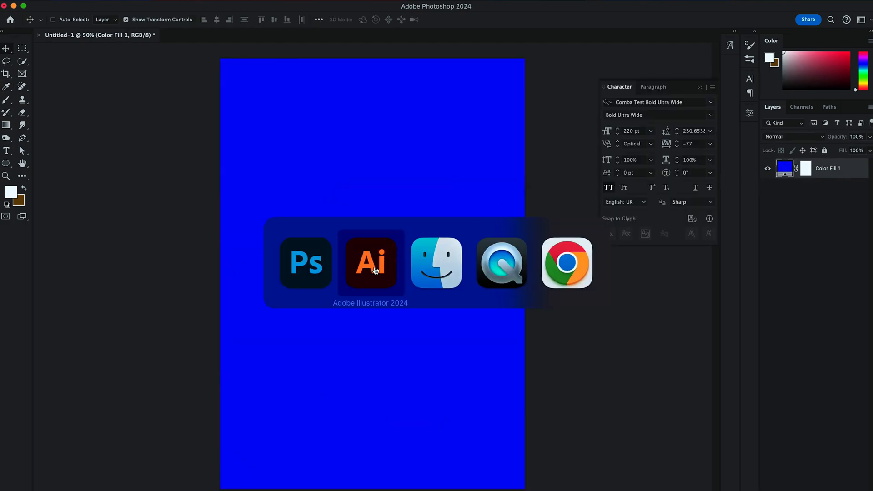
pyautogui.click(370, 263)
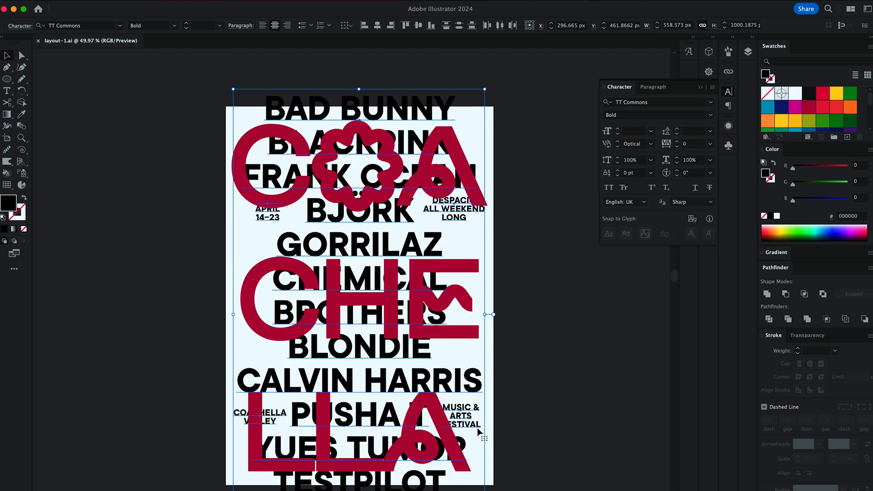
pyautogui.press('Cmd+Tab')
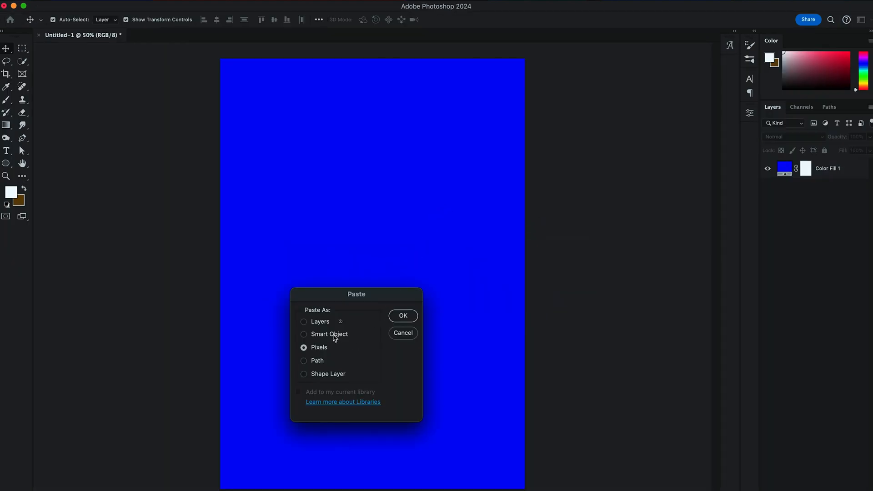
pyautogui.click(403, 316)
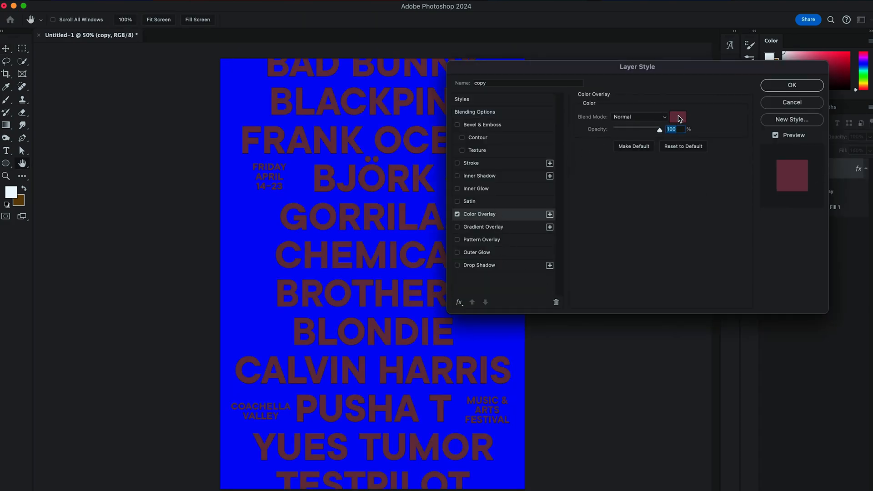
# Step: Recolour the lineup white, save as design-1.psd and convert the poster layer to a smart object
pyautogui.click(678, 117)
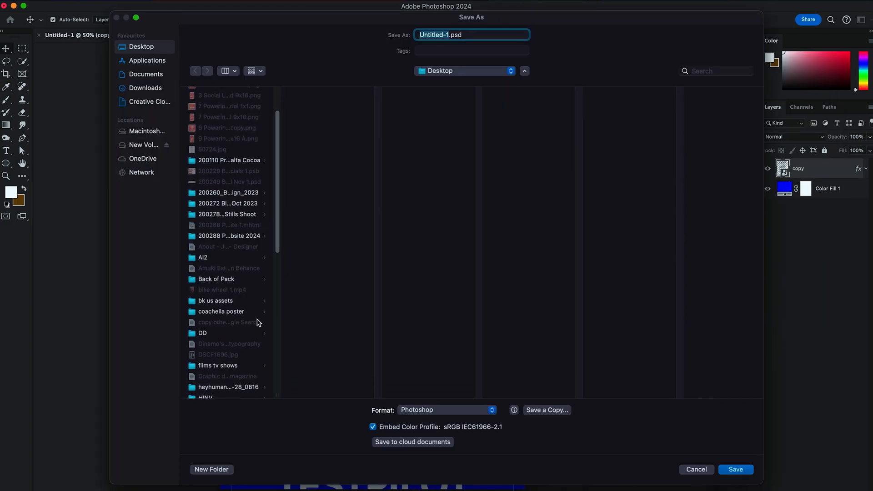
pyautogui.click(221, 311)
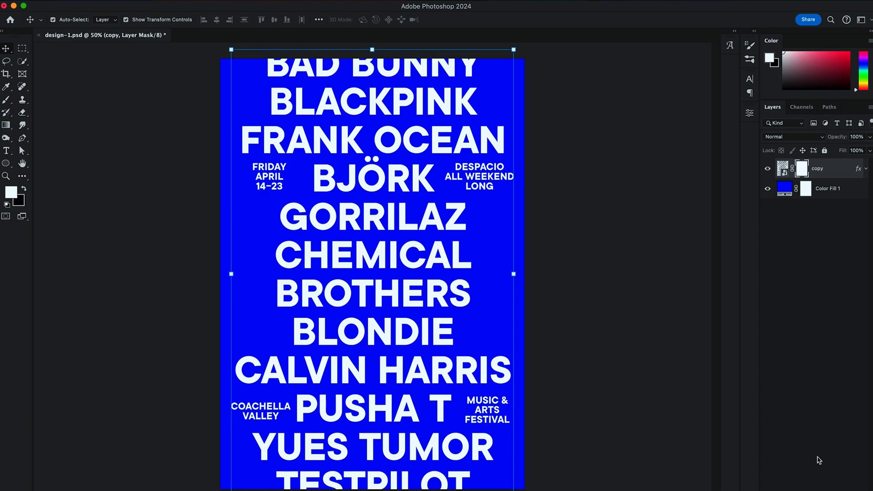
pyautogui.rightClick(816, 168)
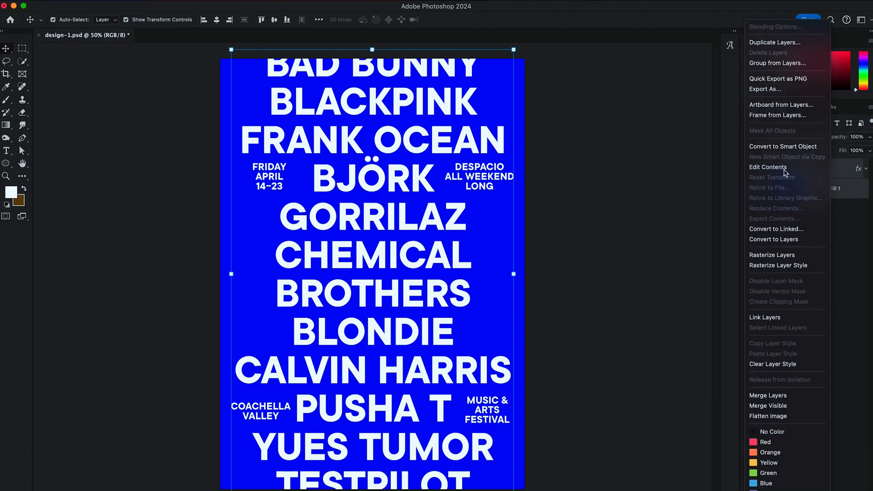
pyautogui.click(775, 42)
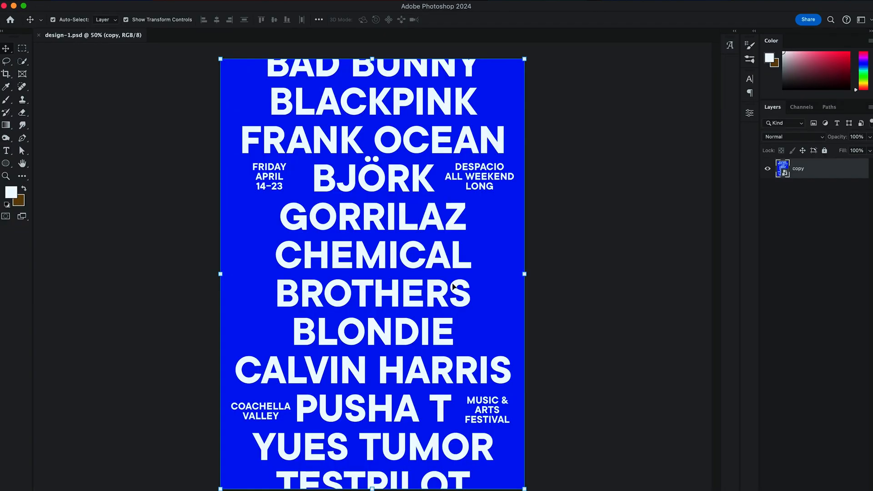
# Step: Paste the red COACHELLA letters as a vector smart object and commit the placement
pyautogui.press('cmd+v')
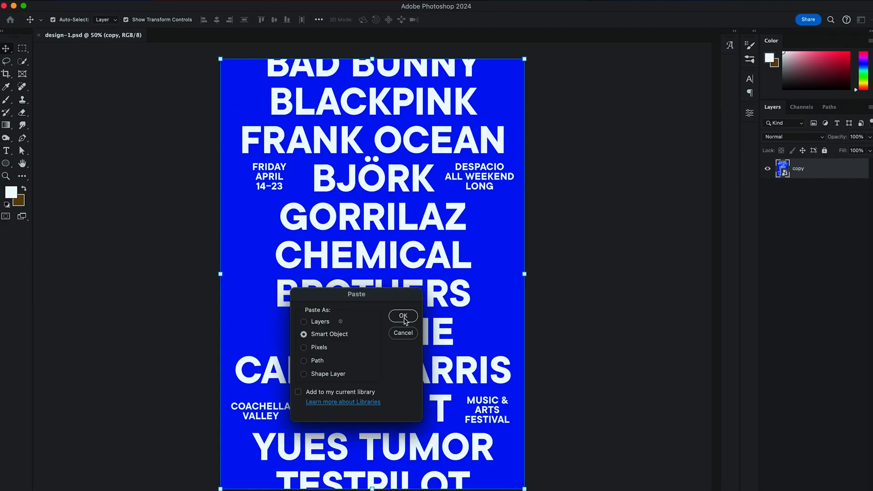
pyautogui.click(403, 316)
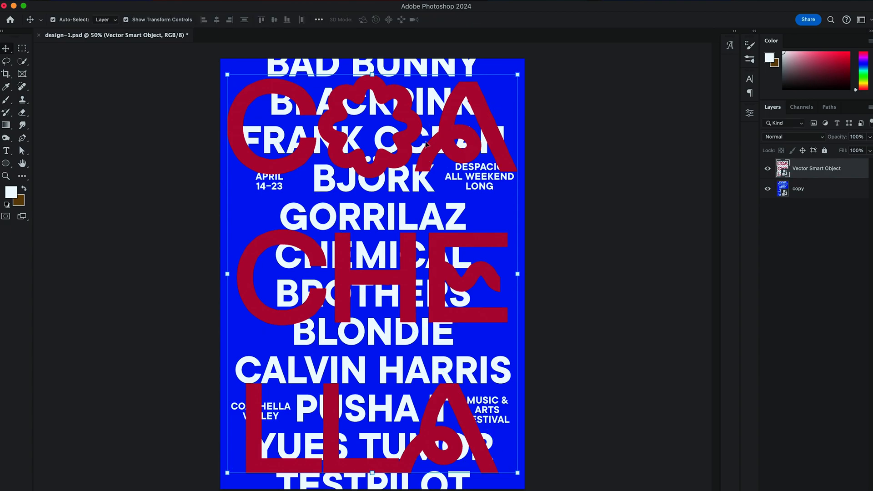
pyautogui.click(274, 19)
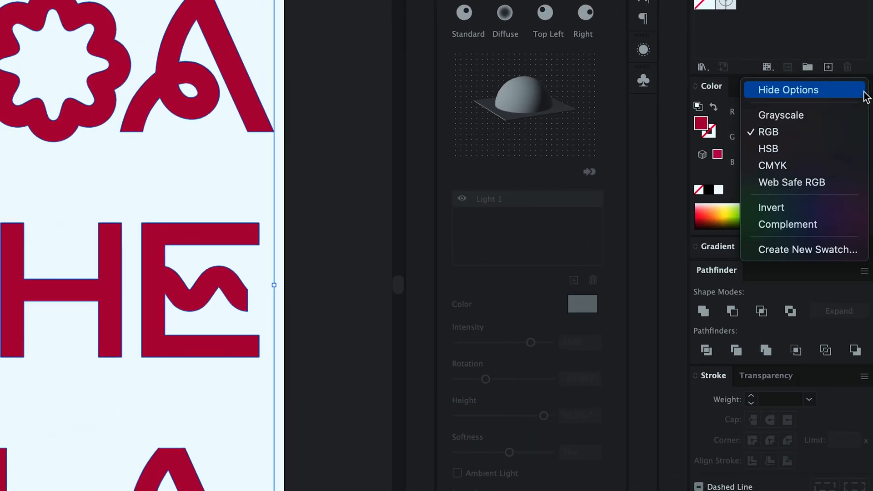
# Step: Make the letters grey and inflate the CHE row into 3D
pyautogui.click(781, 115)
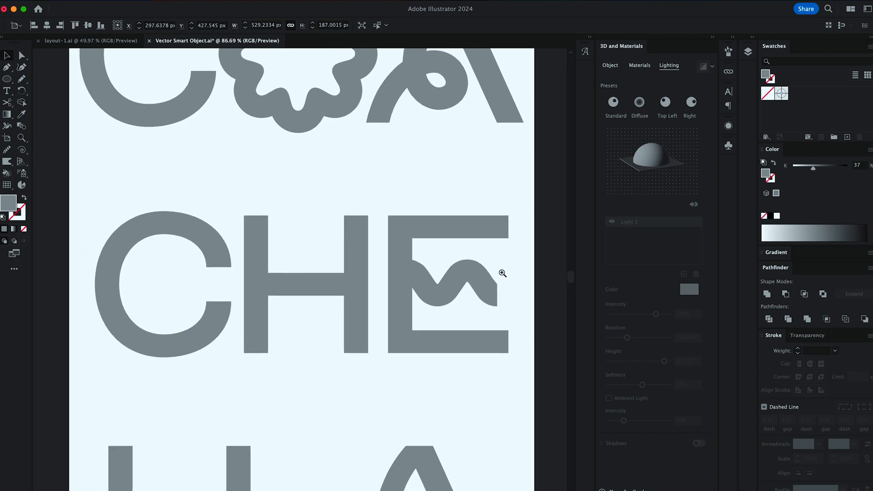
pyautogui.click(610, 66)
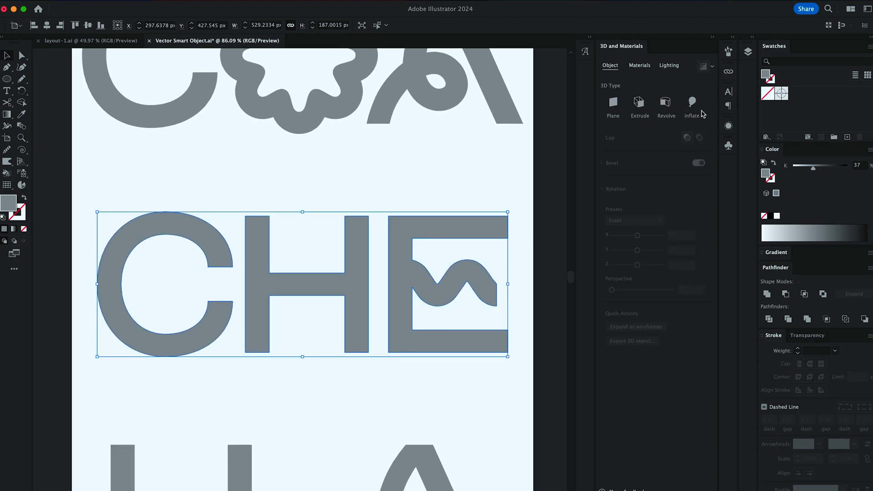
pyautogui.click(692, 104)
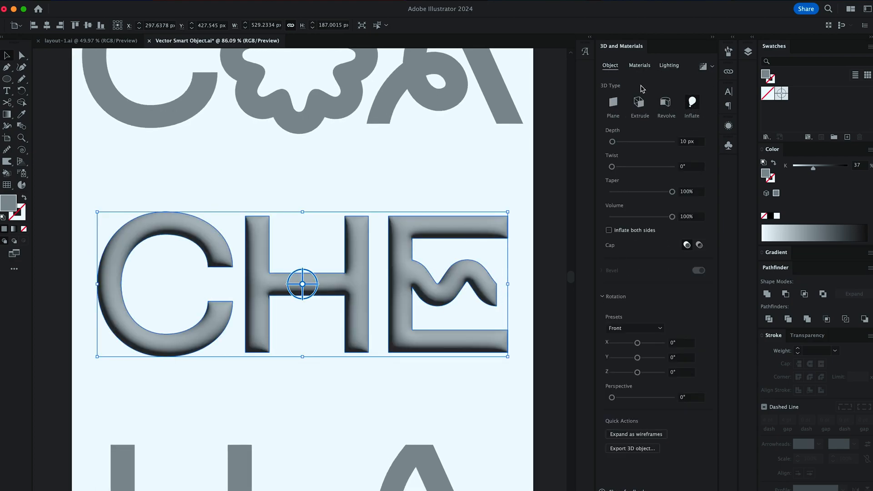
pyautogui.click(668, 65)
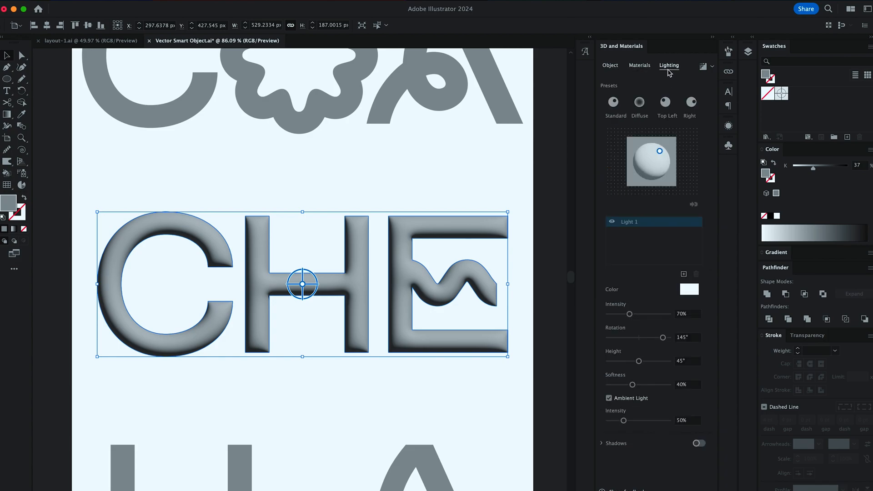
# Step: Centre the light, raise intensity to 153%, turn off ambient light and render at full quality
pyautogui.moveTo(660, 150); pyautogui.dragTo(653, 162)
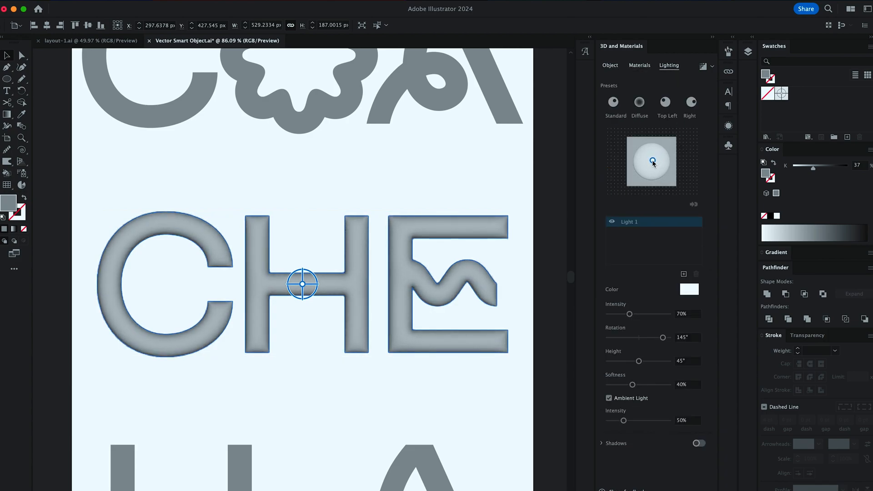
pyautogui.moveTo(653, 161); pyautogui.dragTo(650, 162)
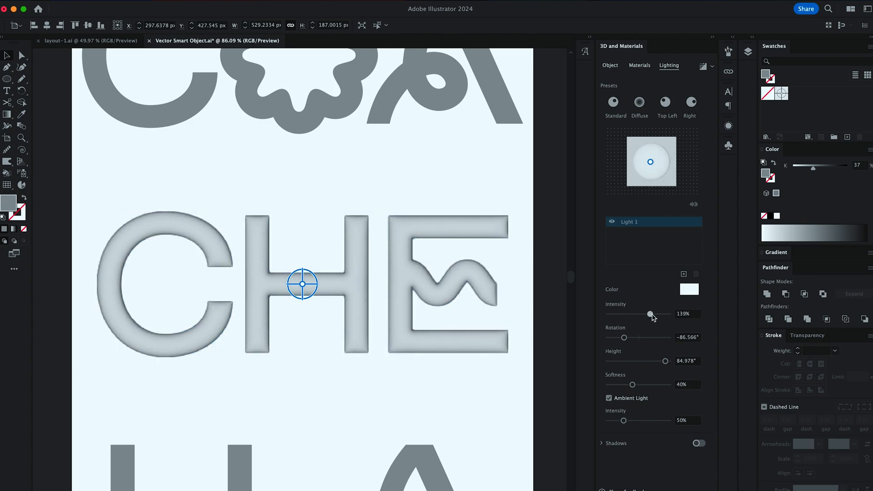
pyautogui.moveTo(650, 314); pyautogui.dragTo(656, 314)
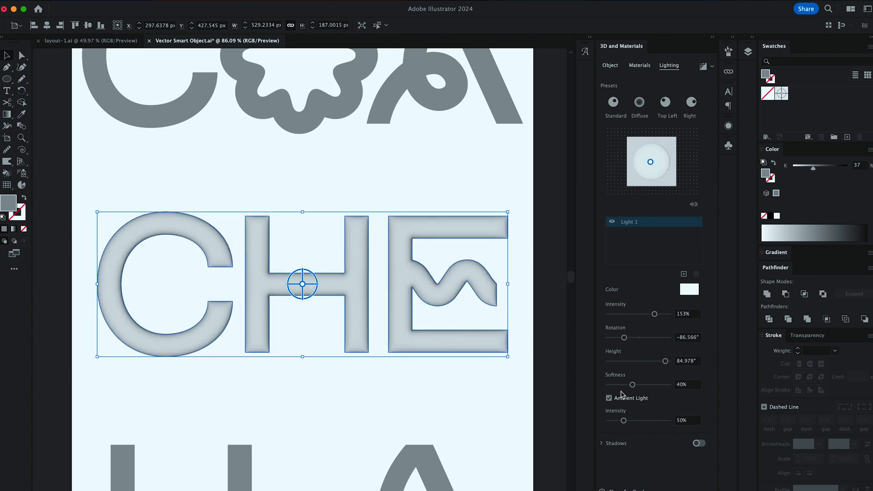
pyautogui.click(608, 398)
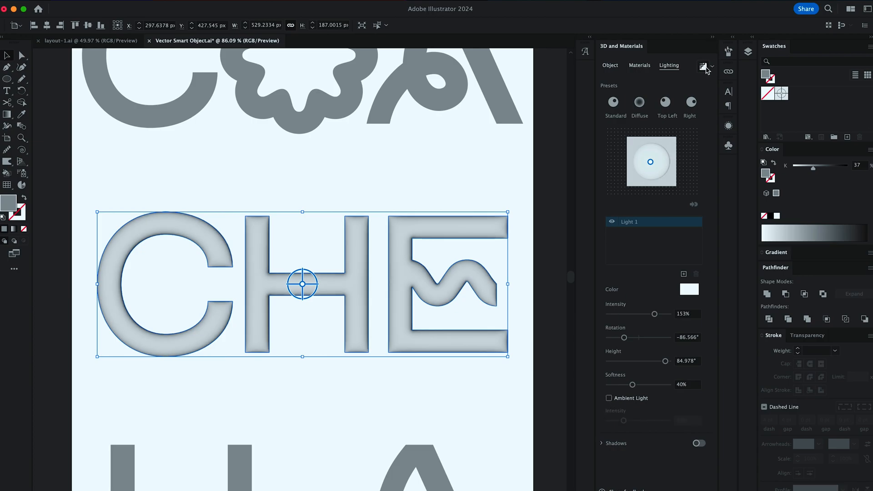
pyautogui.click(703, 65)
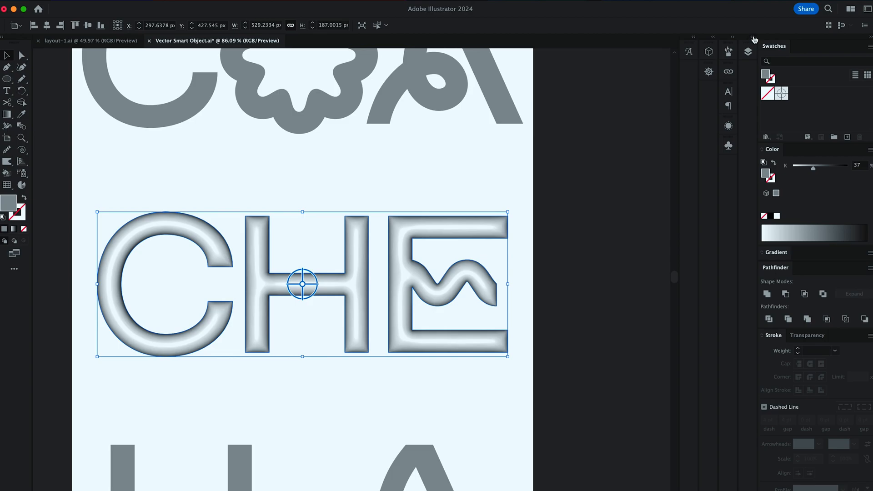
pyautogui.click(749, 51)
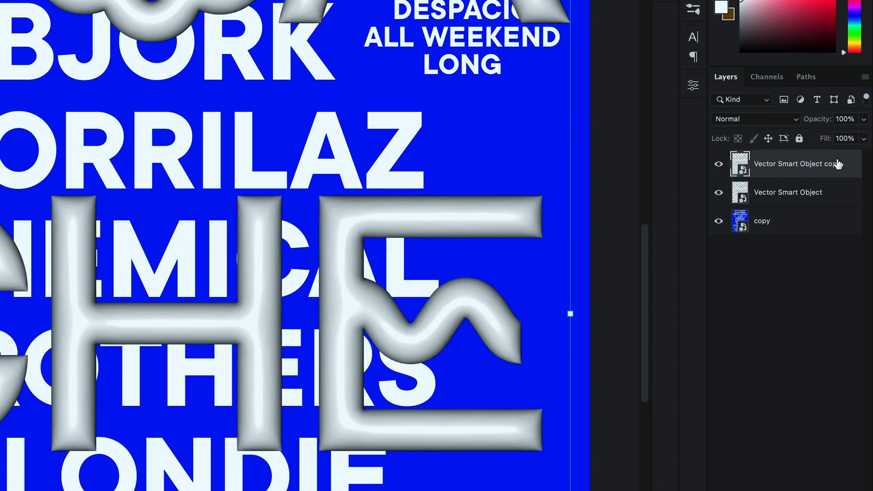
# Step: Apply an 8.5 px Gaussian Blur to the duplicate of the 3D letters
pyautogui.click(250, 7)
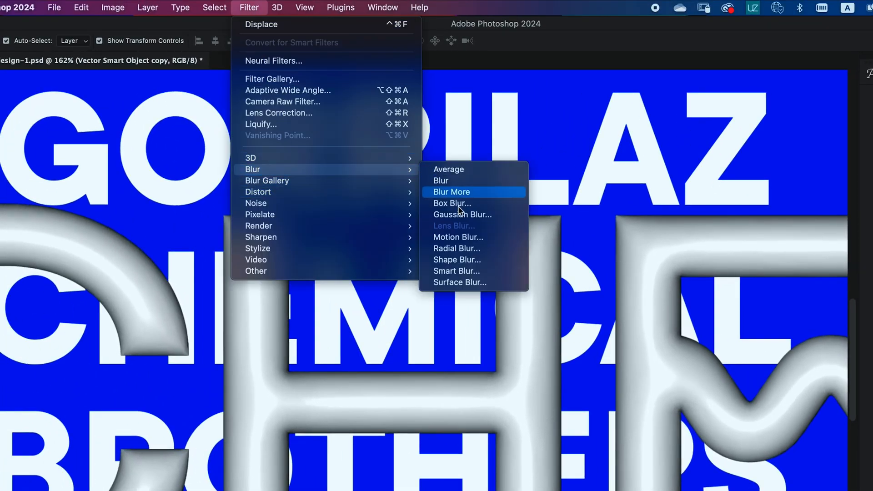
pyautogui.click(463, 215)
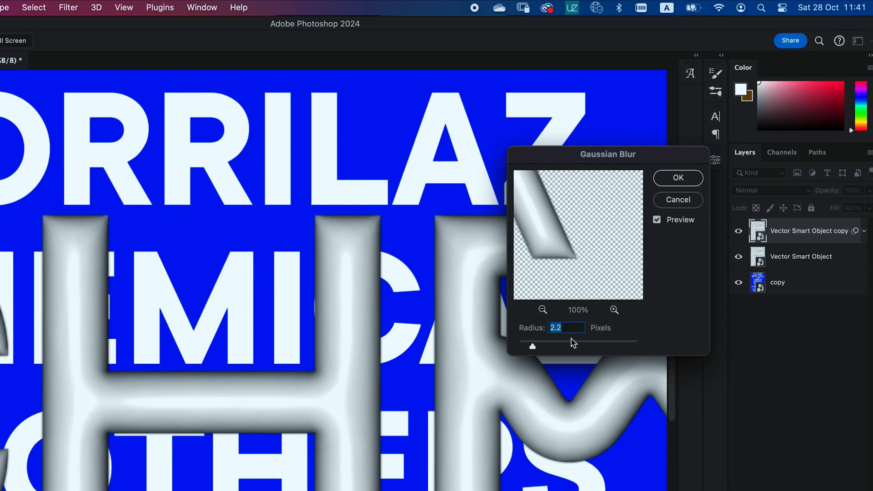
pyautogui.moveTo(532, 345); pyautogui.dragTo(548, 346)
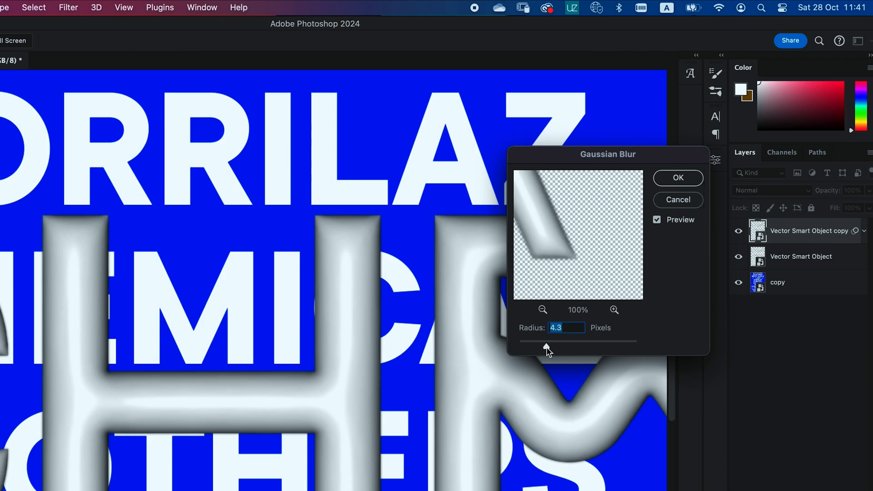
pyautogui.moveTo(548, 347); pyautogui.dragTo(561, 347)
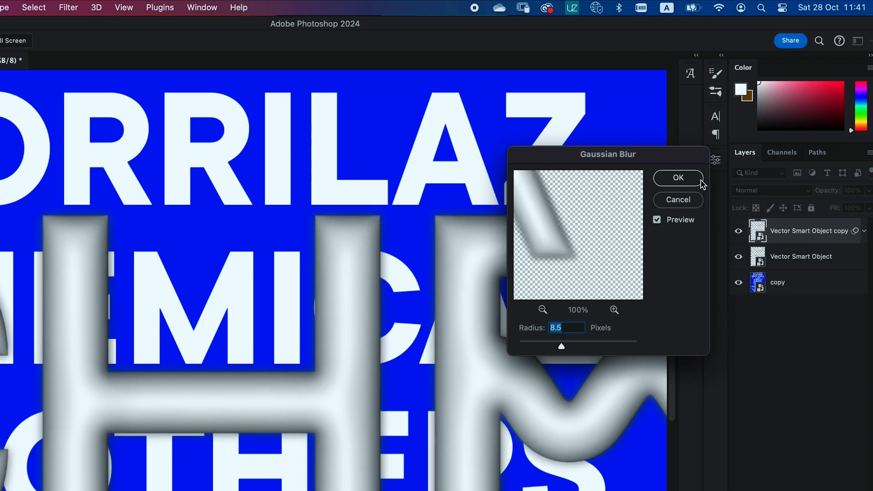
pyautogui.click(676, 177)
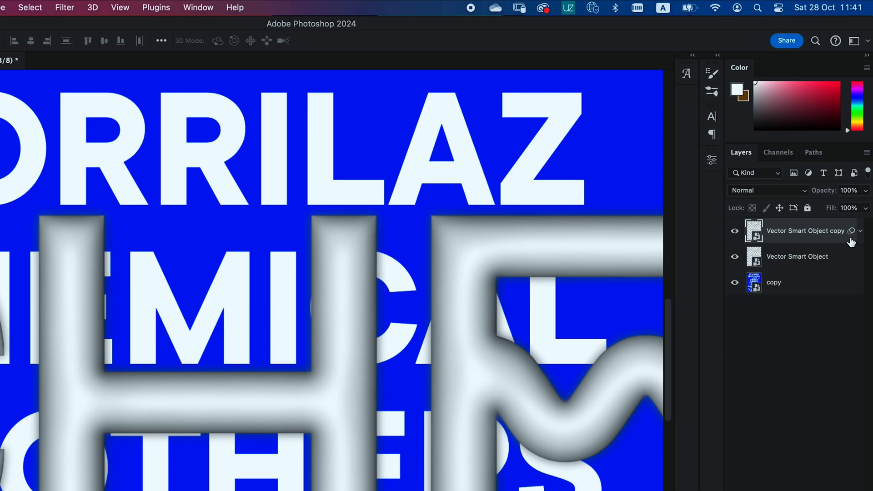
# Step: Clip the blurred copy to the original letters
pyautogui.click(797, 256)
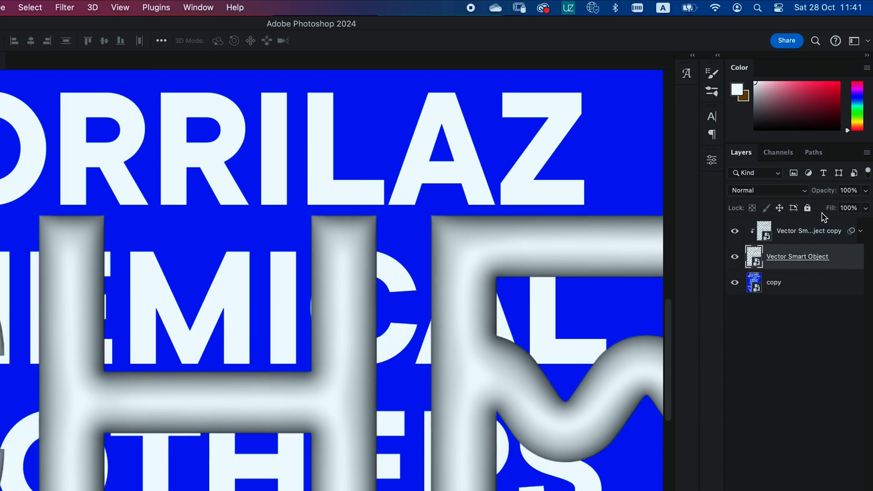
pyautogui.doubleClick(797, 257)
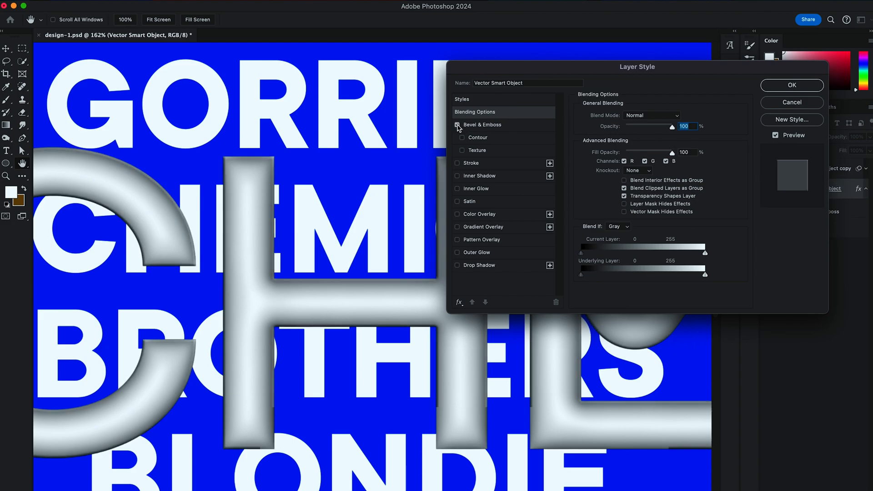
# Step: Apply Bevel & Emboss with 0% highlight opacity and 32 px size
pyautogui.click(458, 124)
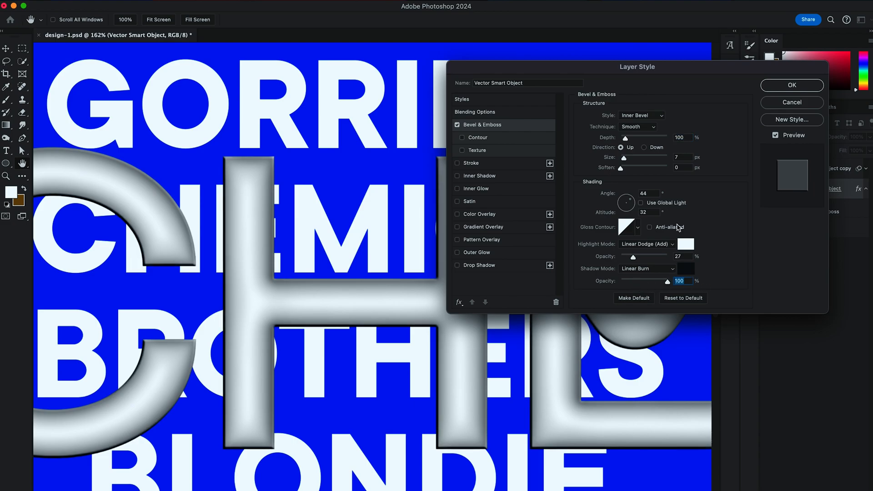
pyautogui.moveTo(632, 257); pyautogui.dragTo(621, 257)
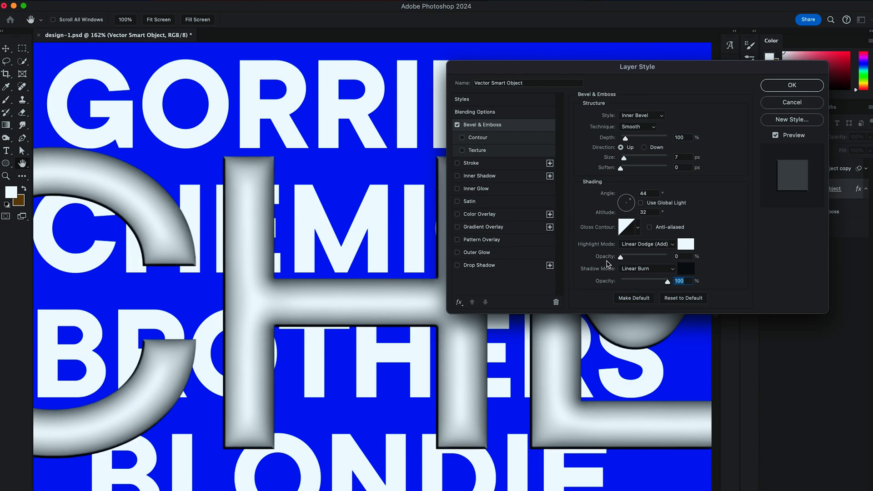
pyautogui.moveTo(636, 66); pyautogui.dragTo(700, 62)
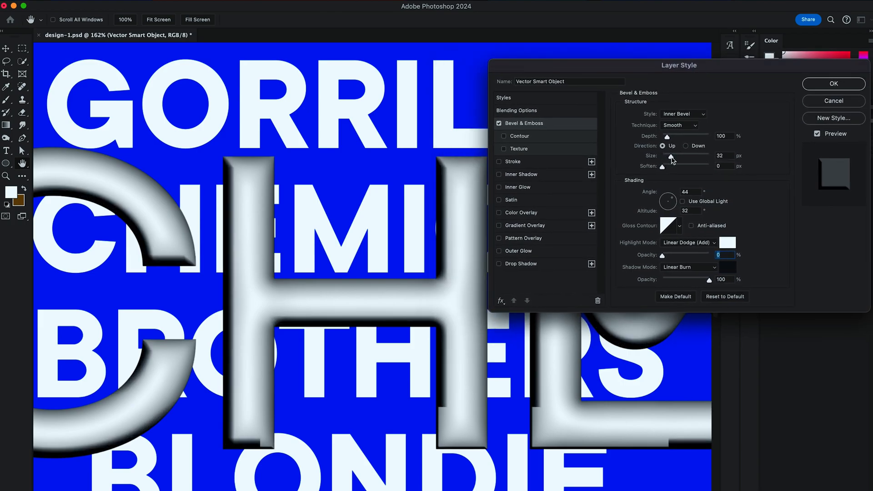
pyautogui.click(834, 84)
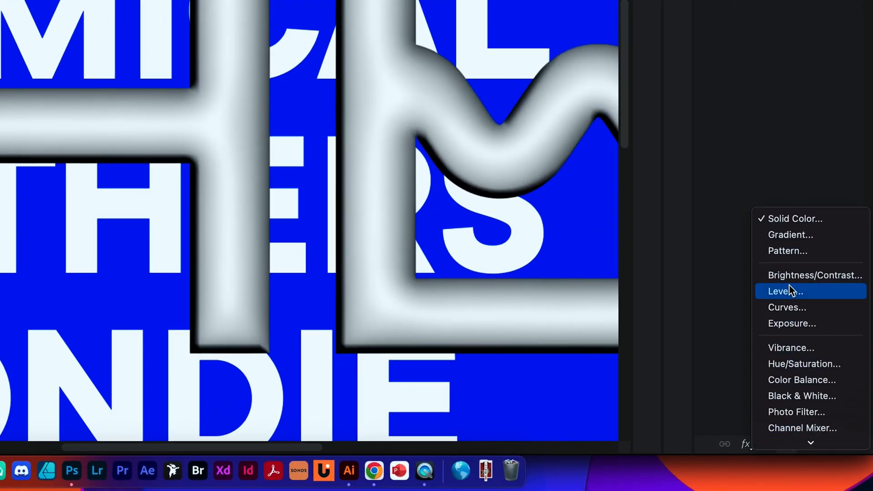
# Step: Add a Levels adjustment to boost the letters' contrast
pyautogui.click(786, 292)
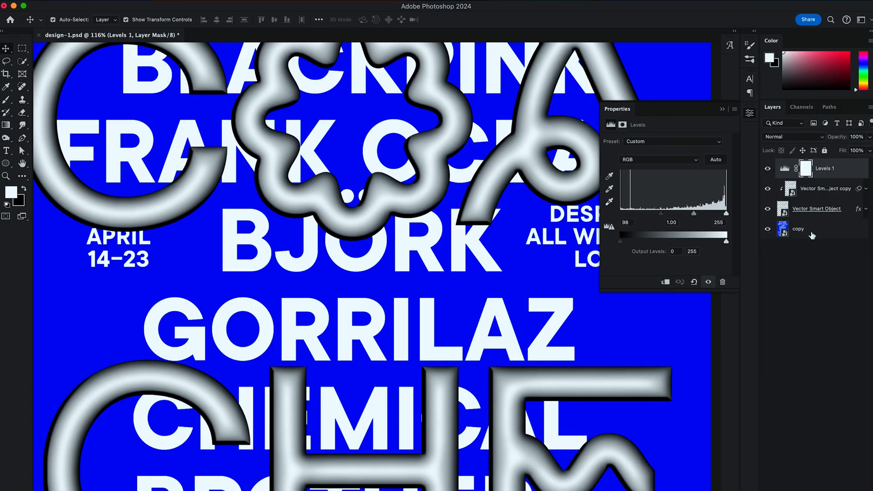
pyautogui.click(817, 209)
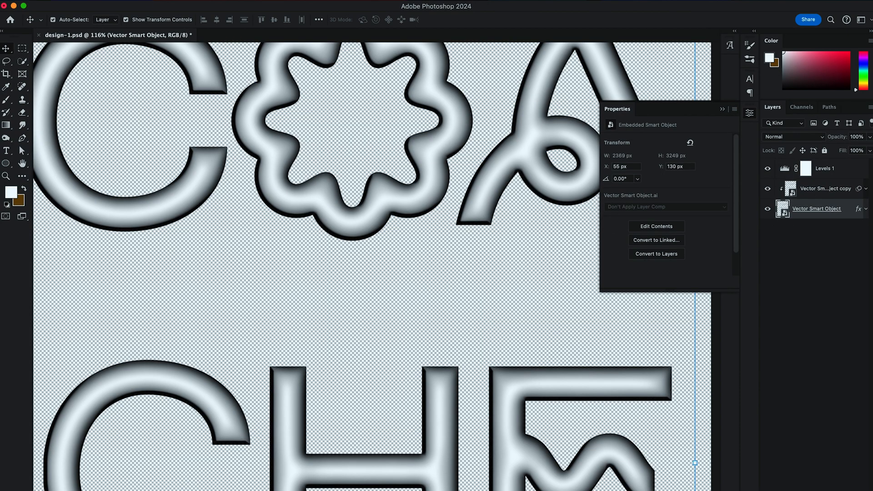
pyautogui.moveTo(139, 132)
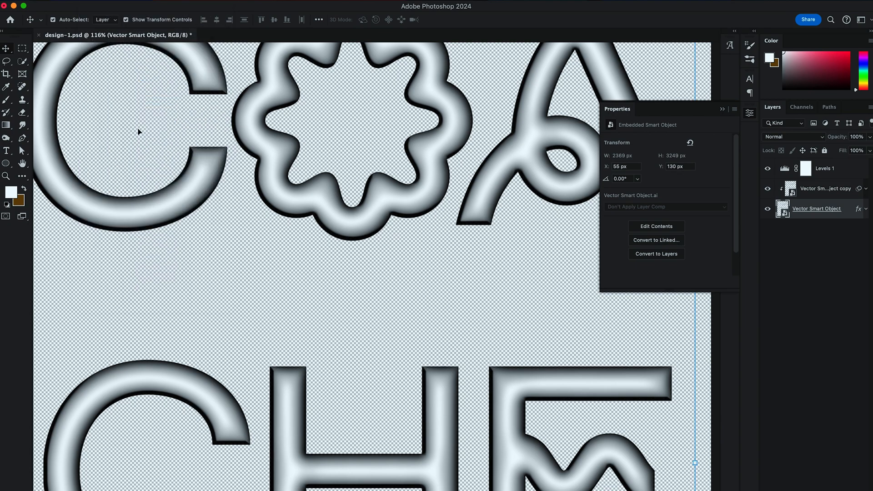
# Step: Save the artwork as design-1-mask.psd in the coachella poster folder
pyautogui.press('cmd+shift+s')
pyautogui.write('design-1-mask.psd')
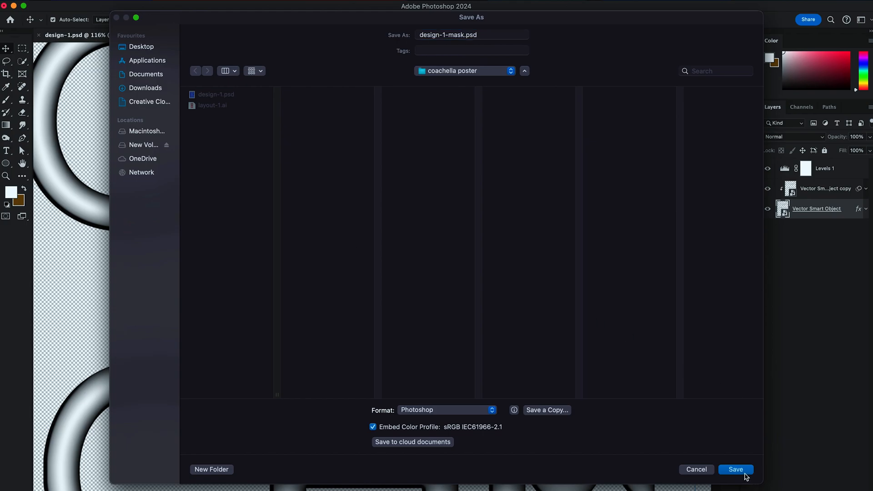
pyautogui.click(734, 469)
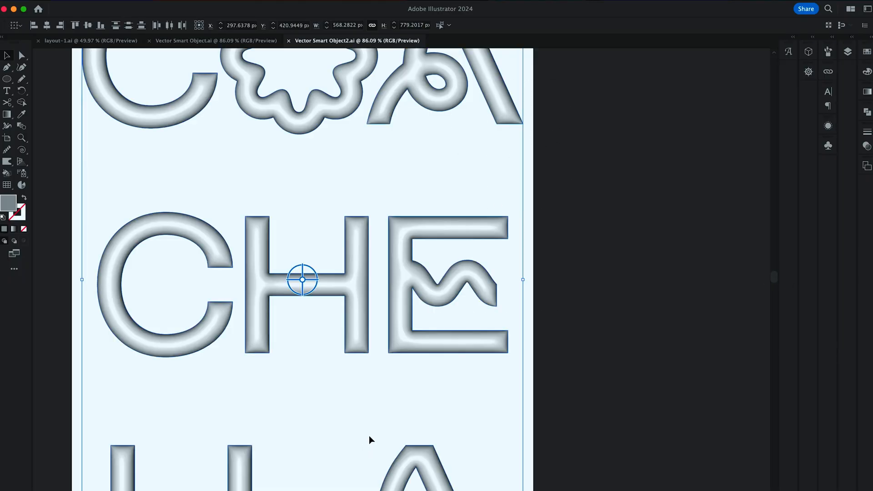
# Step: Select the CHE letters, adjust their grey tone and enable bevelling
pyautogui.click(809, 51)
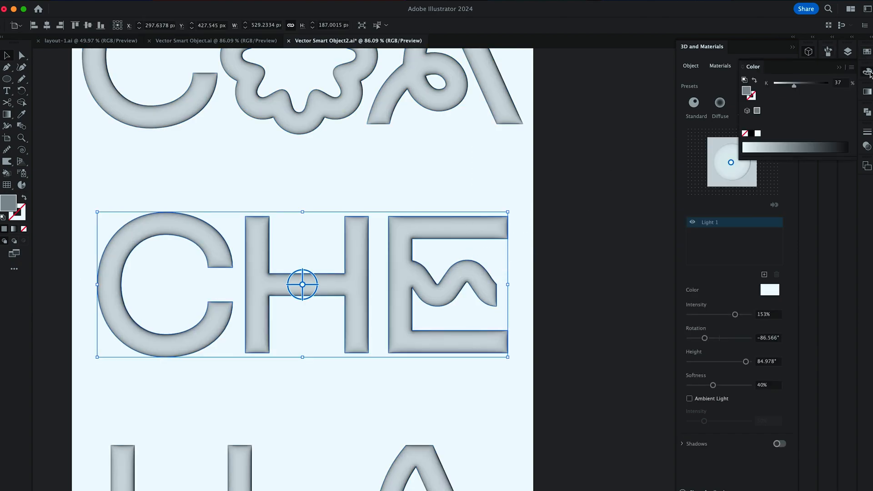
pyautogui.moveTo(794, 83); pyautogui.dragTo(807, 83)
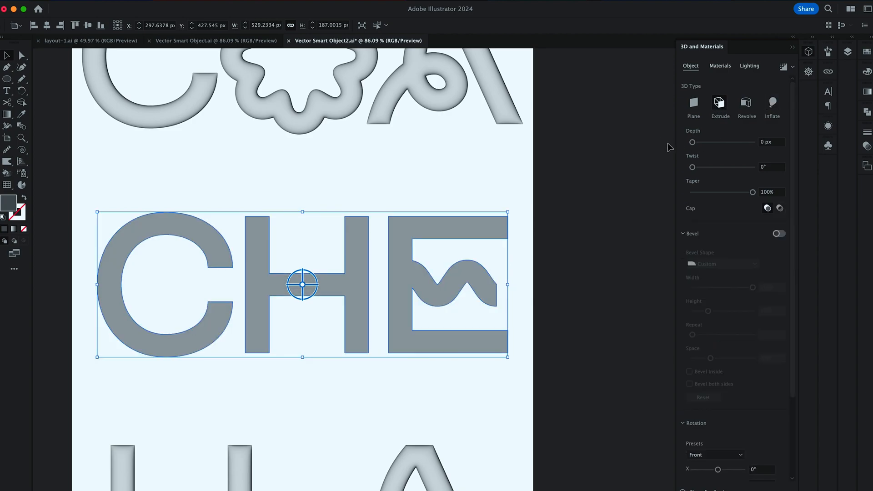
pyautogui.click(778, 234)
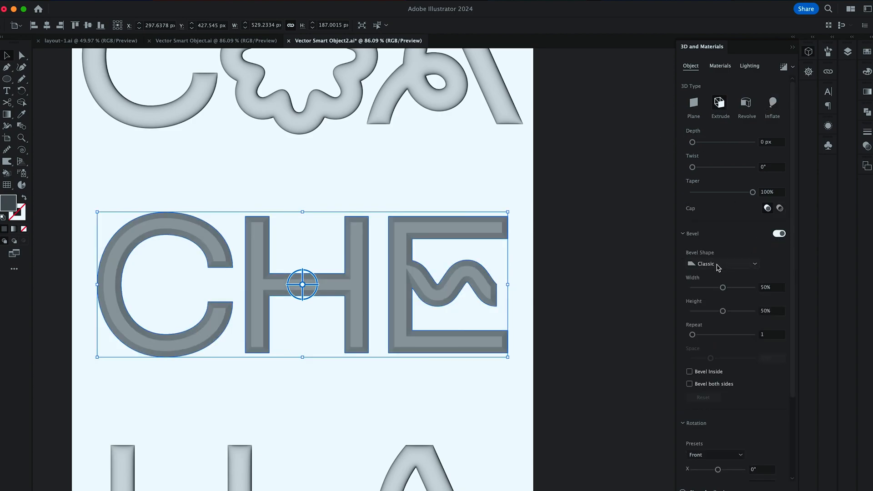
# Step: Make the bevel round with 67% width and 28% height
pyautogui.click(722, 264)
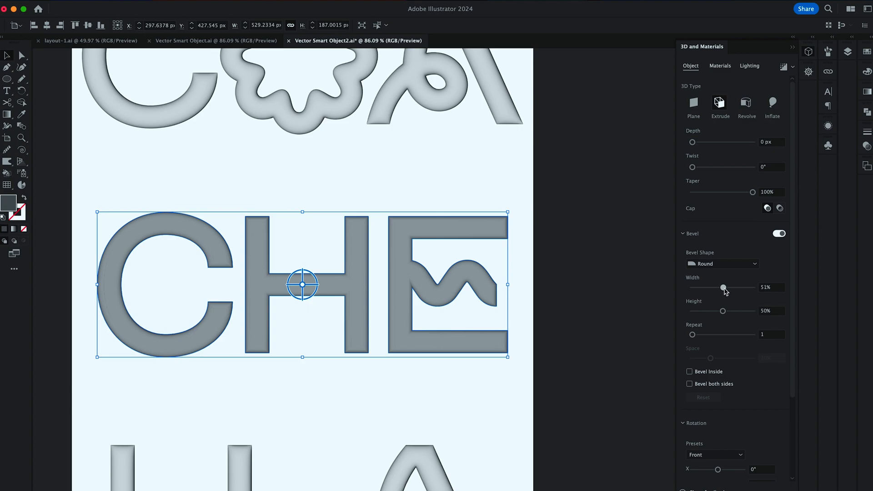
pyautogui.moveTo(723, 288); pyautogui.dragTo(733, 288)
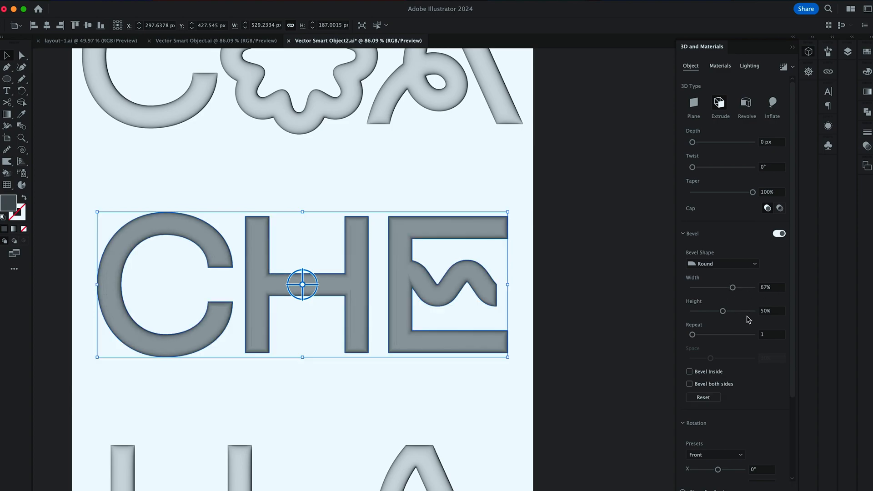
pyautogui.moveTo(723, 311); pyautogui.dragTo(709, 311)
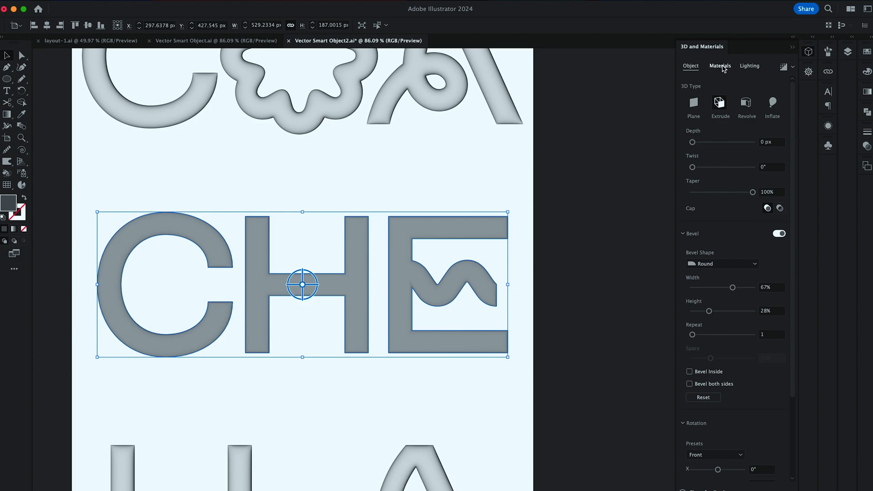
# Step: Raise the letters' material Metallic value to about 0.52
pyautogui.click(720, 65)
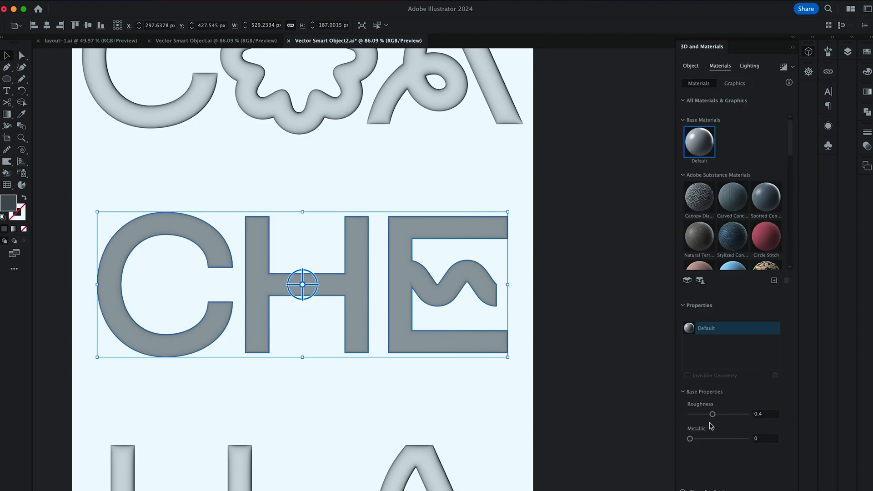
pyautogui.moveTo(691, 438); pyautogui.dragTo(708, 438)
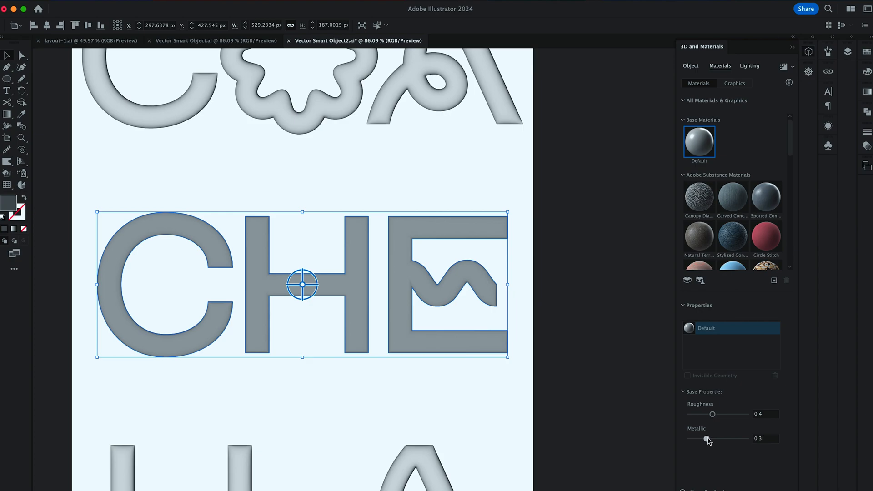
pyautogui.moveTo(708, 438); pyautogui.dragTo(719, 438)
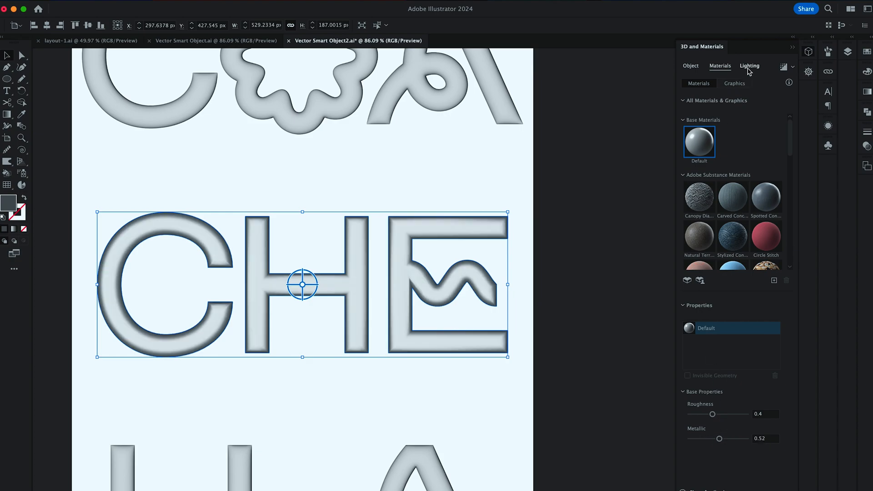
# Step: Lower the light height to 6° with 125° rotation, then close the 3D panel
pyautogui.click(748, 66)
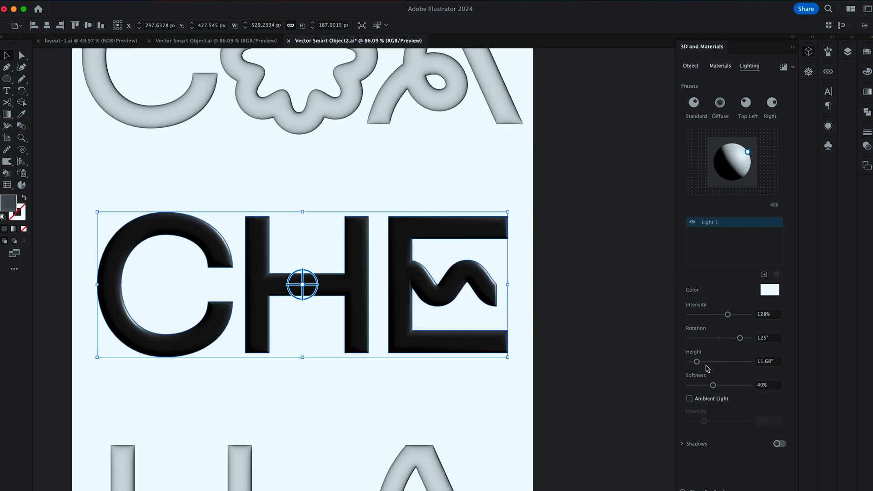
pyautogui.moveTo(698, 361); pyautogui.dragTo(694, 362)
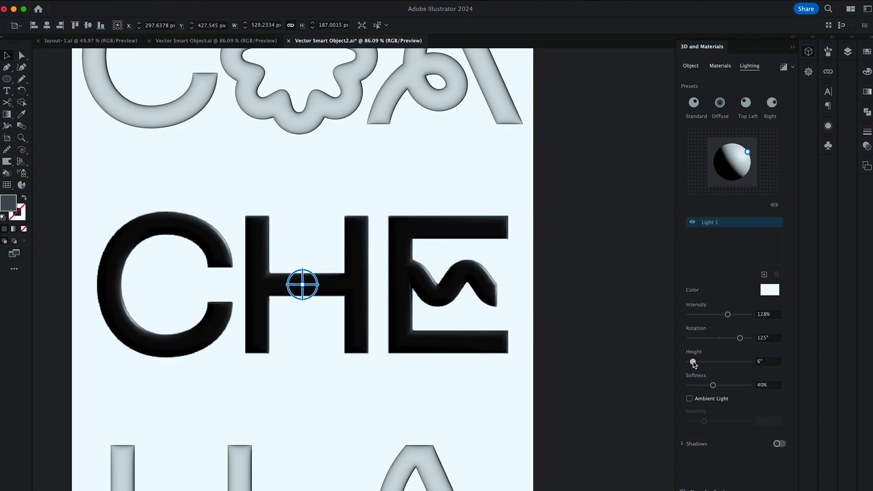
pyautogui.moveTo(713, 385); pyautogui.dragTo(701, 385)
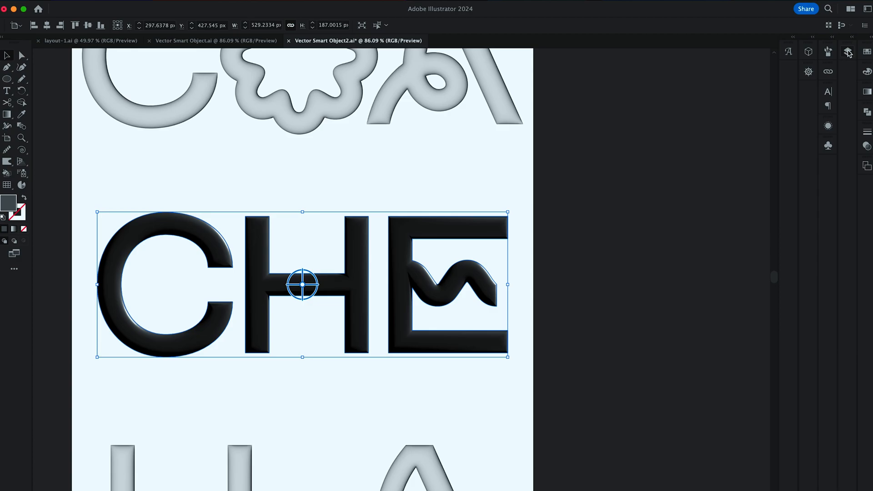
pyautogui.click(848, 51)
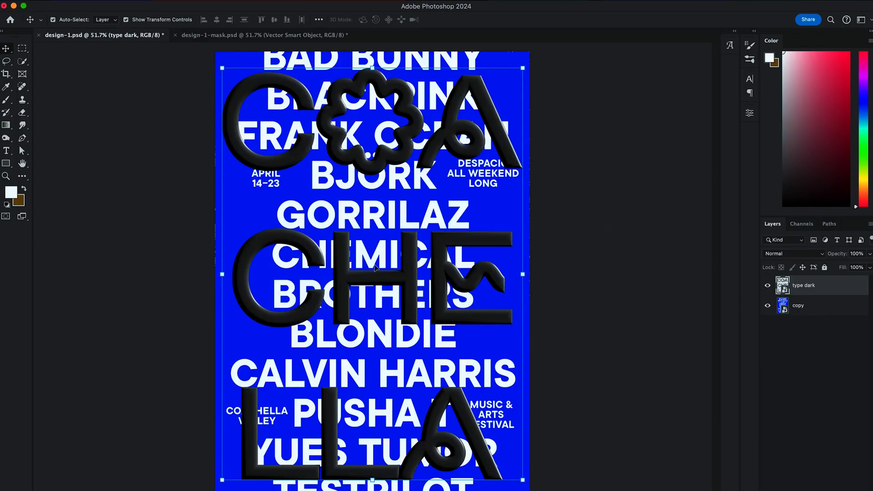
# Step: Blend type dark with Linear Burn and lighten its midtones in a clipped Levels adjustment
pyautogui.click(785, 253)
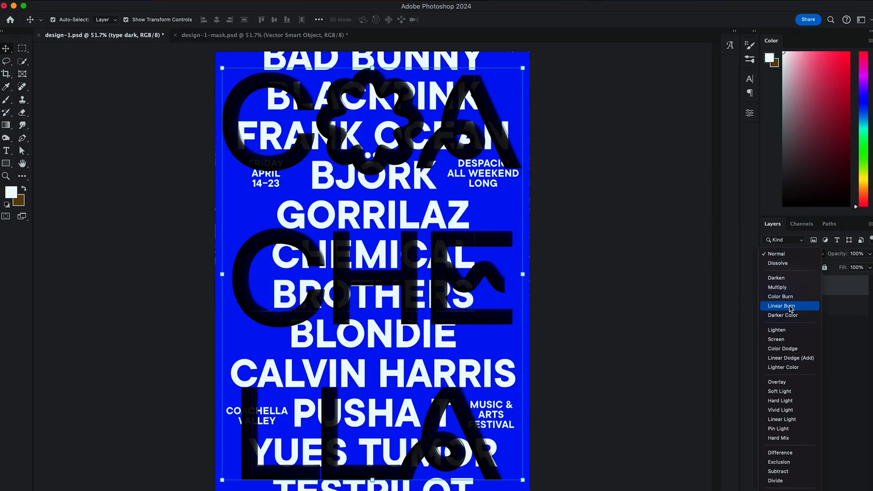
pyautogui.click(781, 306)
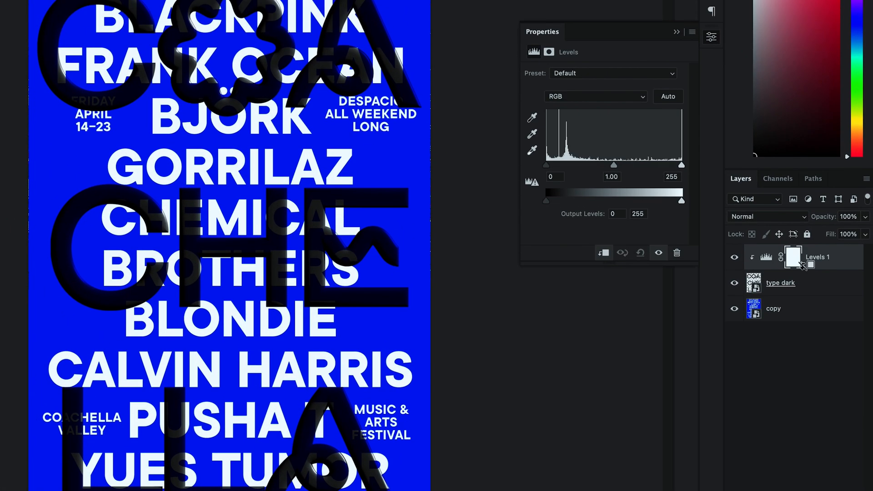
pyautogui.moveTo(614, 165); pyautogui.dragTo(589, 166)
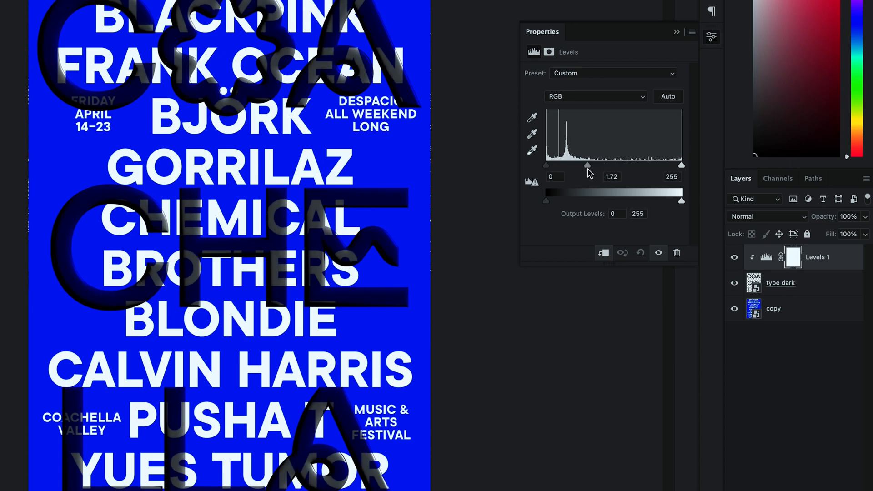
pyautogui.moveTo(546, 200); pyautogui.dragTo(578, 199)
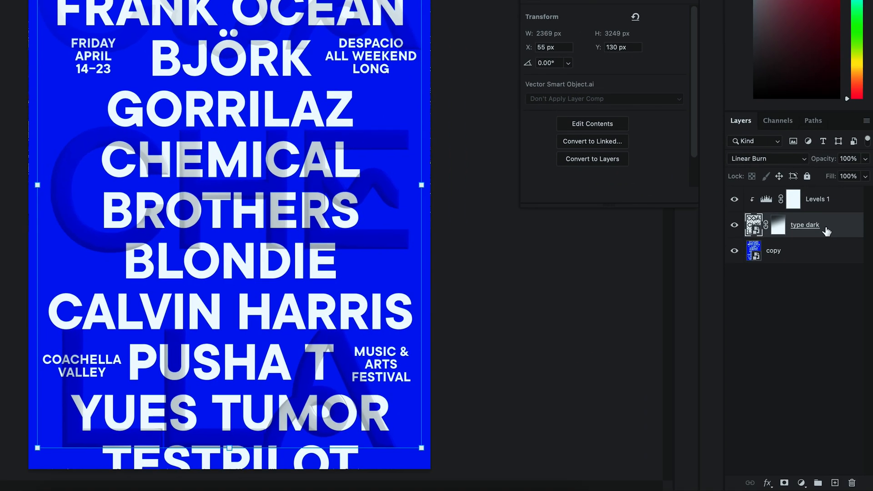
# Step: Duplicate the letters layer as a new layer named 'type light'
pyautogui.rightClick(793, 199)
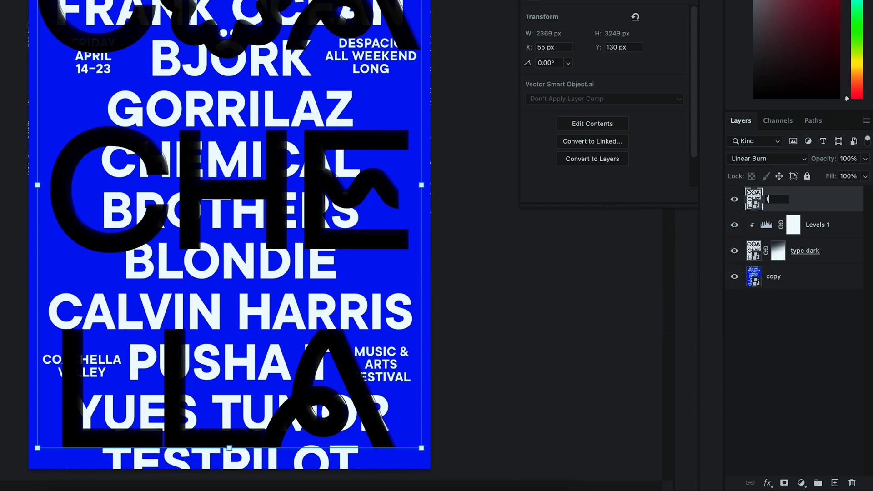
pyautogui.write('type light')
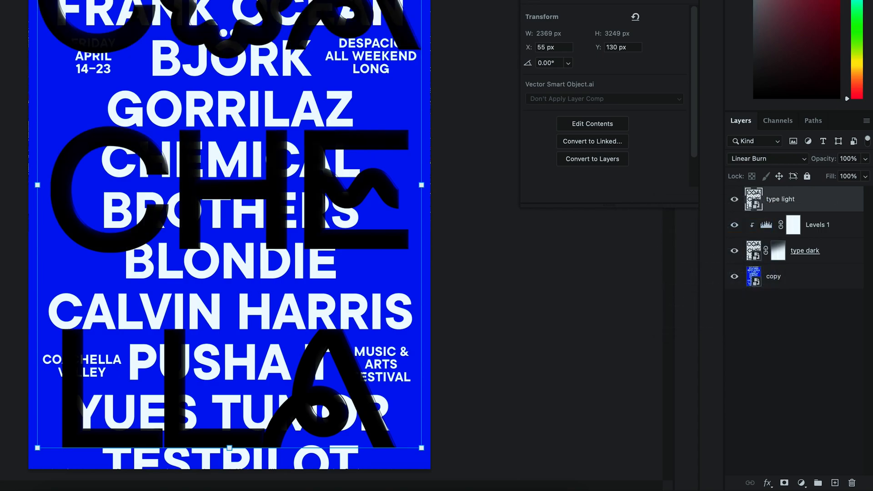
pyautogui.click(767, 159)
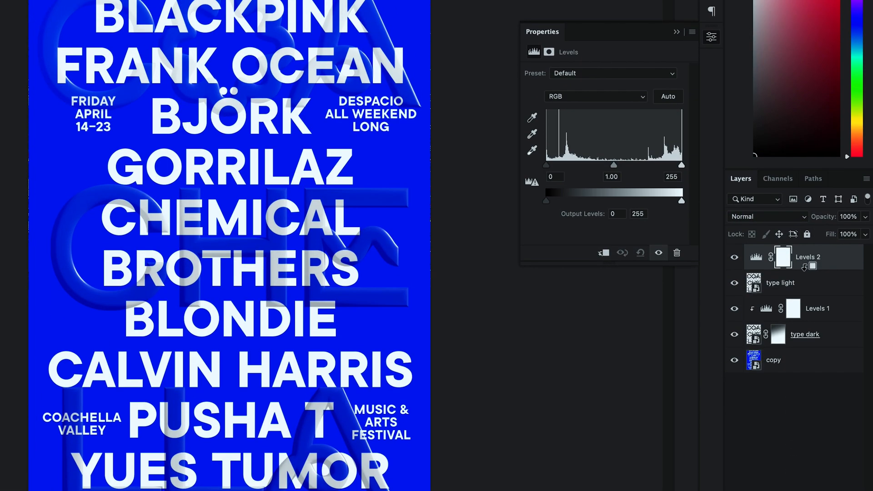
# Step: Brighten type light's highlights to 195 in Levels and blend it with Screen
pyautogui.moveTo(681, 166); pyautogui.dragTo(656, 165)
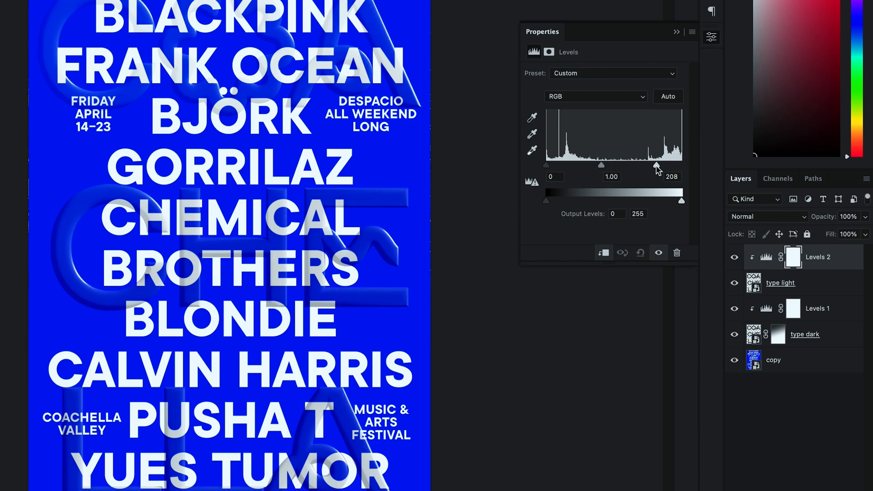
pyautogui.moveTo(656, 166); pyautogui.dragTo(641, 166)
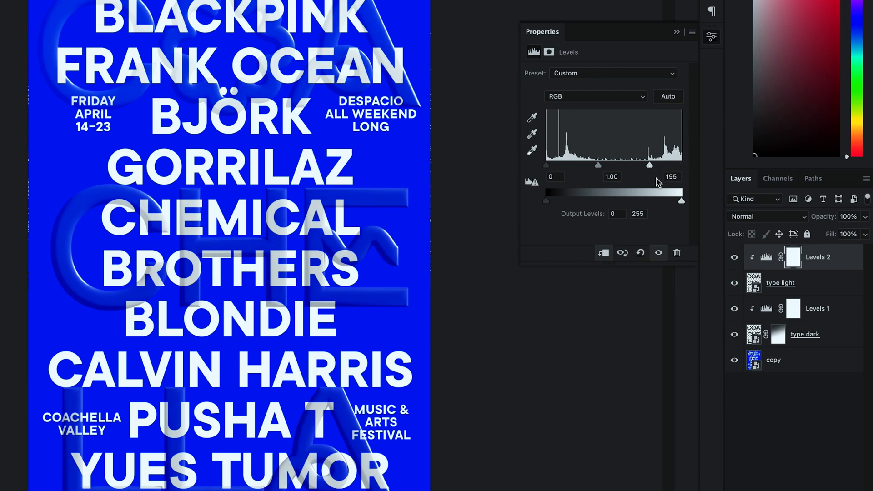
pyautogui.moveTo(598, 165); pyautogui.dragTo(606, 166)
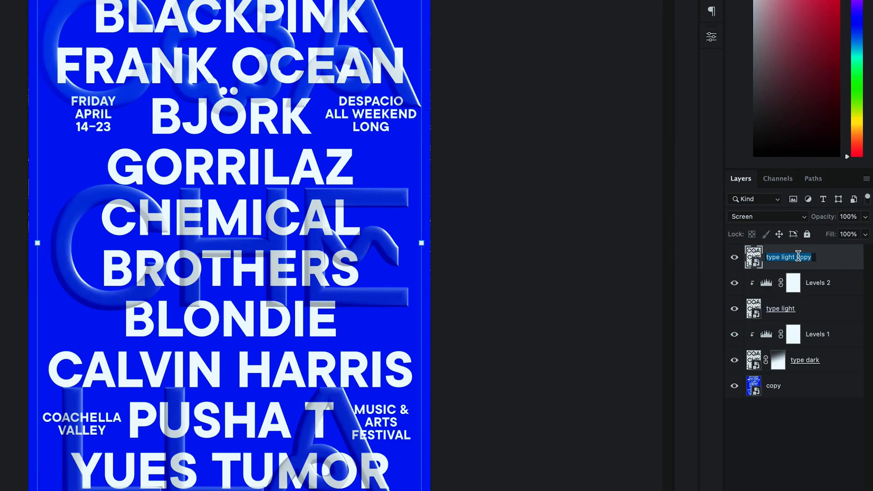
pyautogui.click(767, 216)
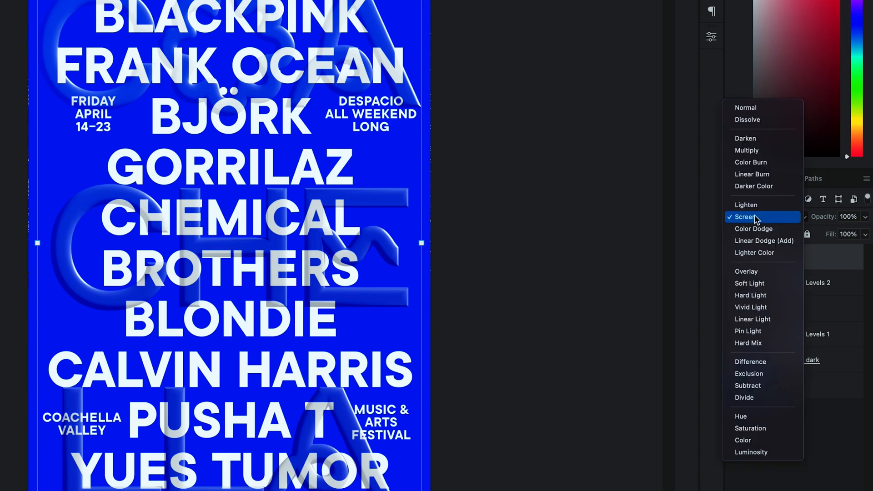
pyautogui.click(745, 107)
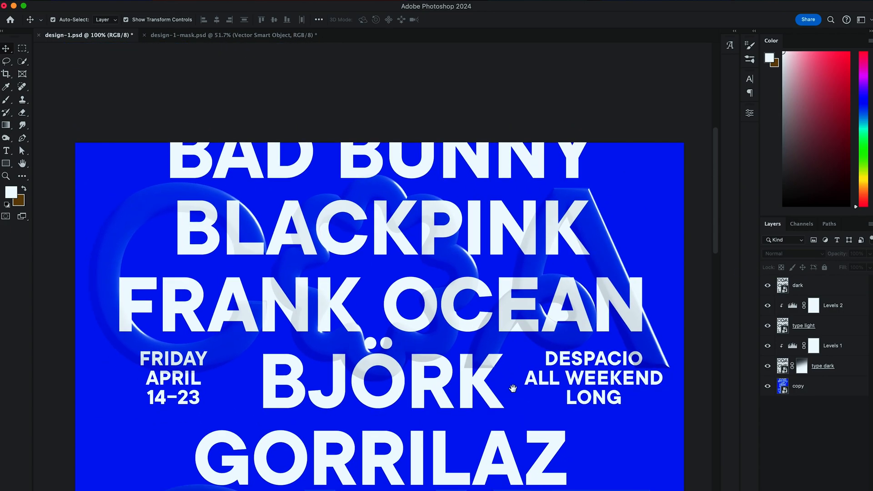
# Step: Deepen the dark layer's Bevel & Emboss and give it a ring gloss contour
pyautogui.doubleClick(797, 284)
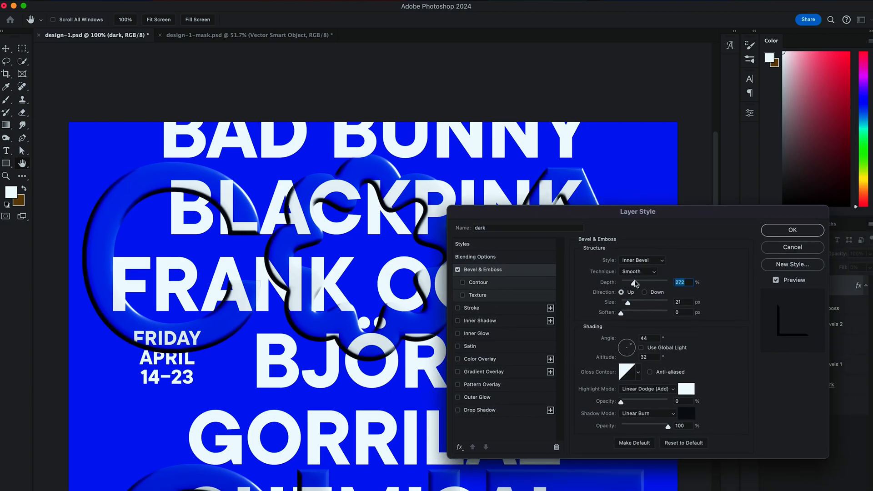
pyautogui.moveTo(635, 282); pyautogui.dragTo(663, 282)
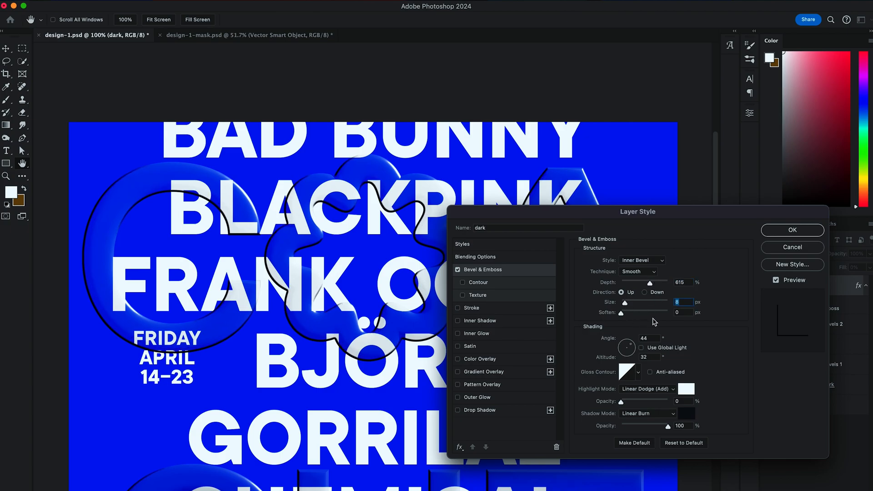
pyautogui.click(635, 372)
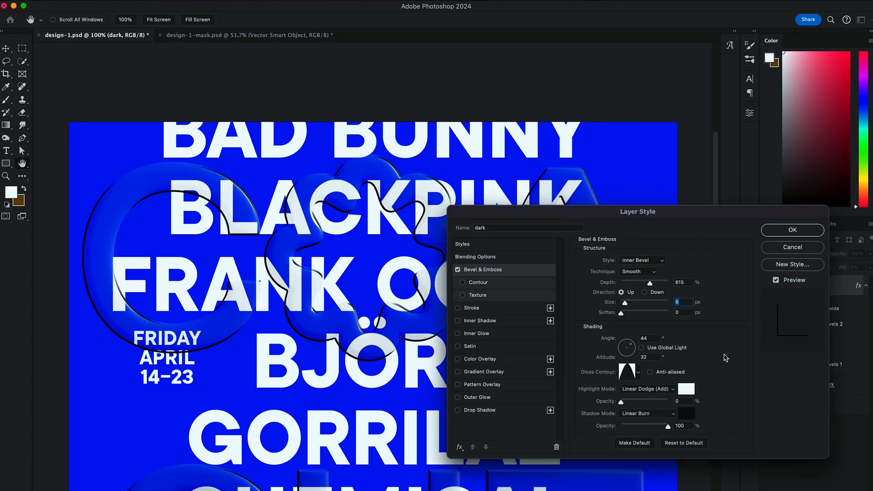
# Step: Sample the poster's blue as the bevel shadow colour and change its blend mode
pyautogui.click(686, 413)
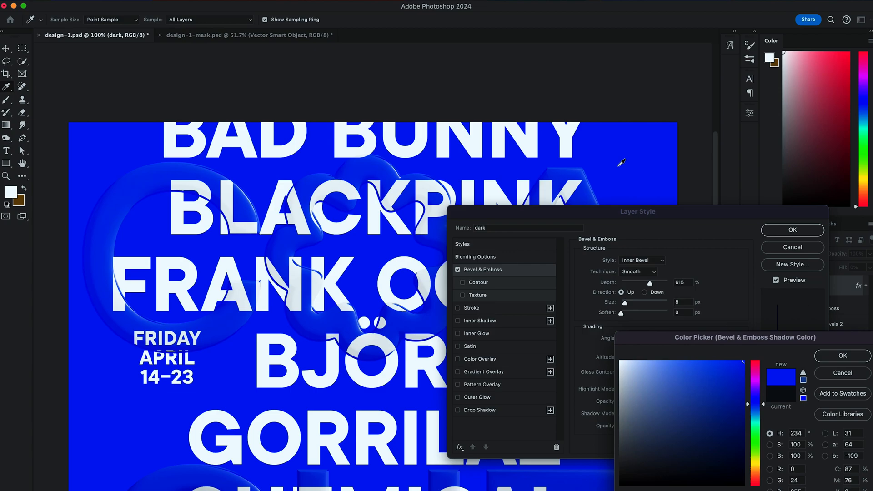
pyautogui.click(841, 356)
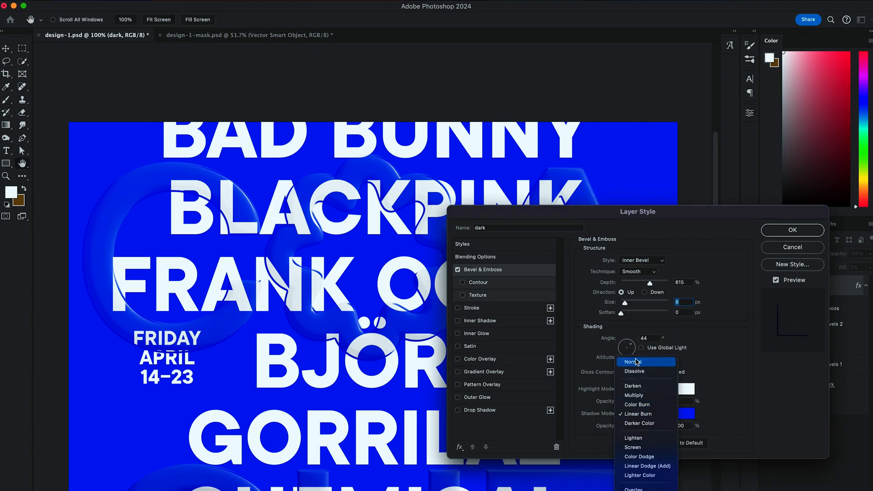
pyautogui.click(633, 361)
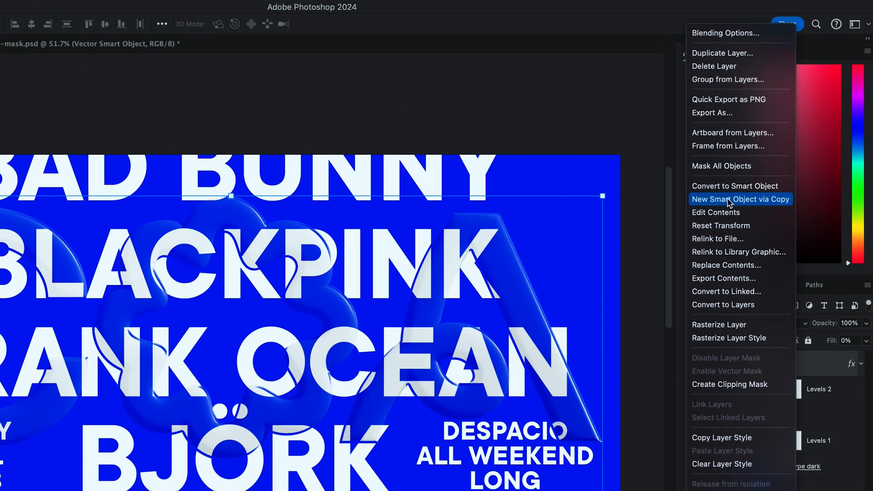
# Step: Make an independent smart object copy of the glass letters layer
pyautogui.click(741, 199)
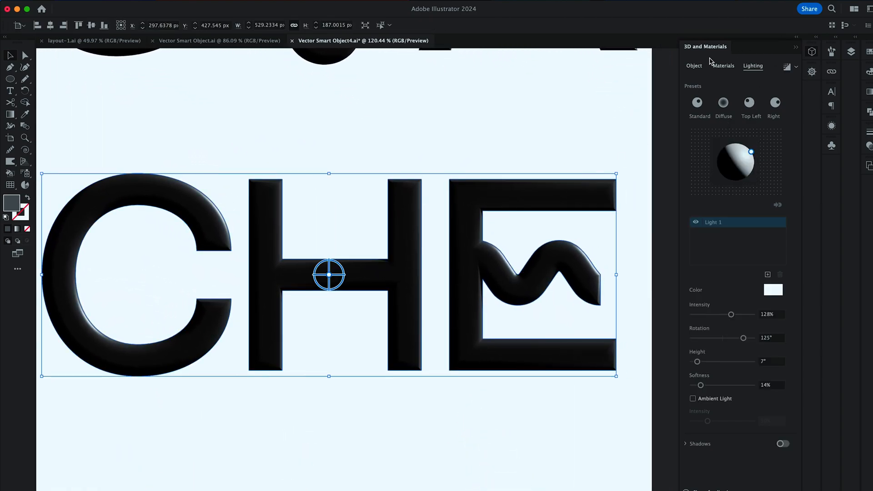
# Step: Lower the letters' material Roughness for a smoother surface
pyautogui.click(723, 65)
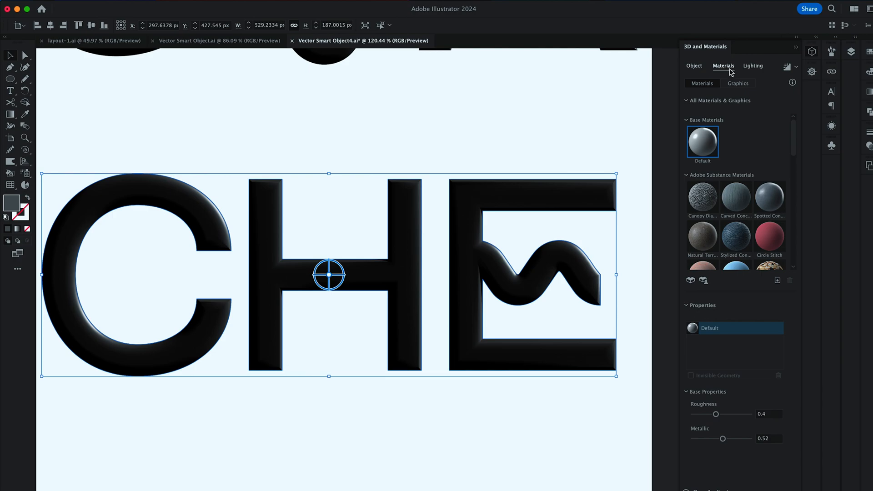
pyautogui.moveTo(716, 414); pyautogui.dragTo(711, 414)
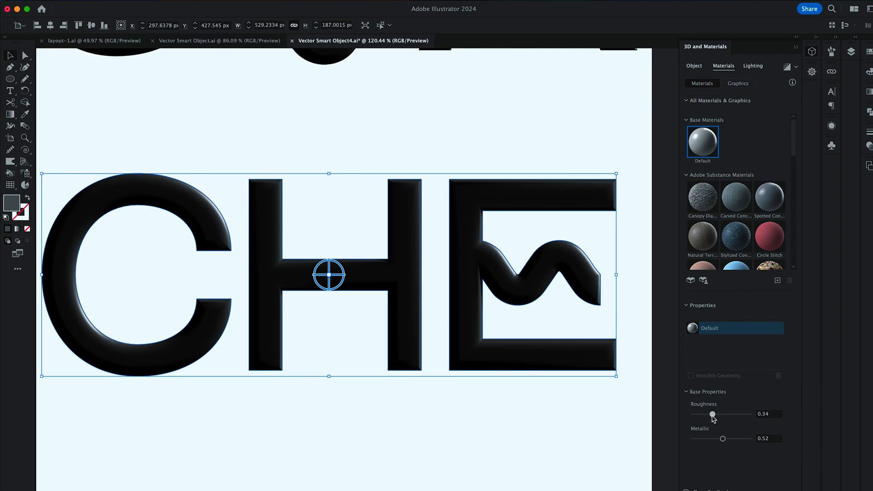
pyautogui.moveTo(711, 413); pyautogui.dragTo(709, 414)
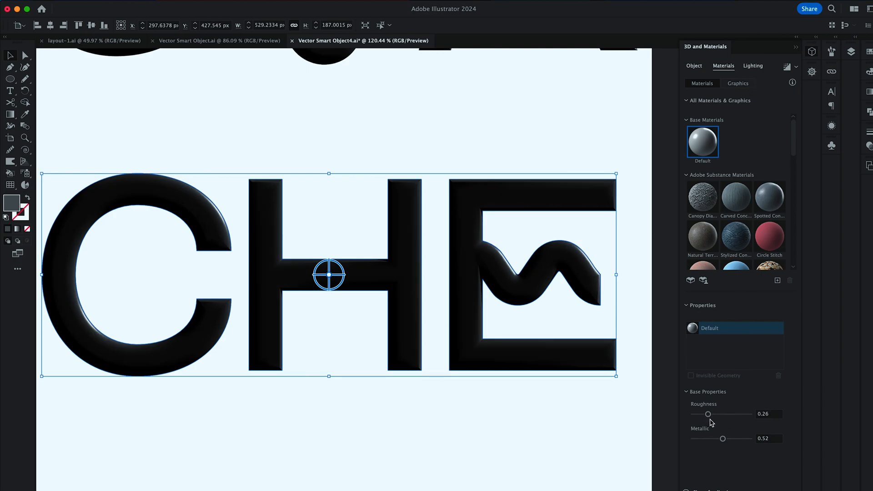
# Step: Relight the letters: intensity 67%, rotated direction, height 57°, zero softness
pyautogui.click(753, 66)
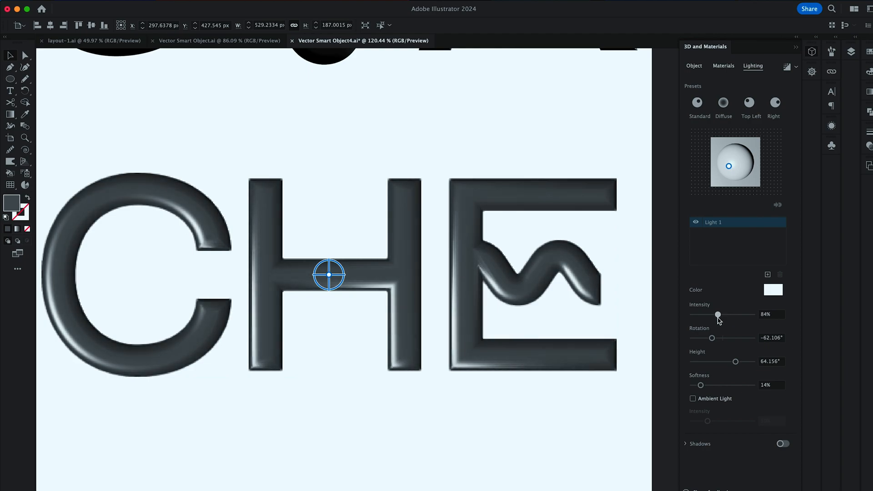
pyautogui.moveTo(718, 315); pyautogui.dragTo(705, 314)
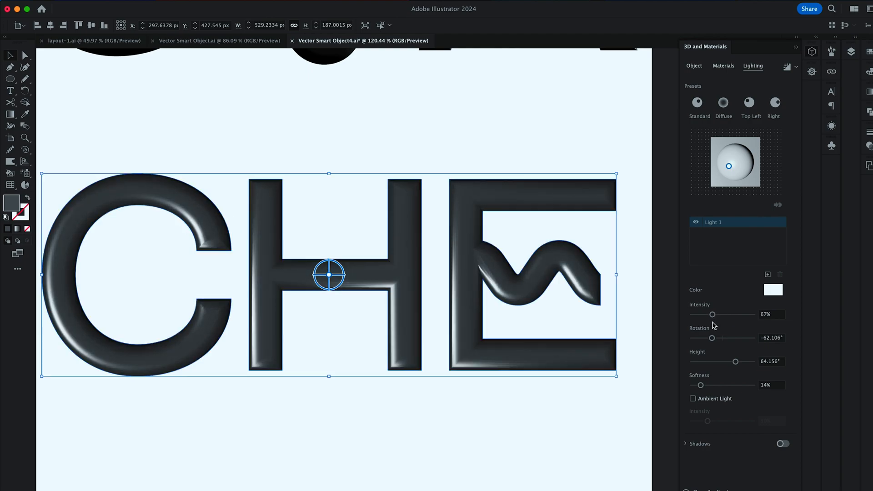
pyautogui.moveTo(713, 338); pyautogui.dragTo(719, 338)
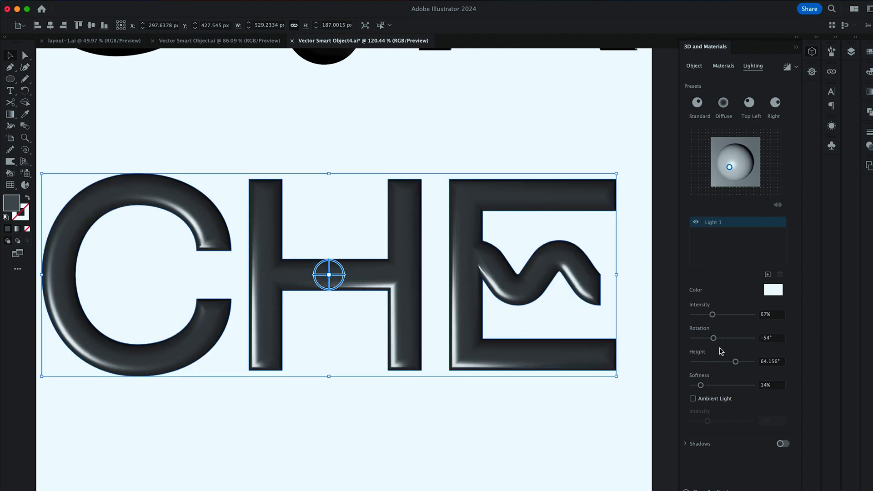
pyautogui.moveTo(735, 361); pyautogui.dragTo(730, 361)
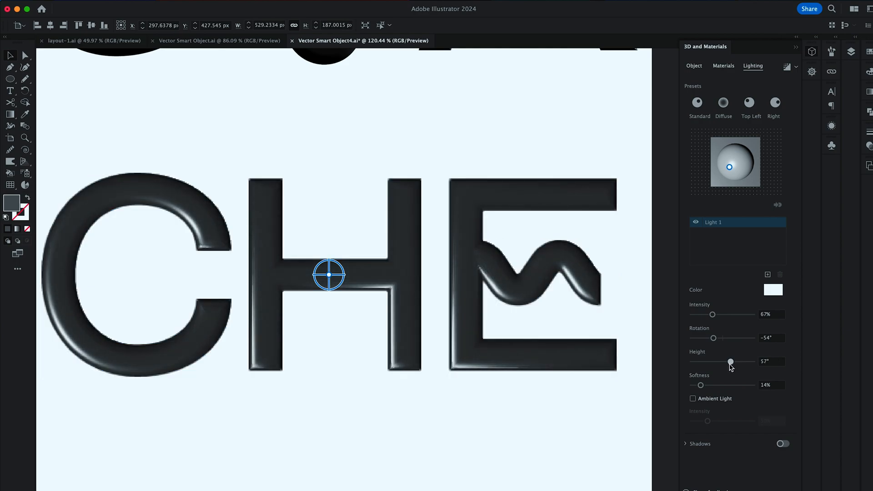
pyautogui.moveTo(700, 384); pyautogui.dragTo(692, 385)
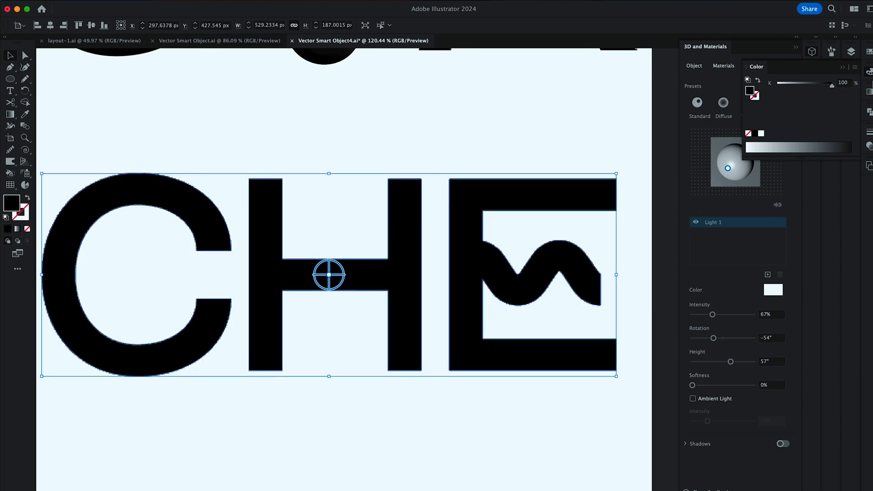
# Step: Render the letters with ray tracing and return to the Layers list
pyautogui.click(752, 65)
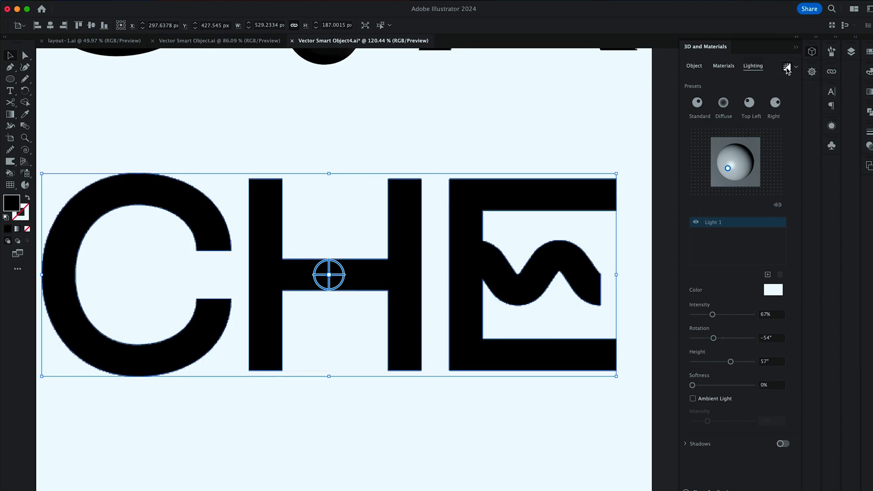
pyautogui.click(787, 67)
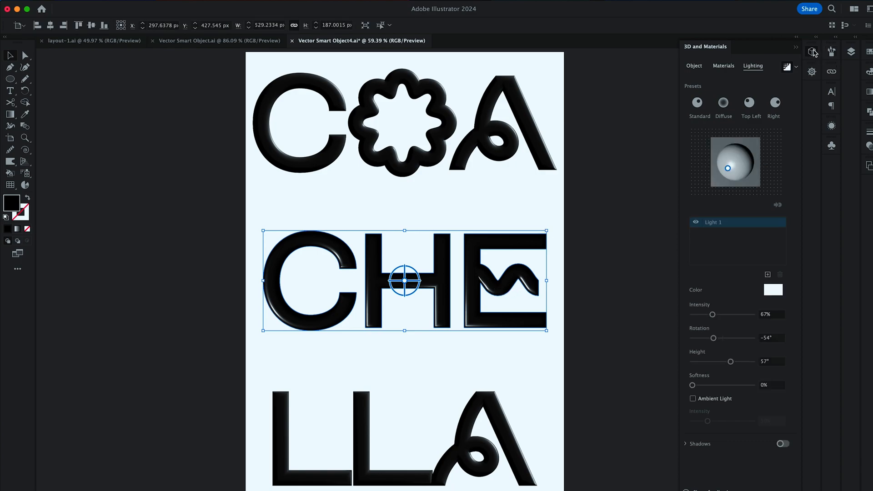
pyautogui.click(850, 51)
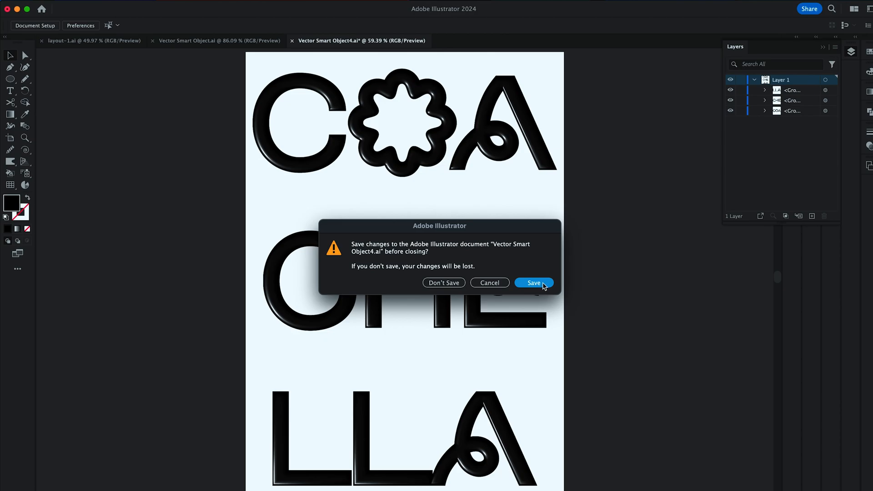
# Step: Save the Illustrator edits and blend the glow layer with Screen
pyautogui.click(533, 283)
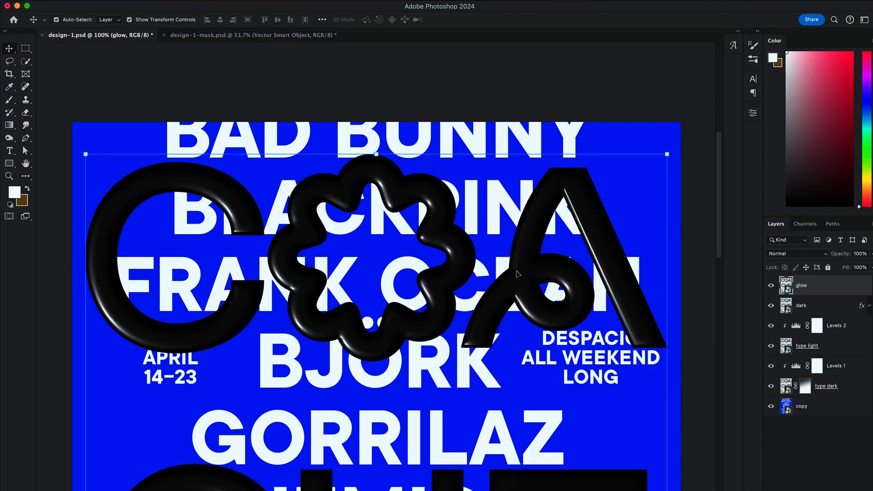
pyautogui.click(793, 254)
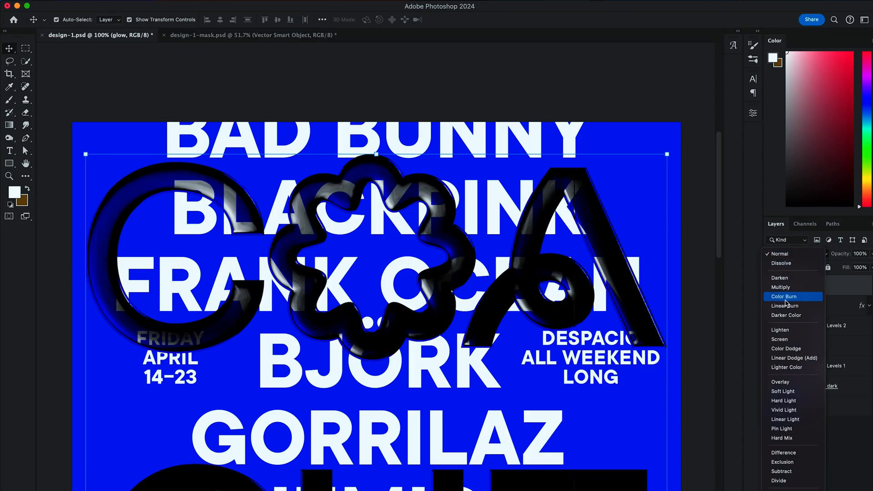
pyautogui.click(780, 339)
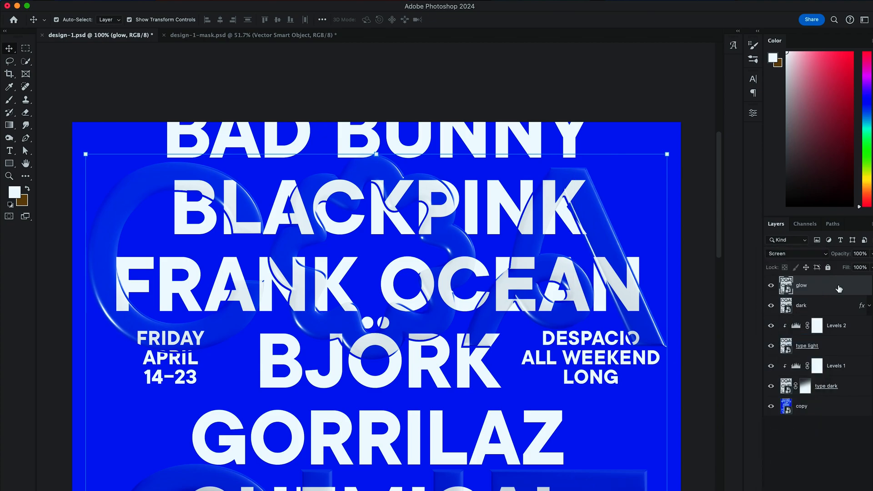
# Step: Add a faint blue Inner Glow to the glow layer's style
pyautogui.doubleClick(802, 285)
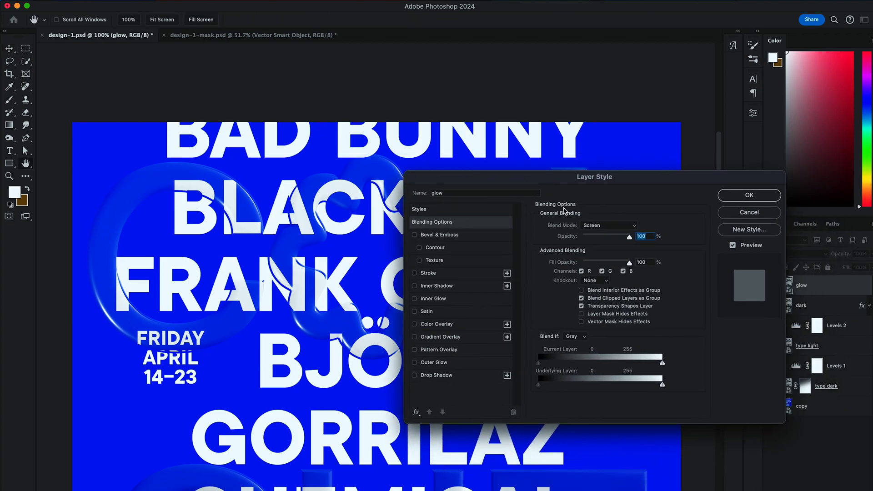
pyautogui.click(415, 298)
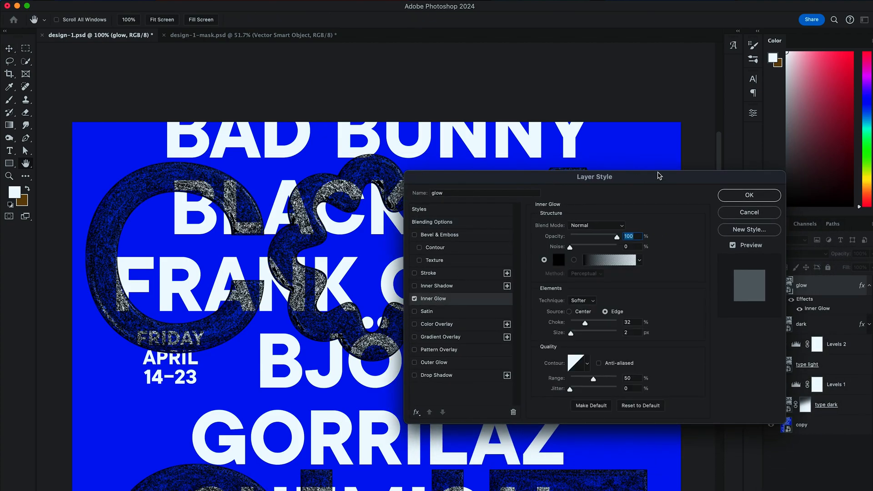
pyautogui.click(558, 260)
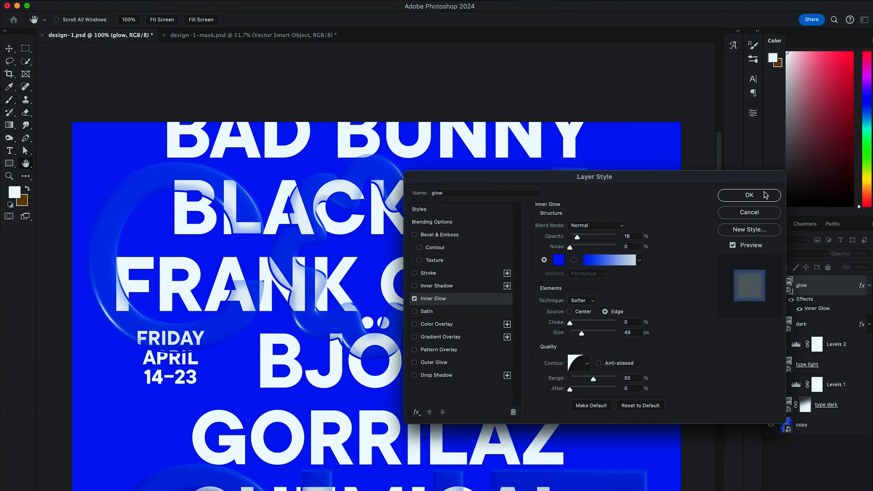
# Step: Confirm the glow layer's effects and blend the shine layer with Screen
pyautogui.click(749, 194)
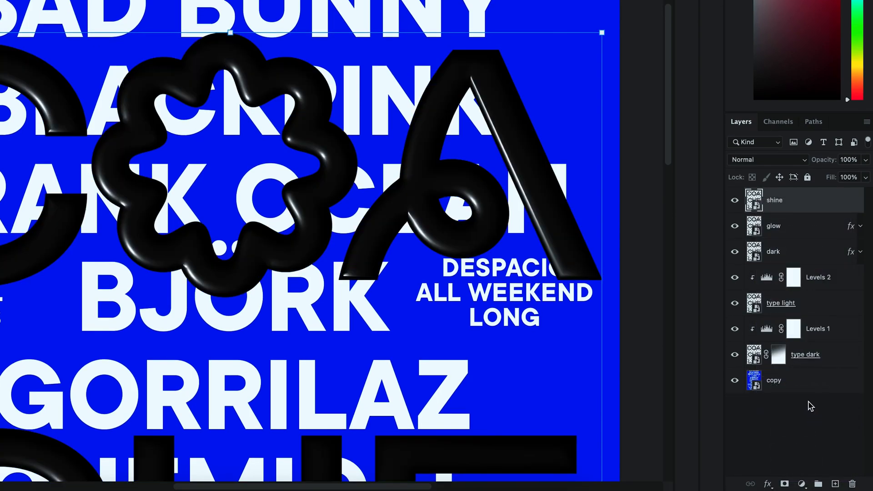
pyautogui.click(768, 160)
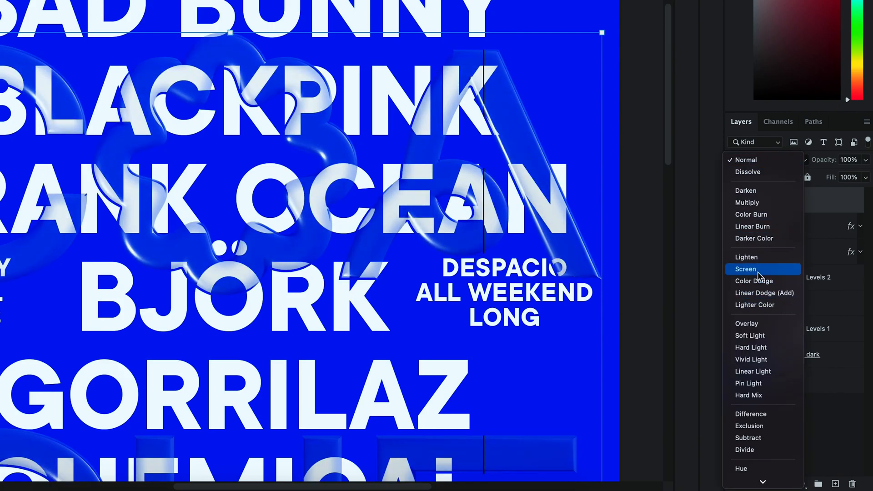
pyautogui.click(745, 269)
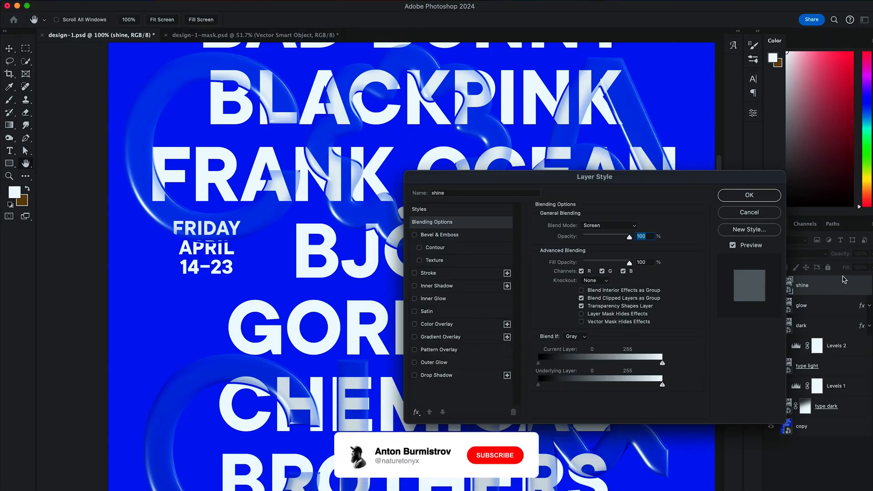
# Step: Give the shine layer a Bevel & Emboss with a different gloss contour preset
pyautogui.click(414, 235)
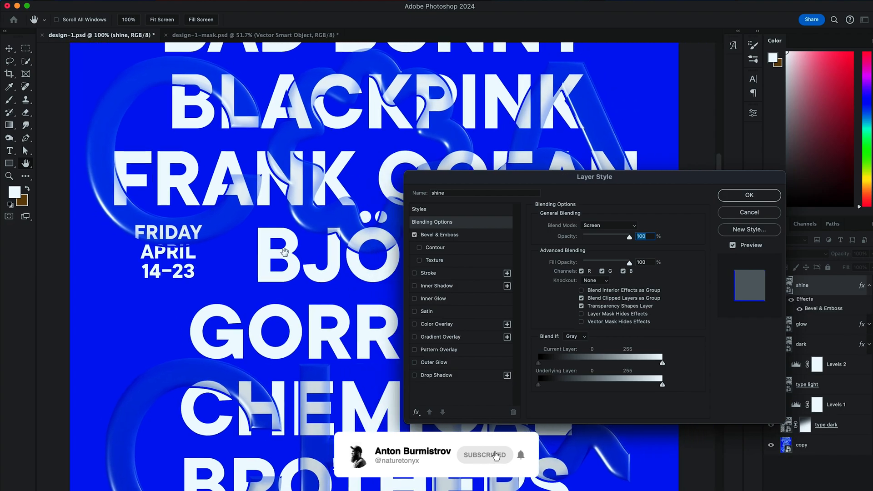
pyautogui.click(440, 235)
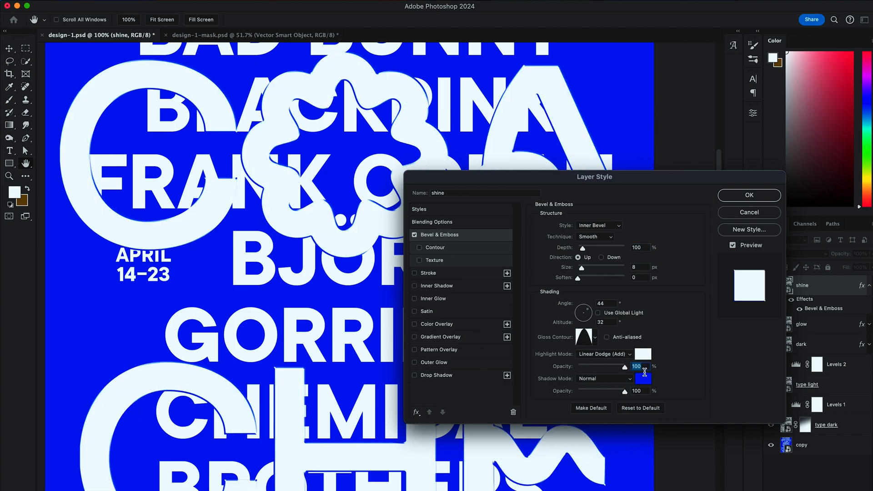
pyautogui.click(585, 336)
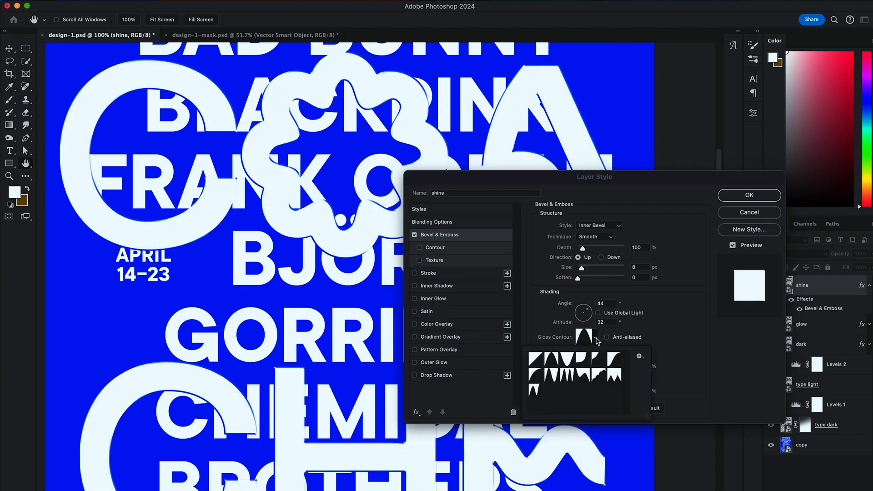
pyautogui.click(562, 364)
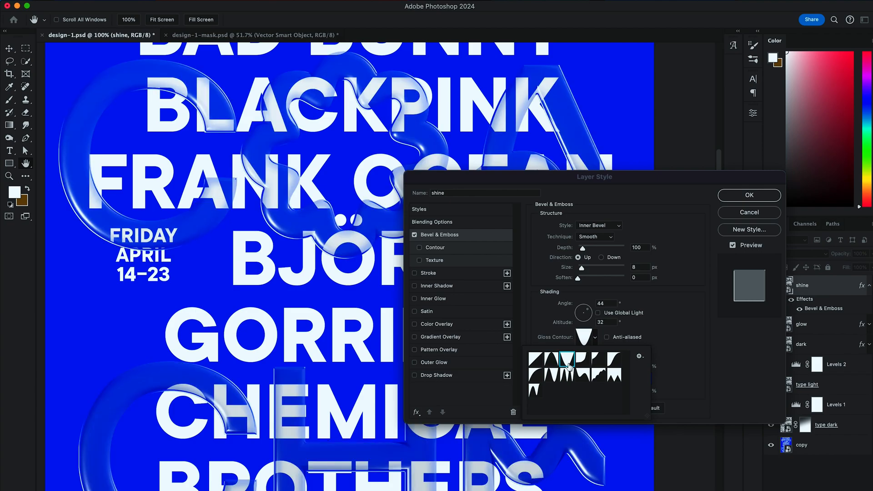
pyautogui.click(748, 194)
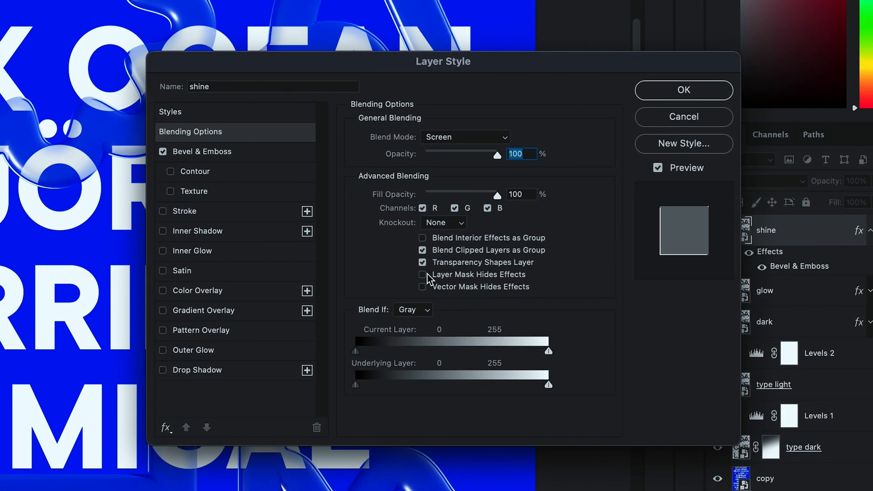
# Step: Enable Layer Mask Hides Effects on the shine layer and confirm the style
pyautogui.click(422, 274)
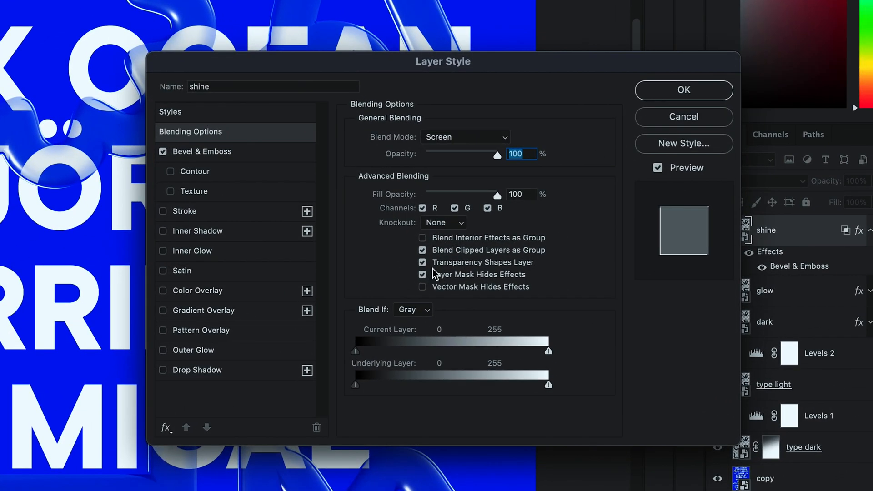
pyautogui.click(683, 90)
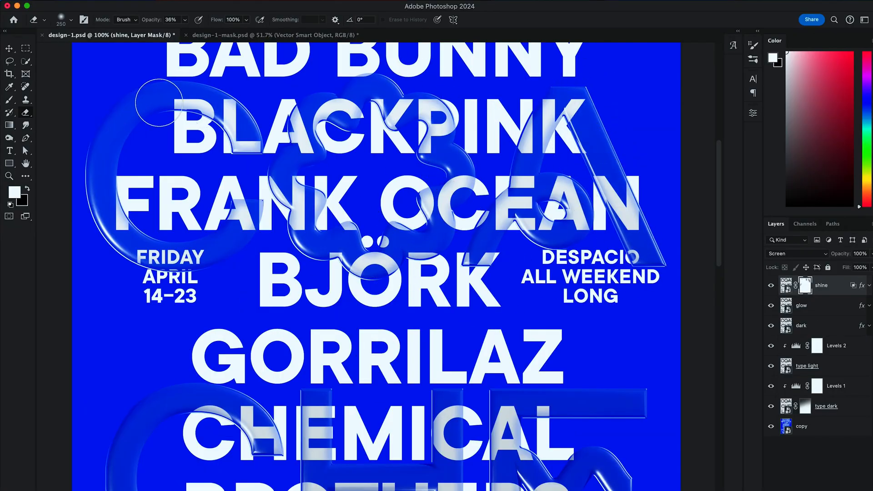
pyautogui.scroll(-3)
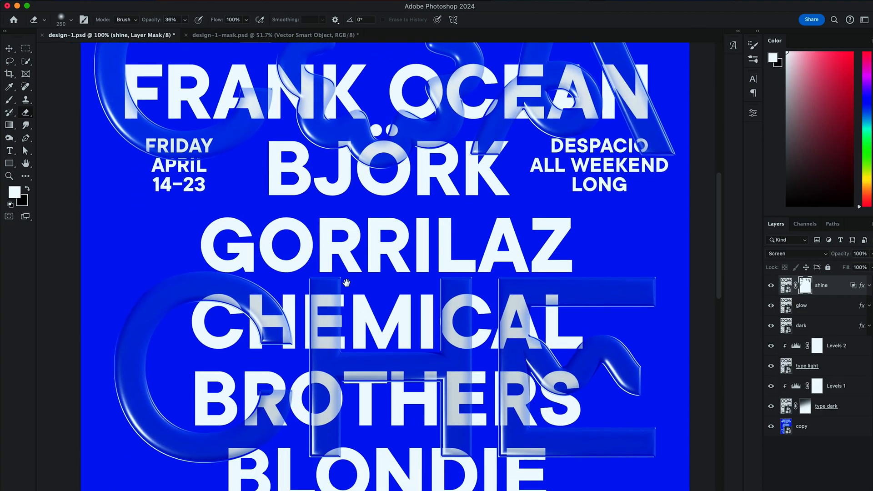
pyautogui.scroll(-3)
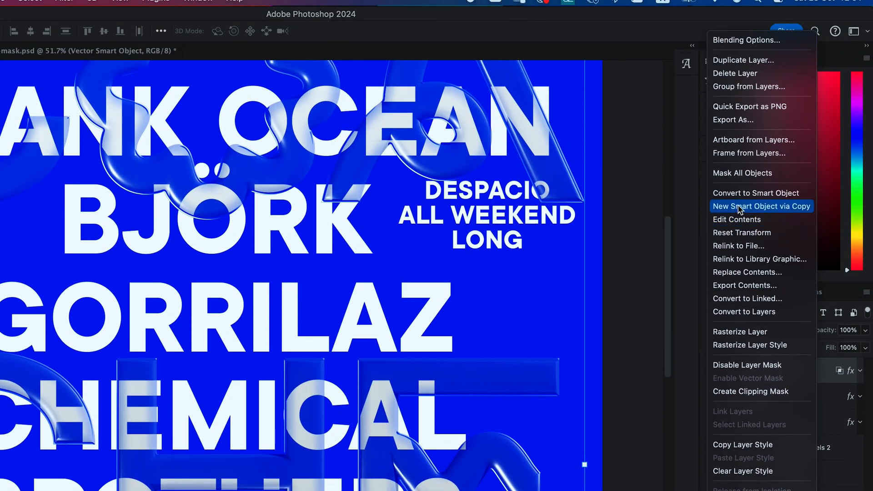
# Step: Make a New Smart Object via Copy of shine, name it 'shine 2', and confirm its Layer Style
pyautogui.click(762, 206)
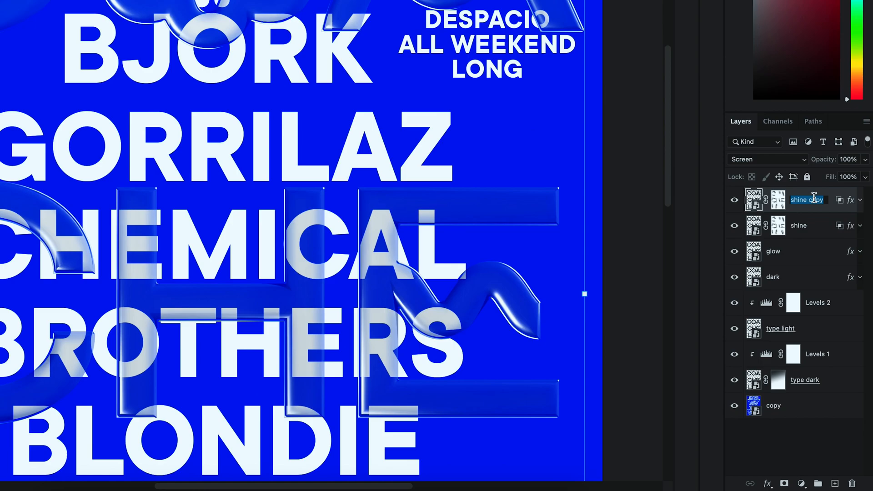
pyautogui.write('shine 2')
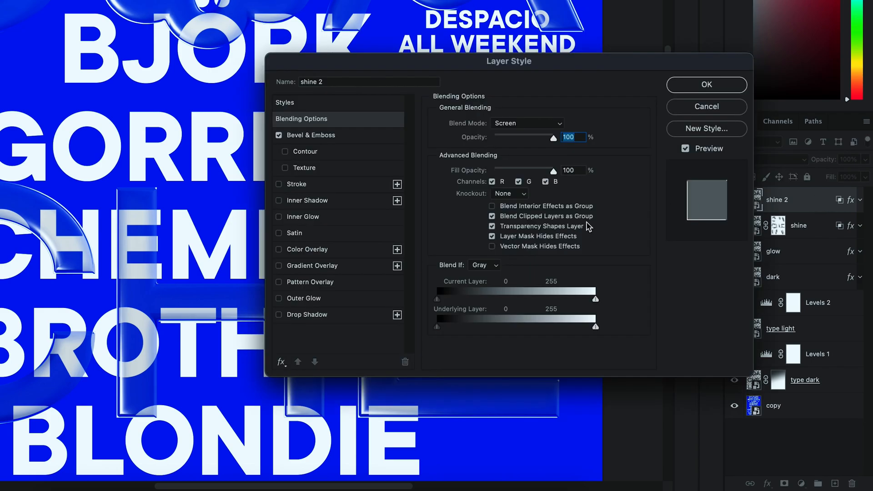
pyautogui.click(278, 134)
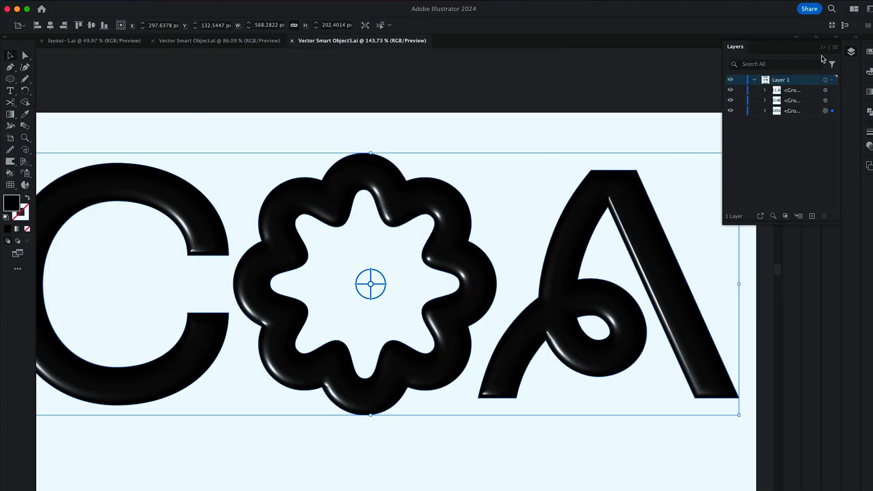
# Step: In 3D and Materials Lighting, brighten Light 1, change its rotation and lower its height
pyautogui.click(812, 51)
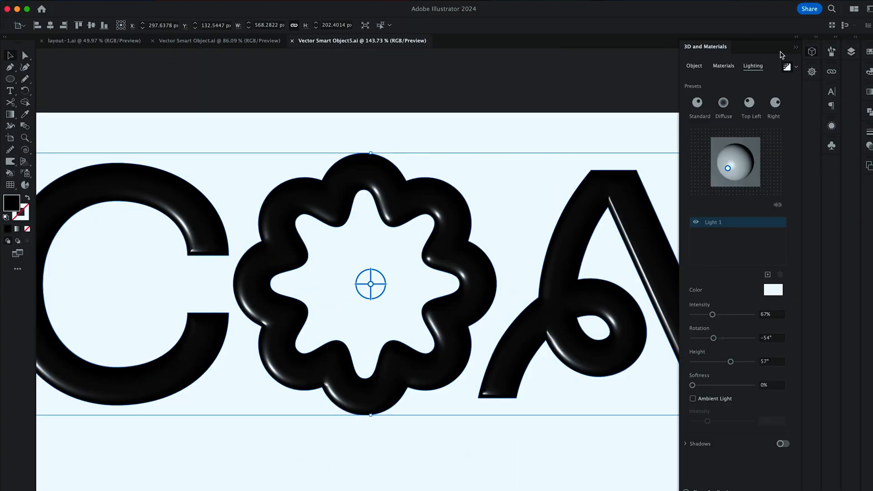
pyautogui.moveTo(728, 169); pyautogui.dragTo(748, 173)
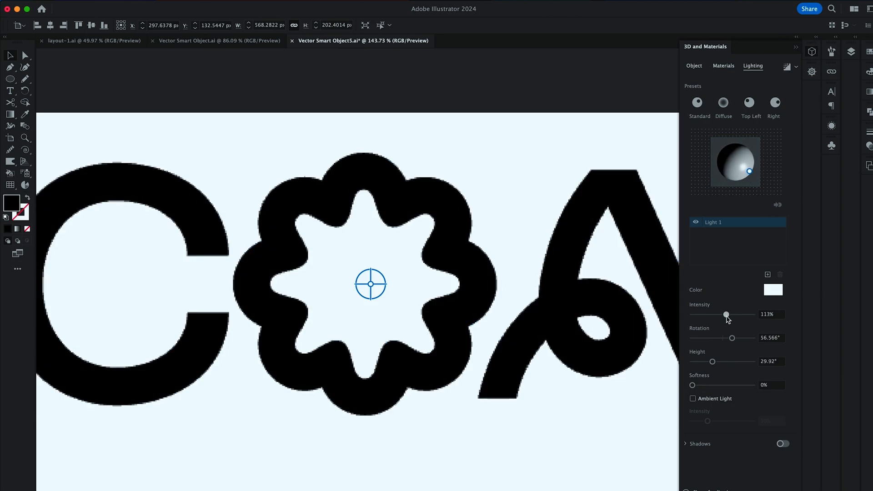
pyautogui.moveTo(733, 338); pyautogui.dragTo(728, 339)
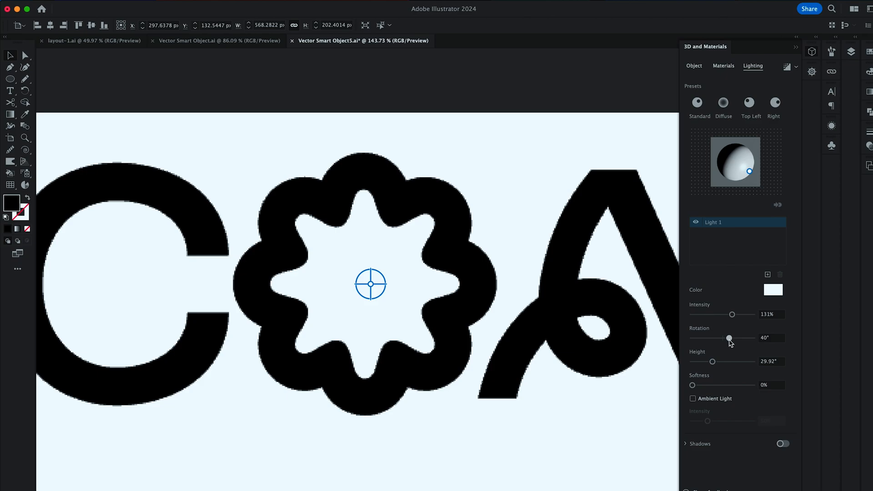
pyautogui.moveTo(713, 361); pyautogui.dragTo(703, 363)
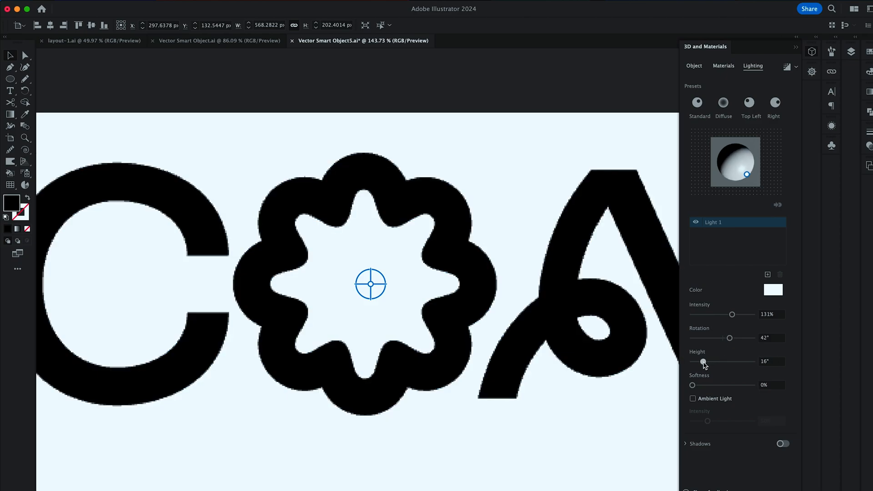
pyautogui.moveTo(703, 361); pyautogui.dragTo(700, 361)
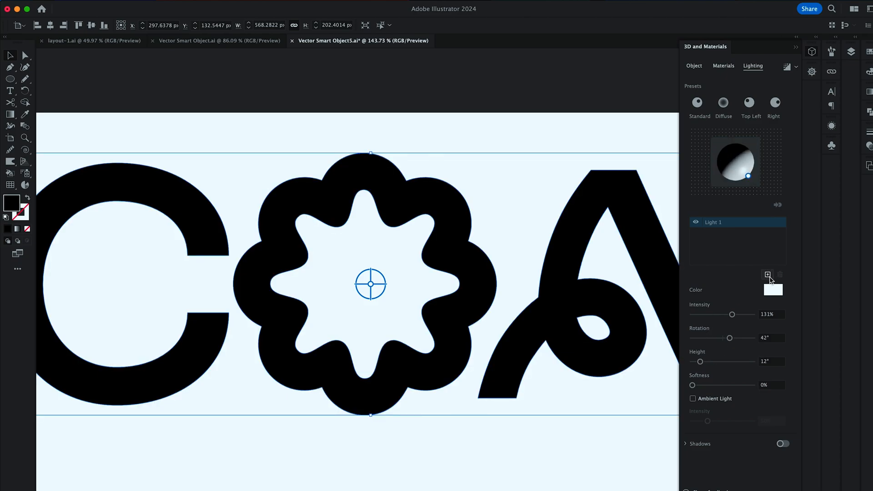
# Step: Add Lights 2, 3 and 4, repositioning Light 3 nearly flat and setting Light 4's height
pyautogui.click(768, 274)
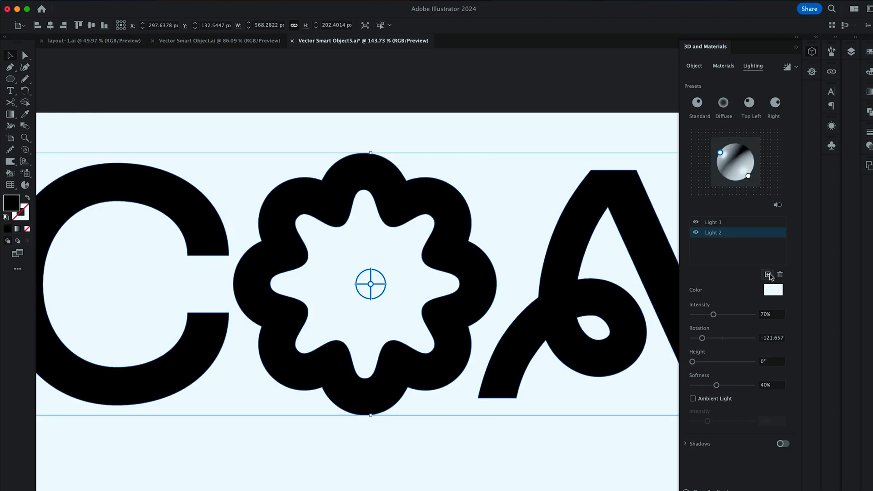
pyautogui.click(767, 275)
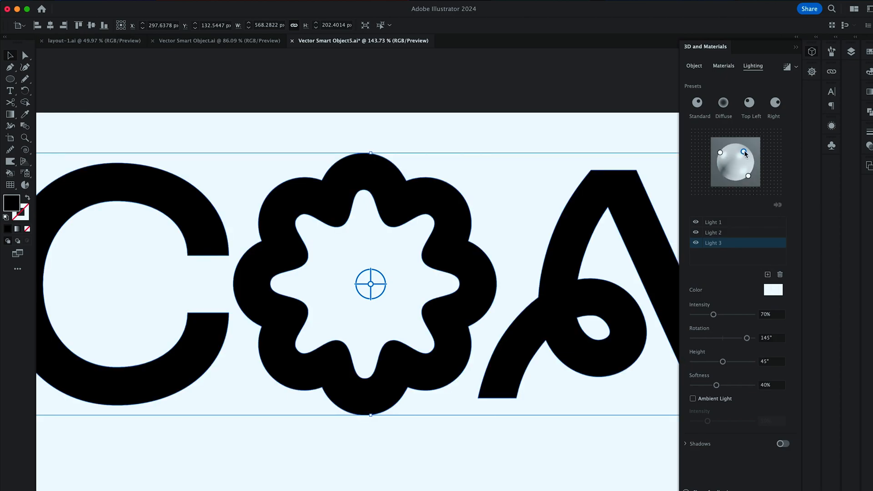
pyautogui.moveTo(745, 152); pyautogui.dragTo(749, 150)
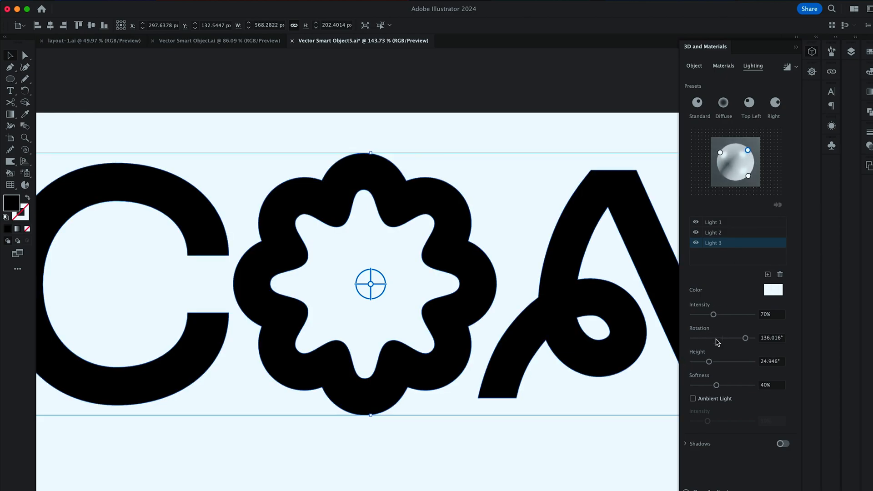
pyautogui.moveTo(708, 361); pyautogui.dragTo(694, 361)
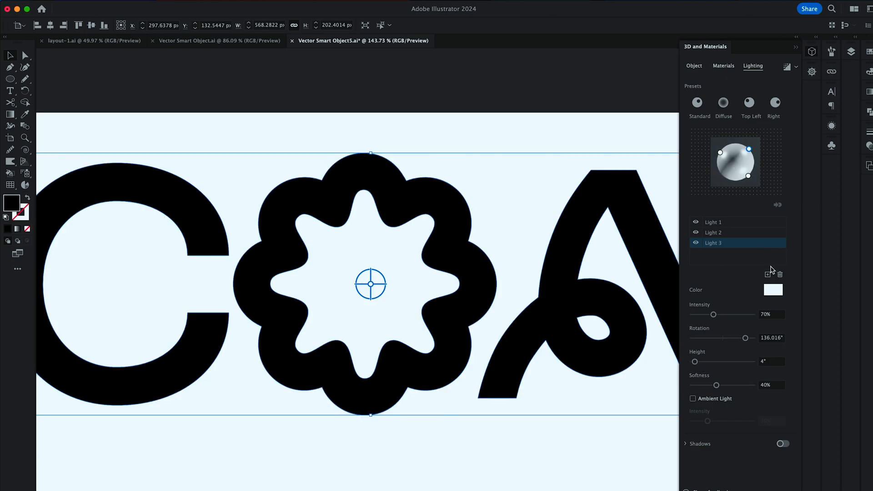
pyautogui.click(768, 273)
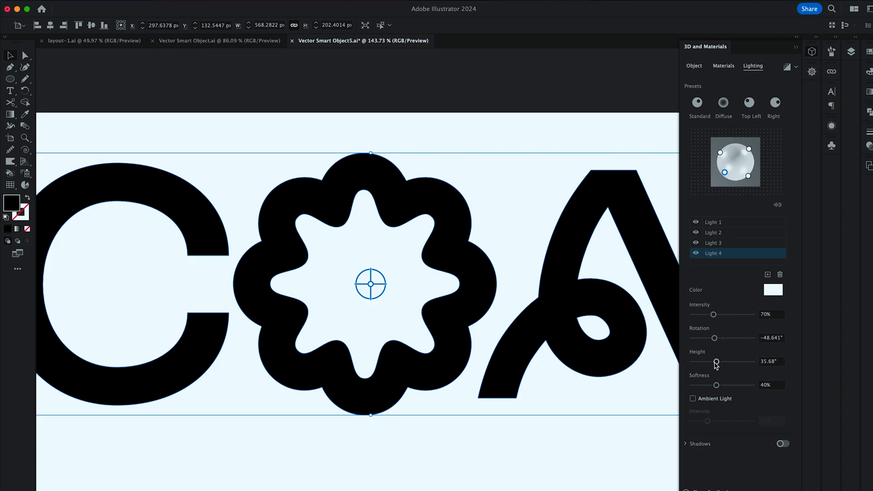
pyautogui.moveTo(715, 361); pyautogui.dragTo(692, 361)
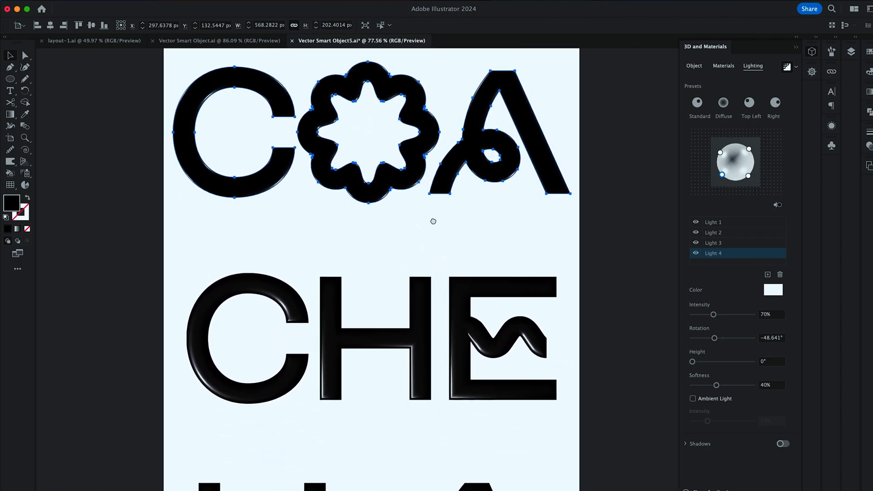
# Step: Close Vector Smart Object5.ai and save its changes back to Photoshop
pyautogui.click(852, 51)
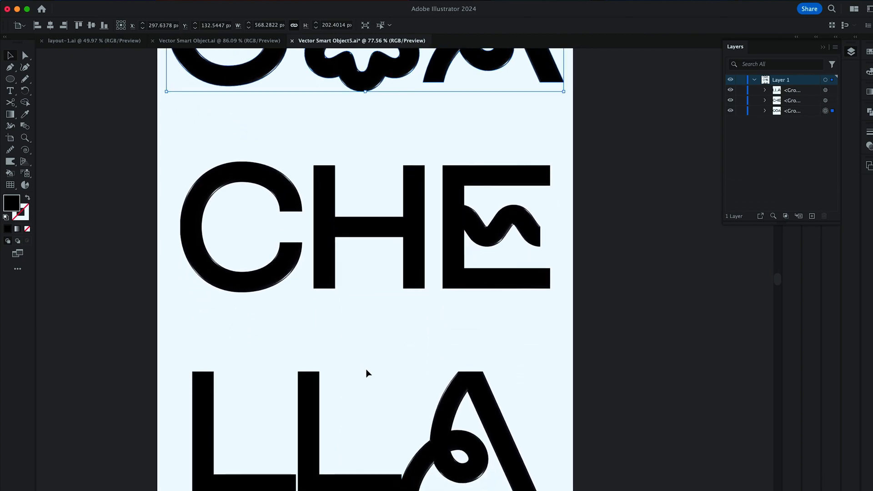
pyautogui.click(291, 40)
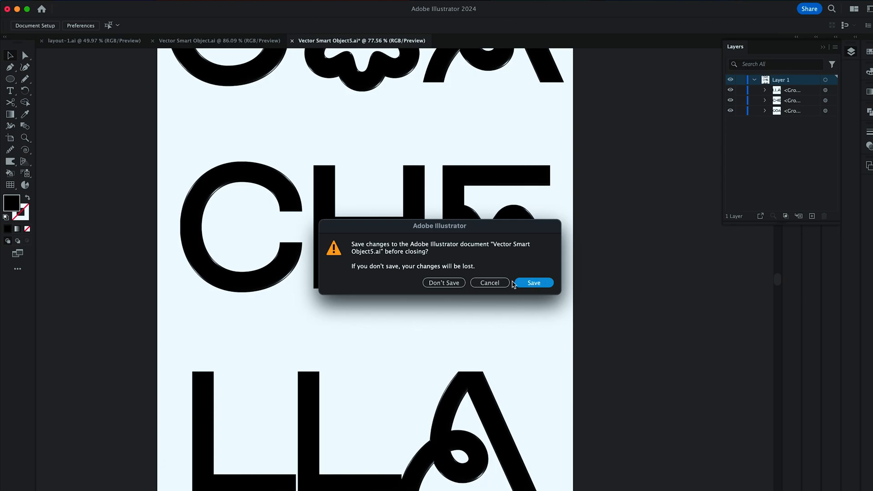
pyautogui.click(443, 283)
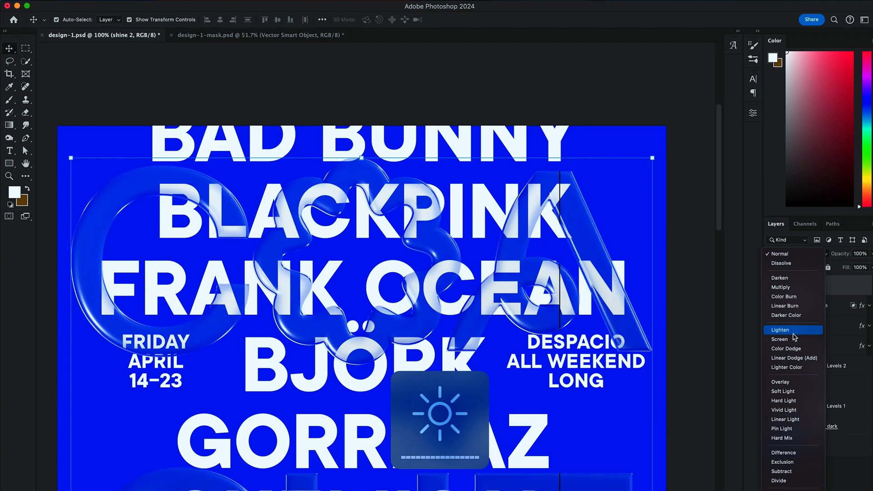
# Step: Set shine 2 to Lighten and blend the clothing-store photo layer into the poster with Screen
pyautogui.click(779, 339)
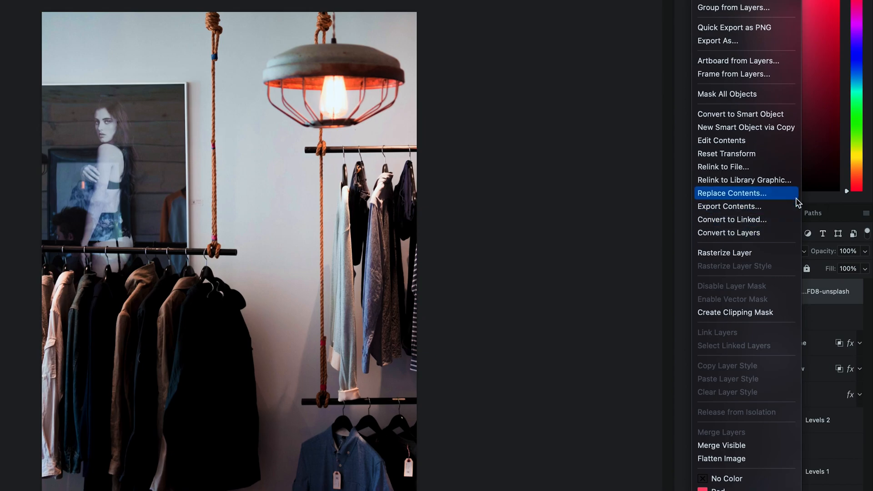
pyautogui.moveTo(735, 252)
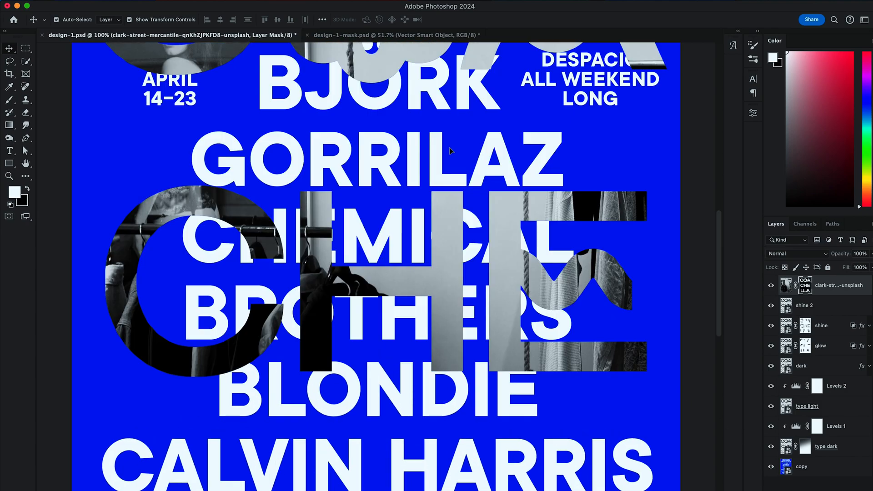
pyautogui.scroll(-3)
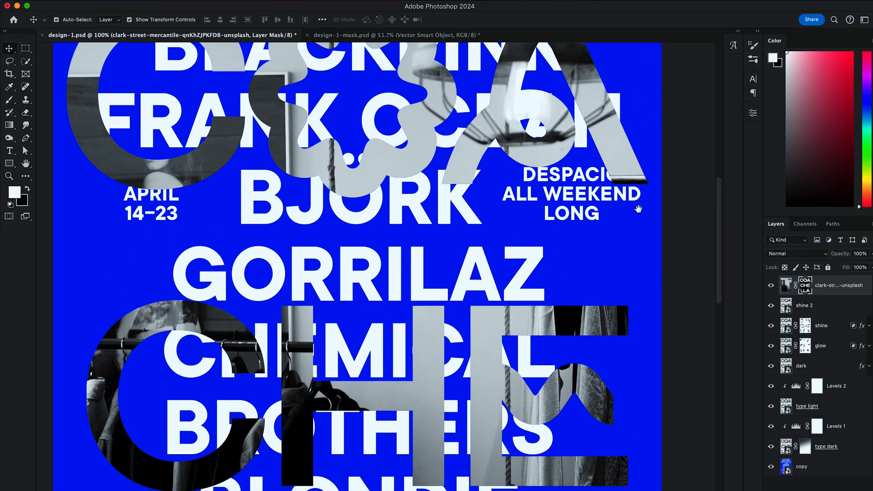
pyautogui.click(795, 253)
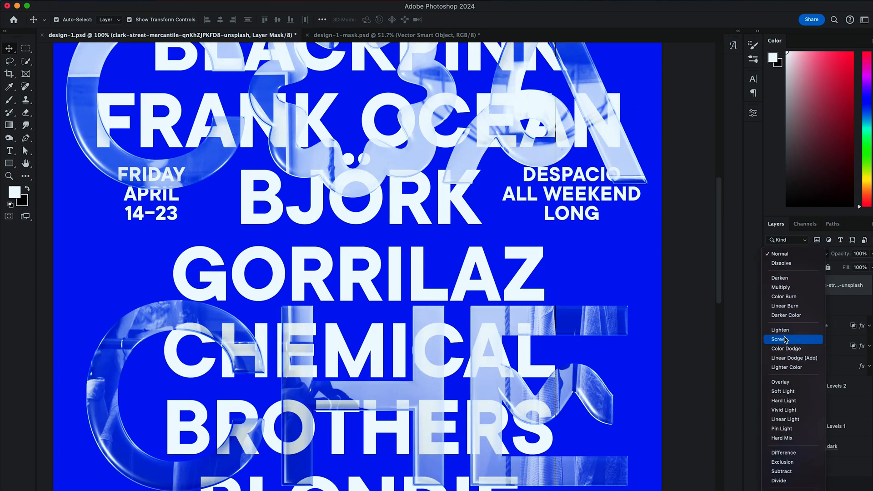
pyautogui.click(780, 339)
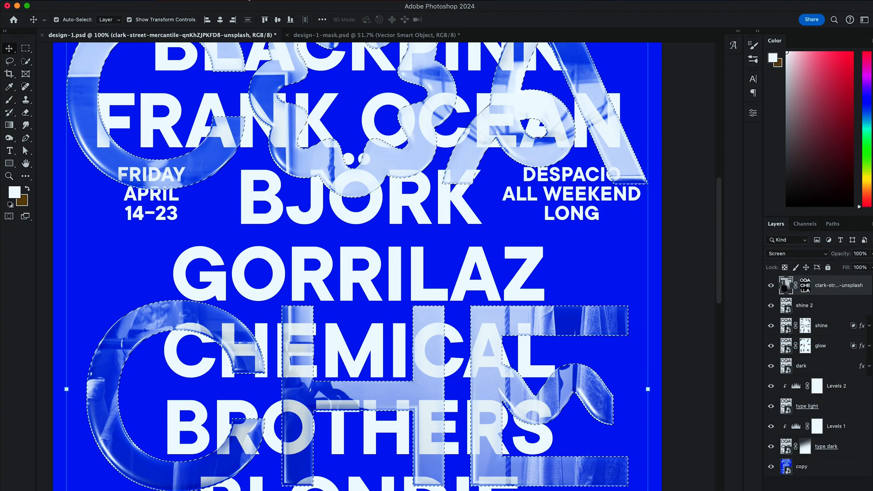
# Step: Liquify the photo with Forward Warp, pushing it around the C and smearing it near the flower letter
pyautogui.click(247, 20)
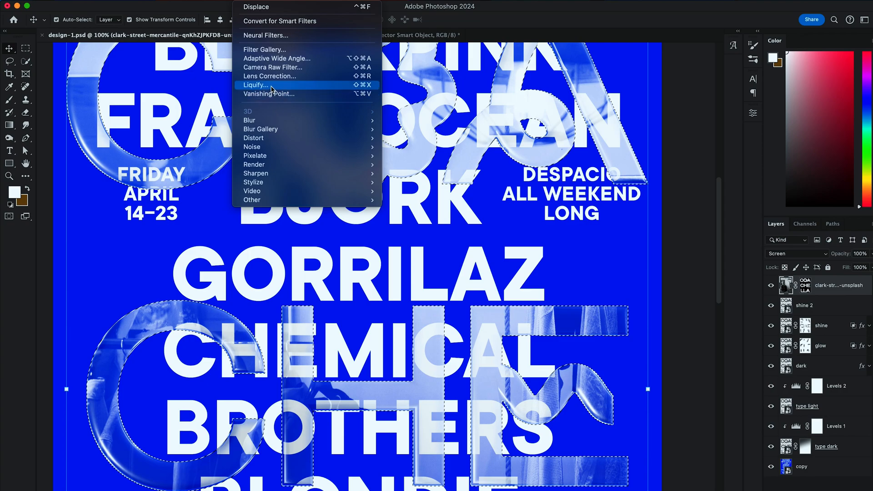
pyautogui.click(255, 85)
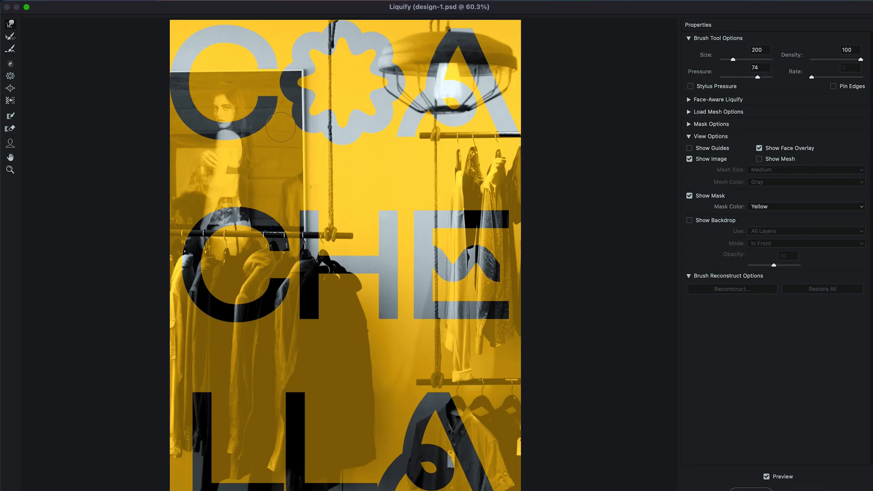
pyautogui.moveTo(281, 129); pyautogui.dragTo(226, 126)
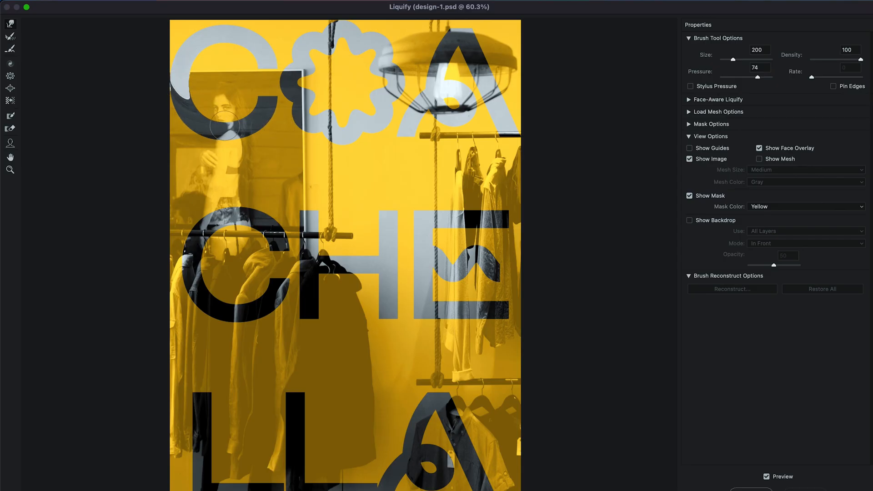
pyautogui.moveTo(225, 125); pyautogui.dragTo(314, 126)
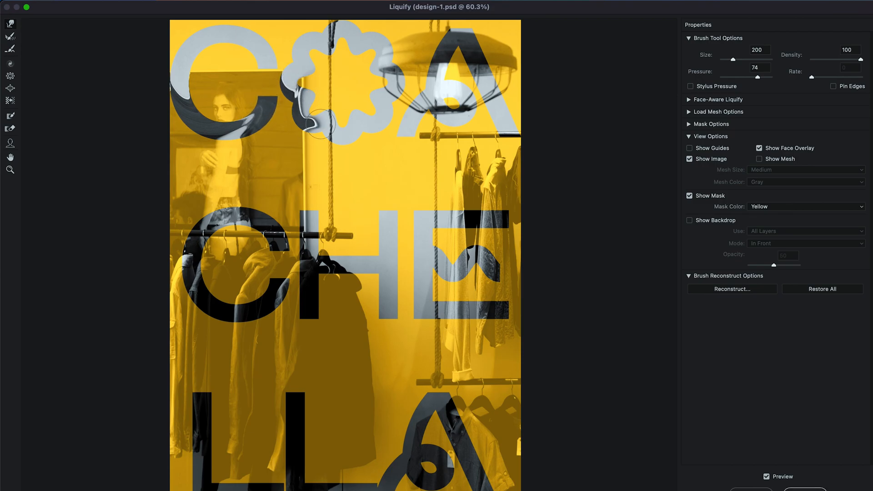
pyautogui.moveTo(334, 111); pyautogui.dragTo(507, 129)
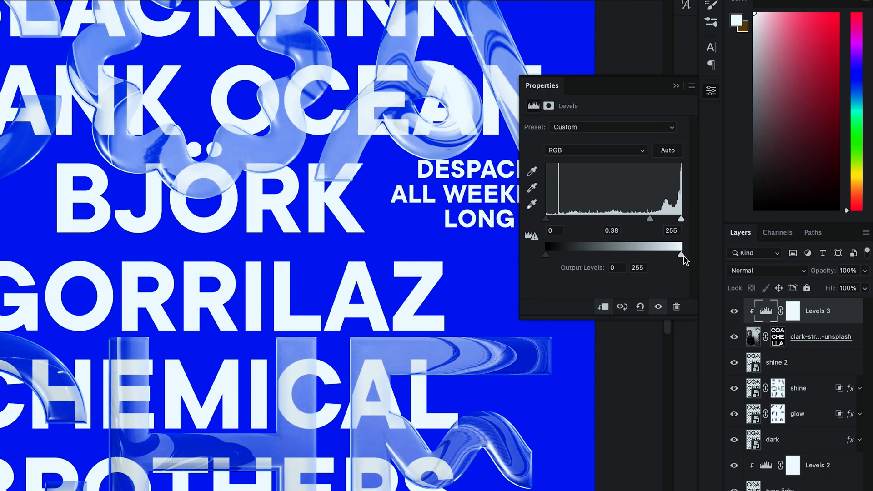
# Step: Narrow the Output Levels range of Levels 3 to darken the photo in the letters
pyautogui.moveTo(683, 255); pyautogui.dragTo(588, 254)
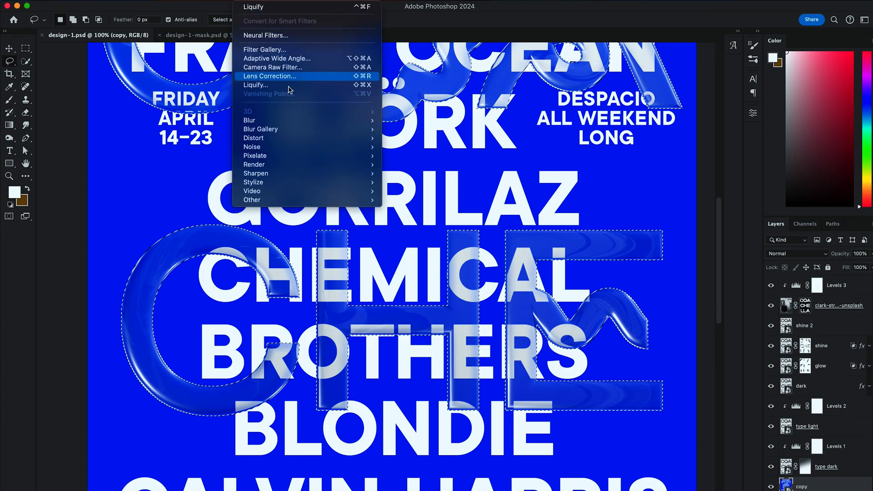
pyautogui.moveTo(254, 138)
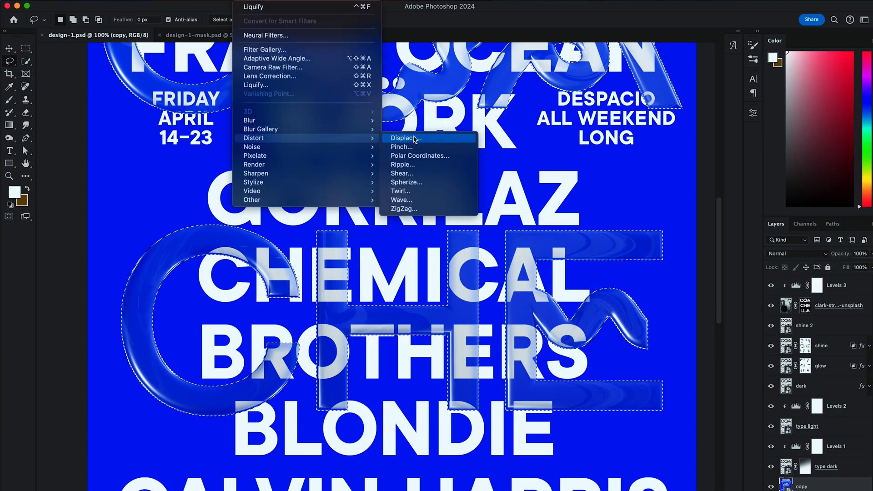
# Step: Apply a Displace filter to the copy layer using design-1-mask.psd as the displacement map
pyautogui.click(404, 138)
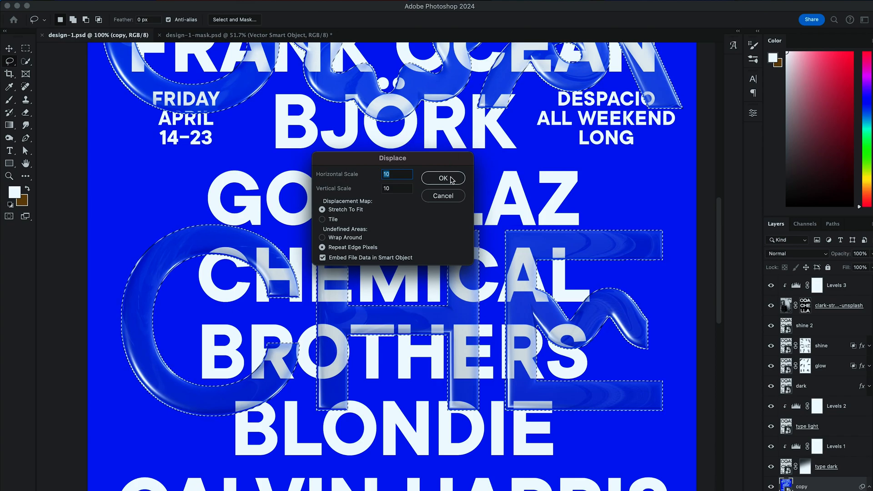
pyautogui.click(443, 178)
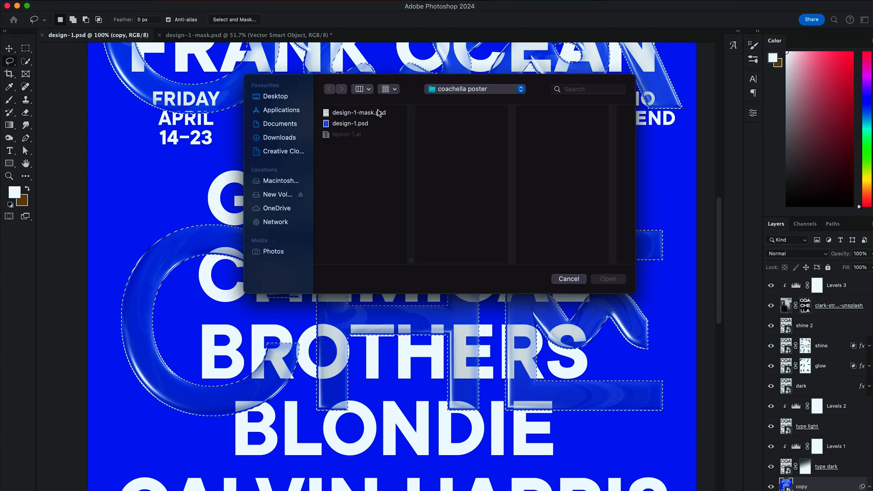
pyautogui.click(358, 113)
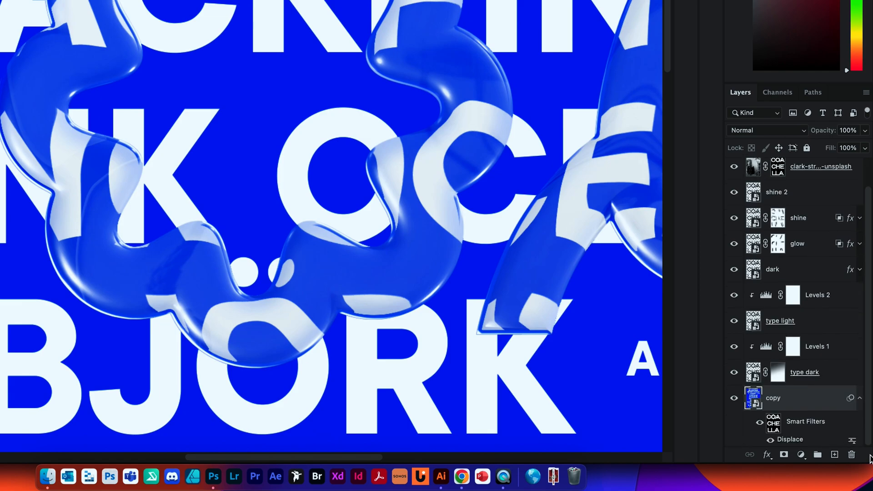
# Step: Reopen the Displace smart filter and raise its scale to 20
pyautogui.doubleClick(790, 439)
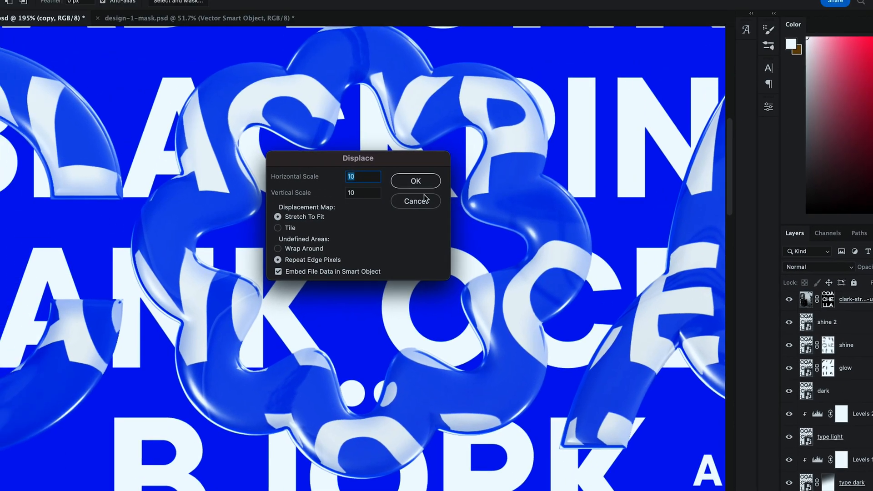
pyautogui.write('20')
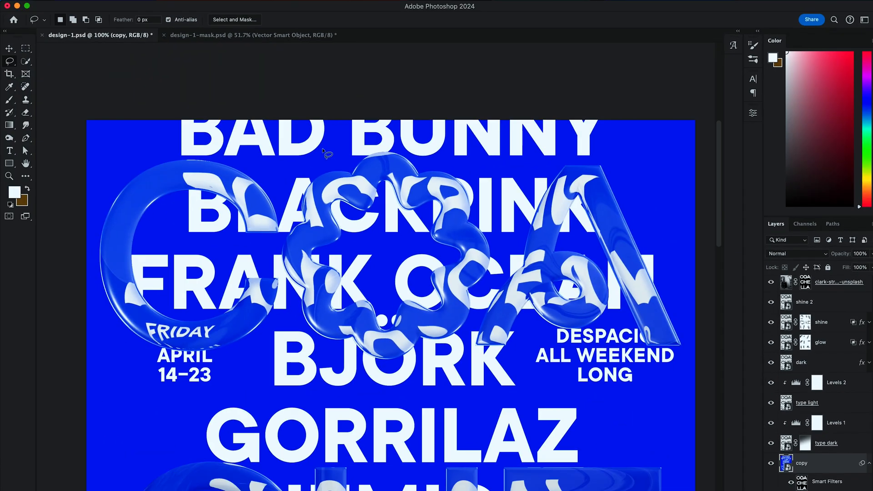
pyautogui.scroll(-3)
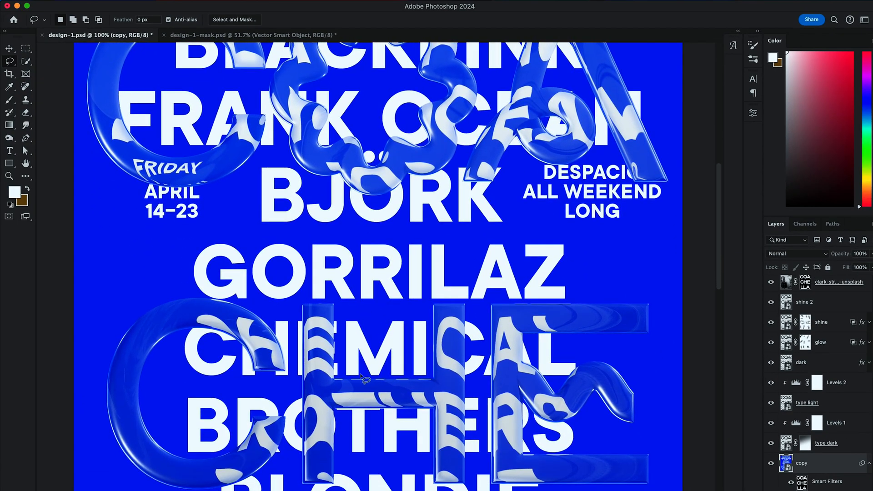
pyautogui.scroll(-3)
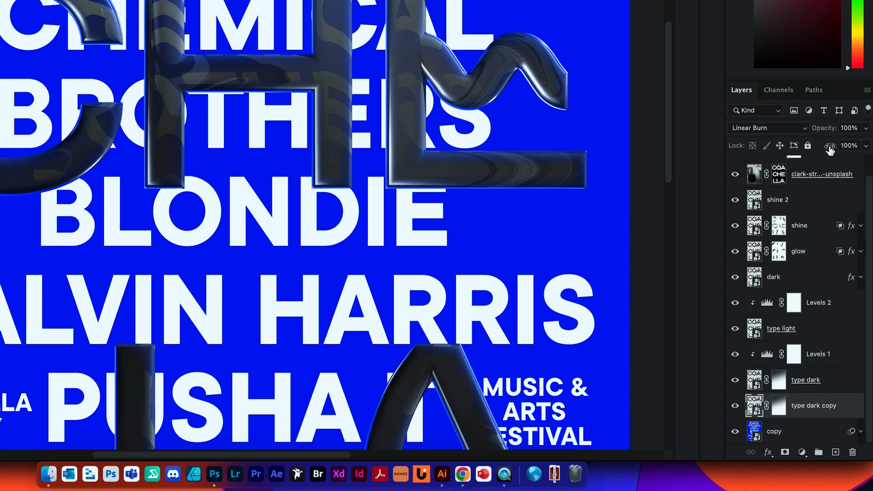
# Step: Switch type dark copy to Normal blending and add a Drop Shadow in its Layer Style
pyautogui.click(769, 128)
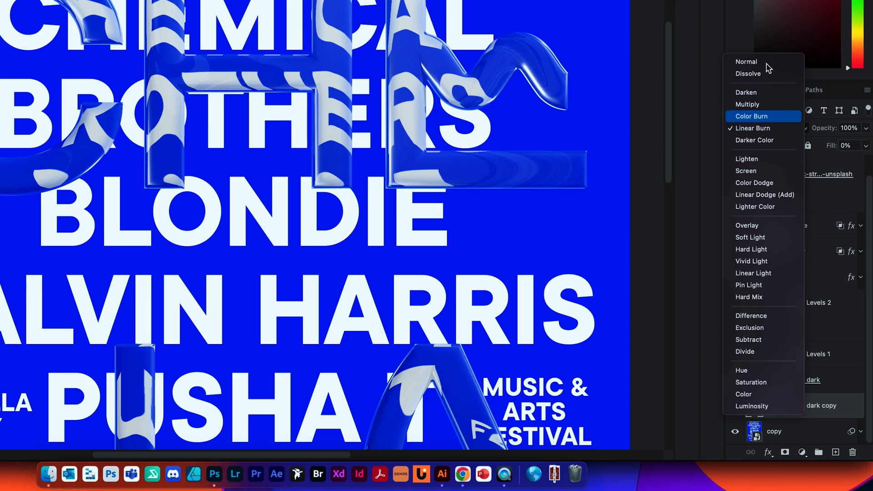
pyautogui.click(746, 61)
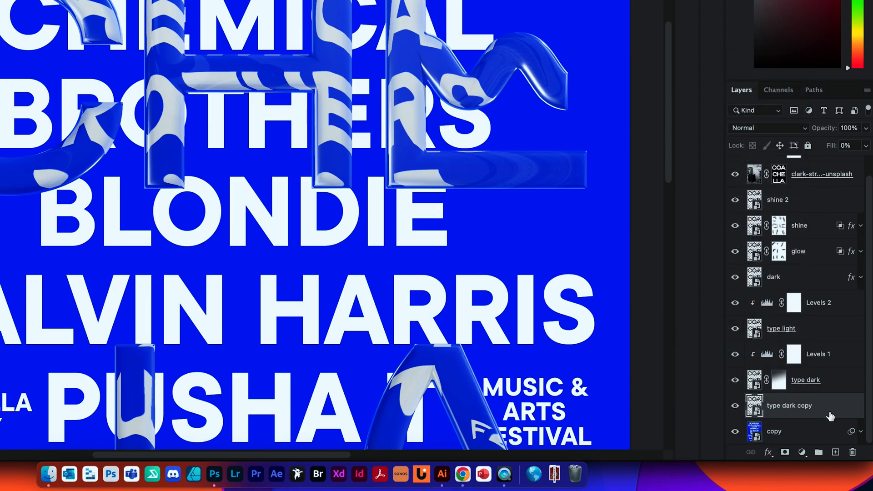
pyautogui.doubleClick(790, 406)
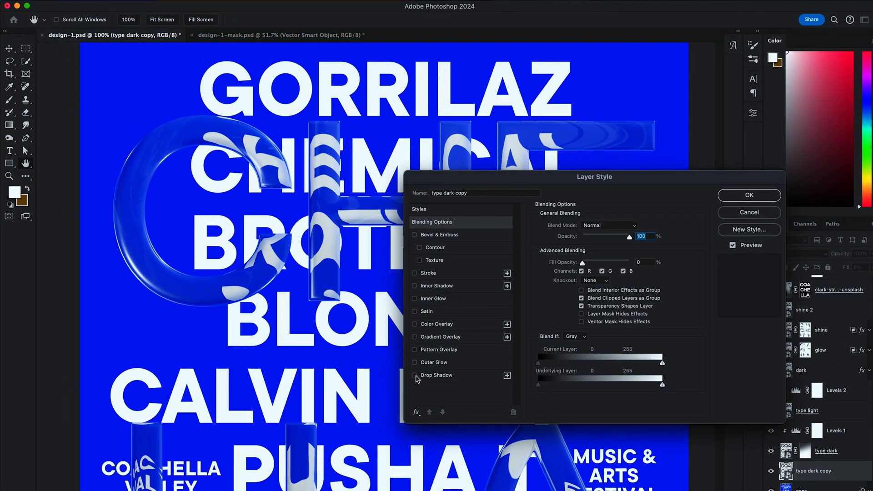
pyautogui.click(415, 375)
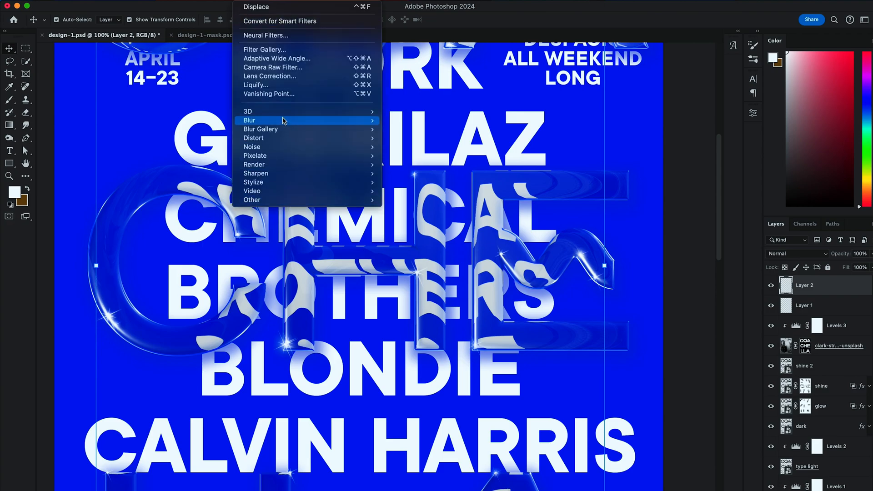
# Step: Apply a Motion Blur of angle -36 and distance 20 to the Layer 2 glints
pyautogui.click(258, 120)
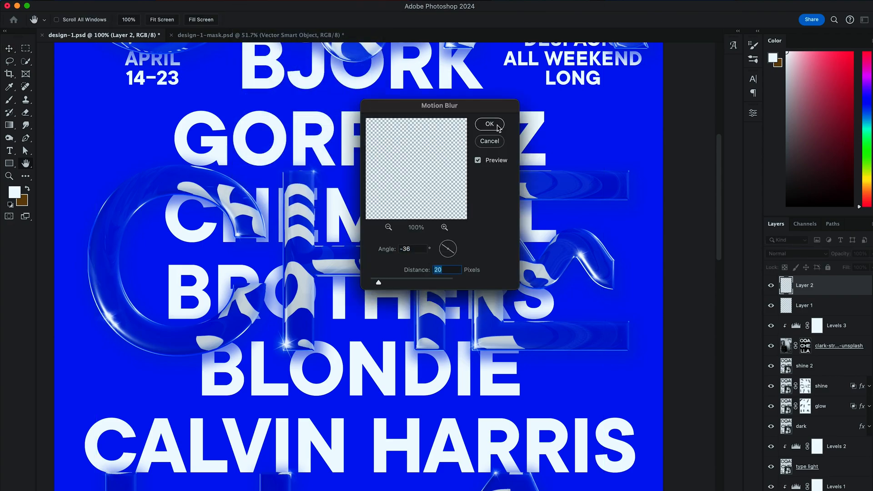
pyautogui.click(489, 124)
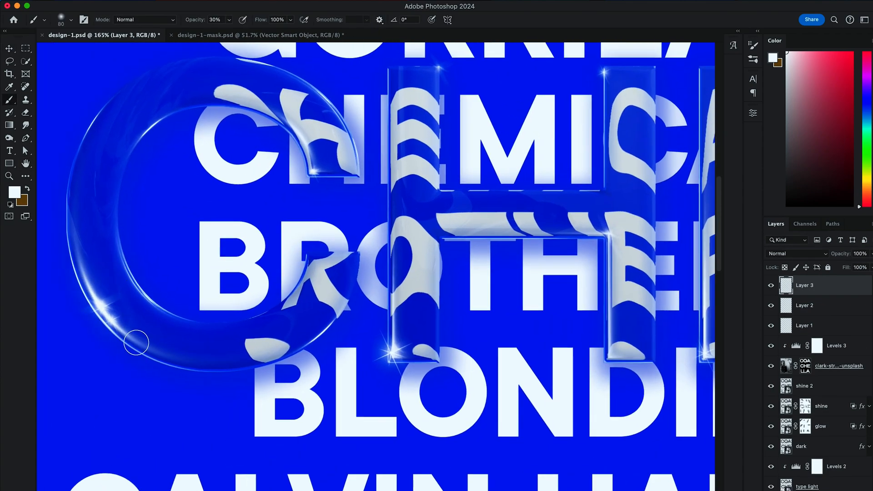
pyautogui.scroll(-3)
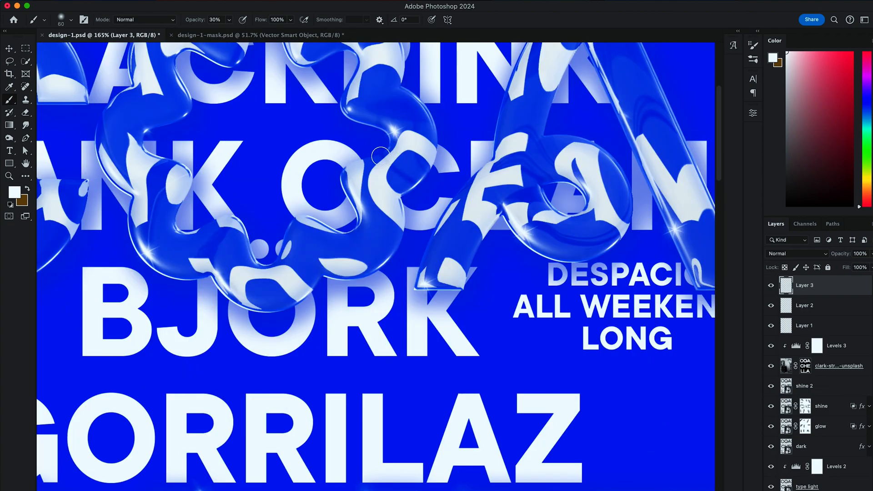